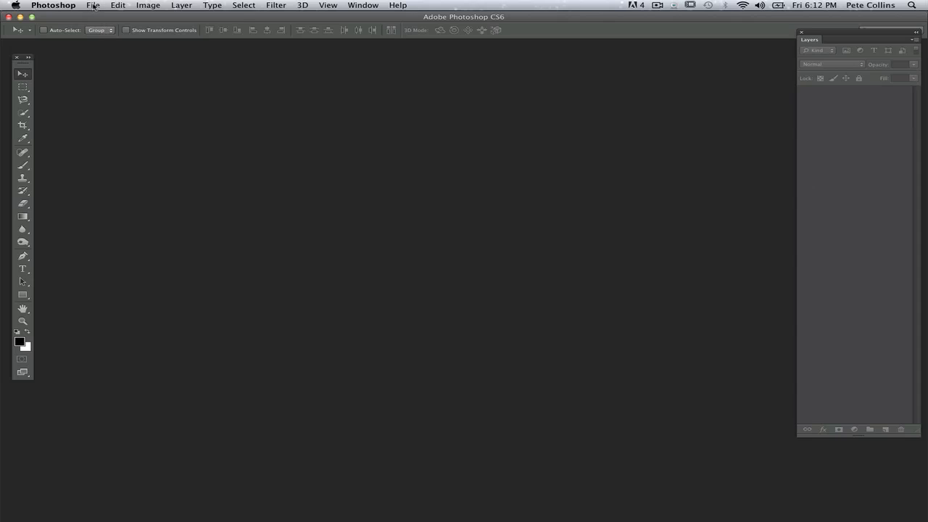
- Start a new document from a size preset, entering 20 × 16 in at 300 ppi, white background
left_click(93, 5)
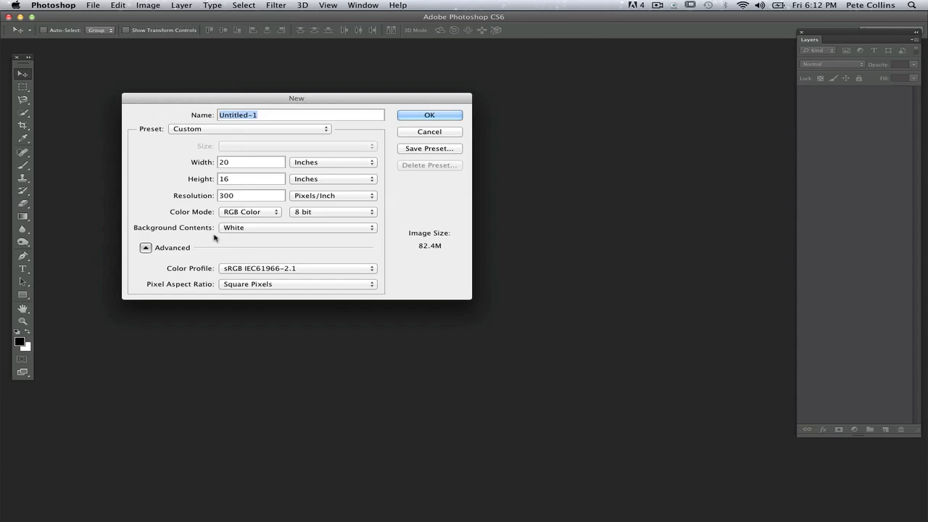
left_click(250, 128)
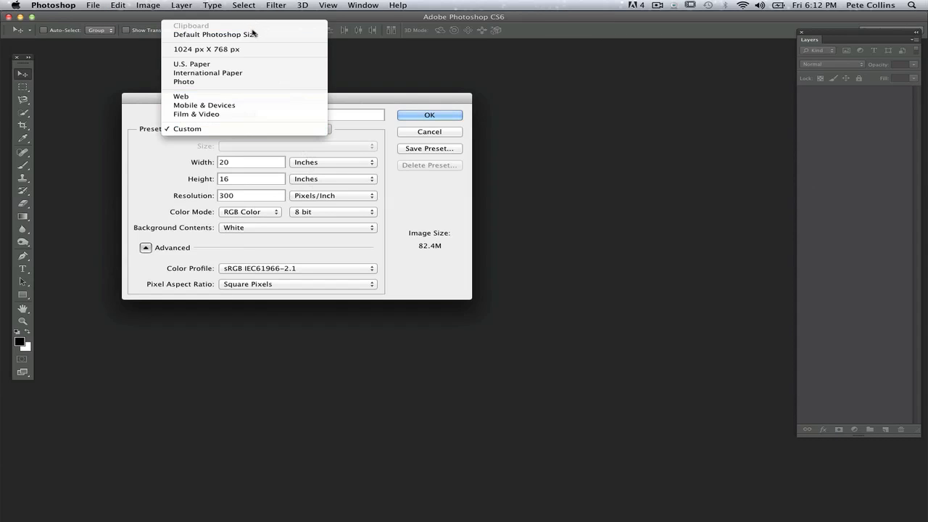
left_click(214, 30)
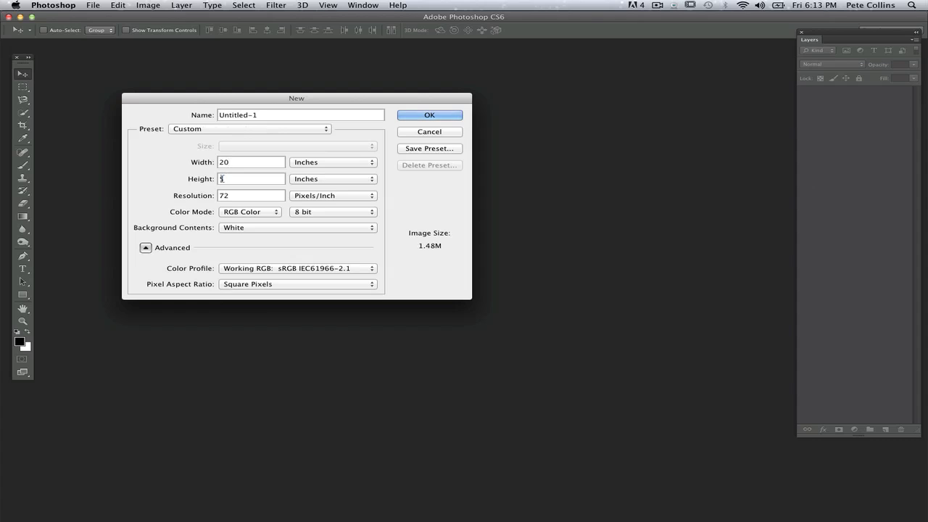
type("16")
left_click(250, 195)
type("300")
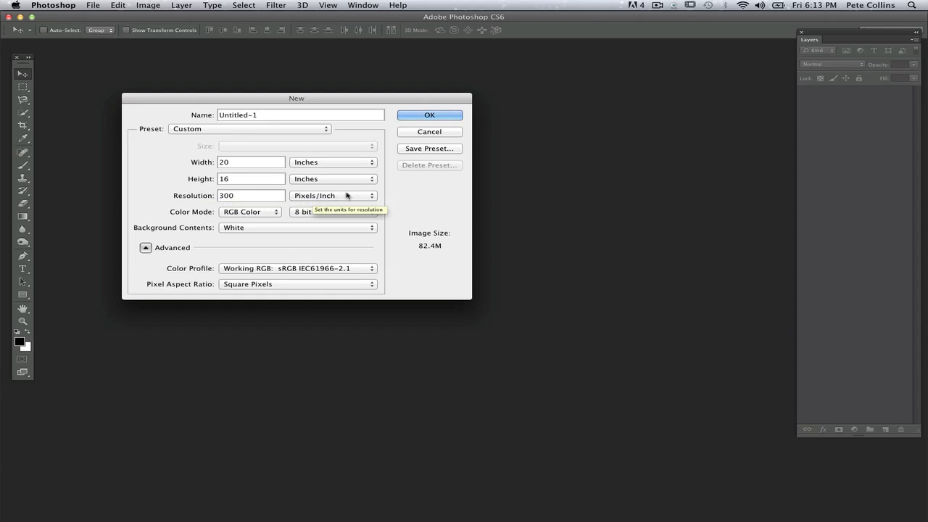
left_click(429, 115)
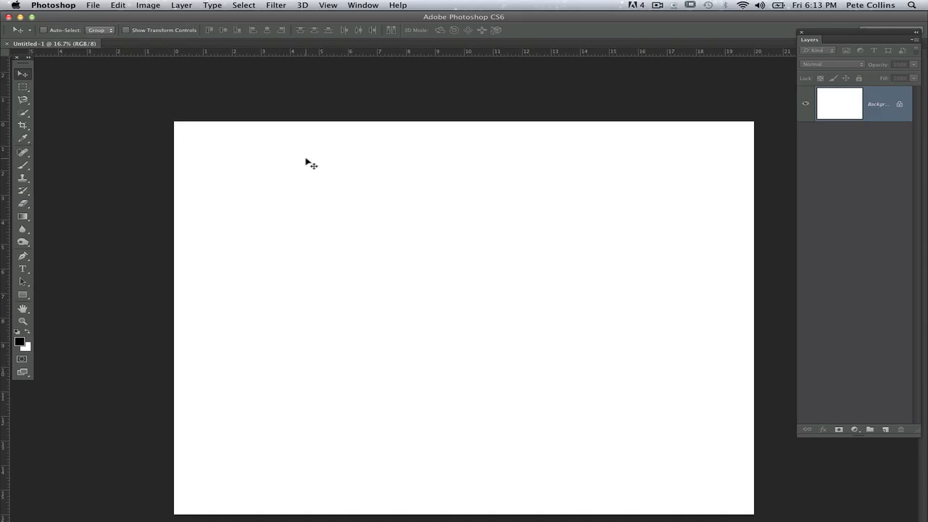
mouse_move(331, 381)
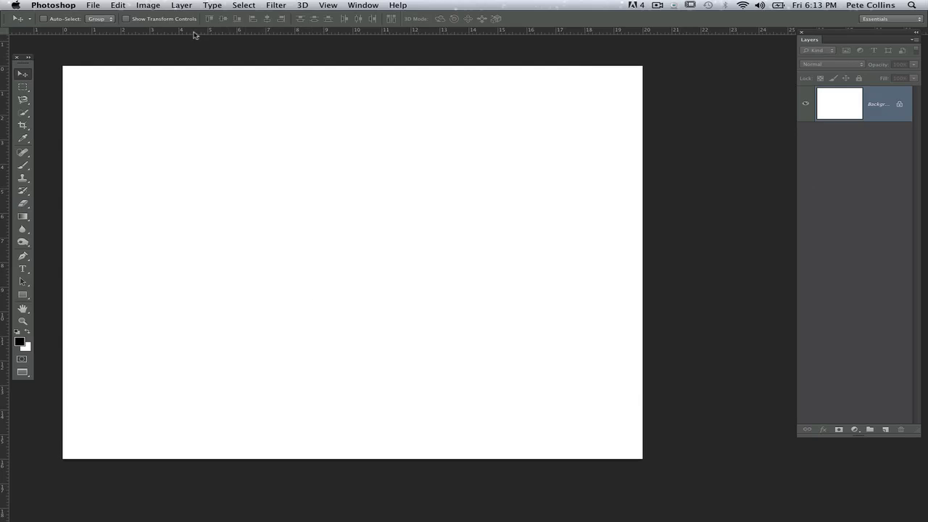
mouse_move(255, 300)
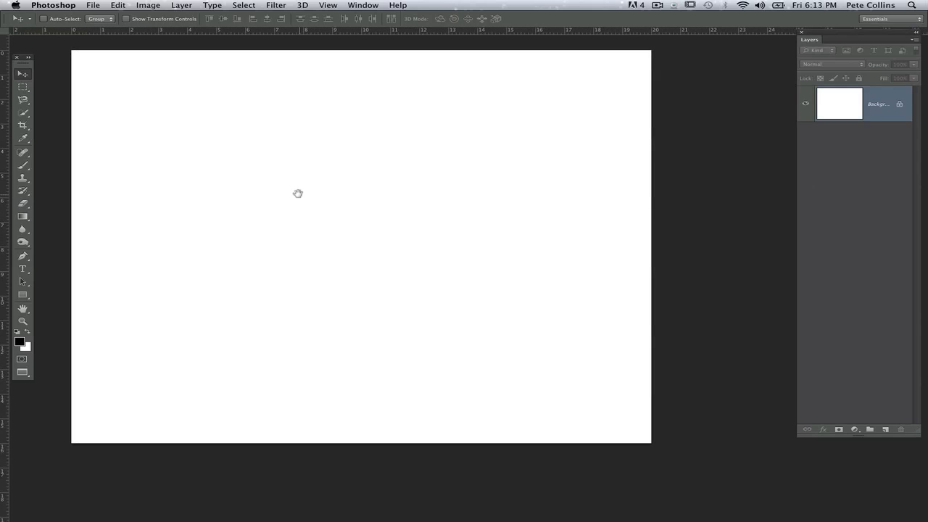
left_click(327, 5)
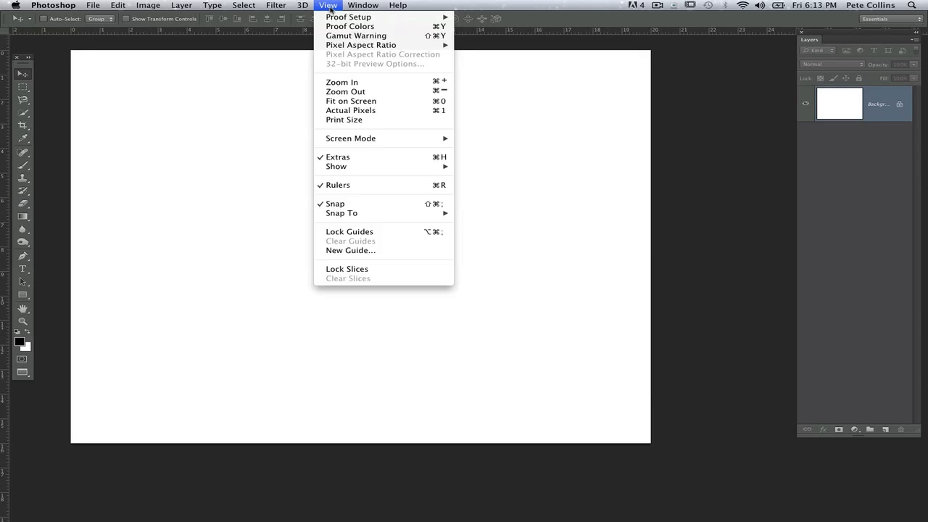
mouse_move(337, 36)
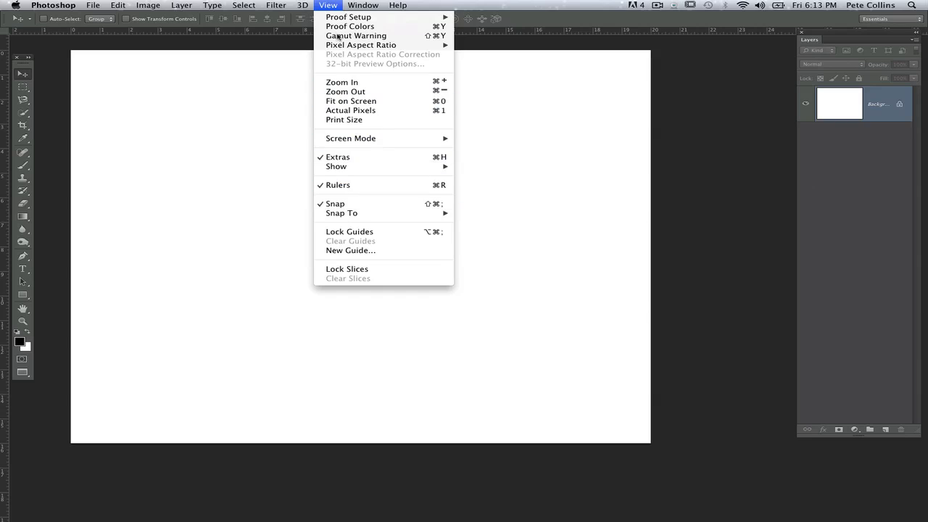
mouse_move(334, 204)
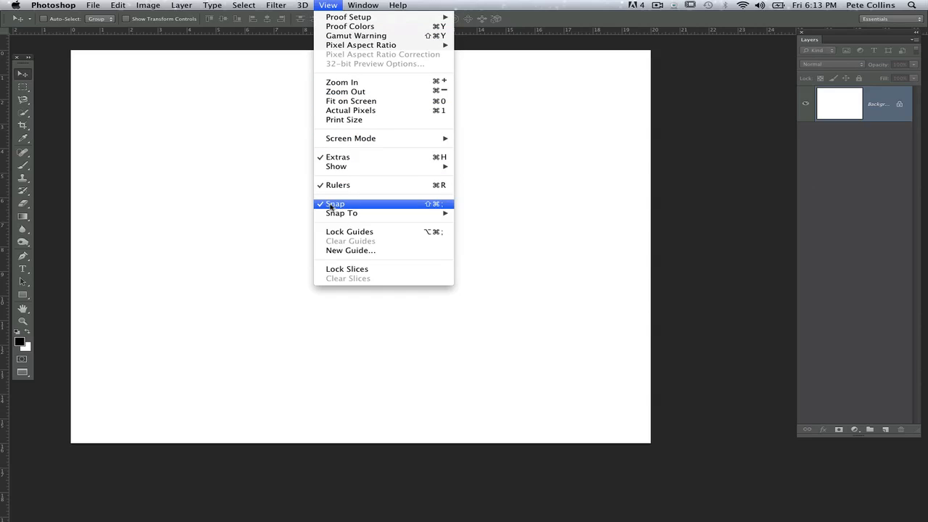
mouse_move(222, 232)
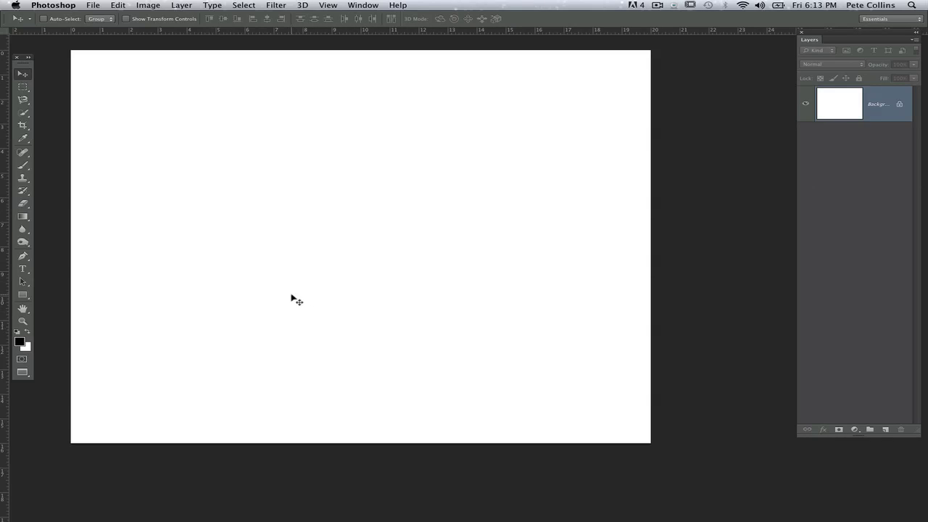
mouse_move(238, 315)
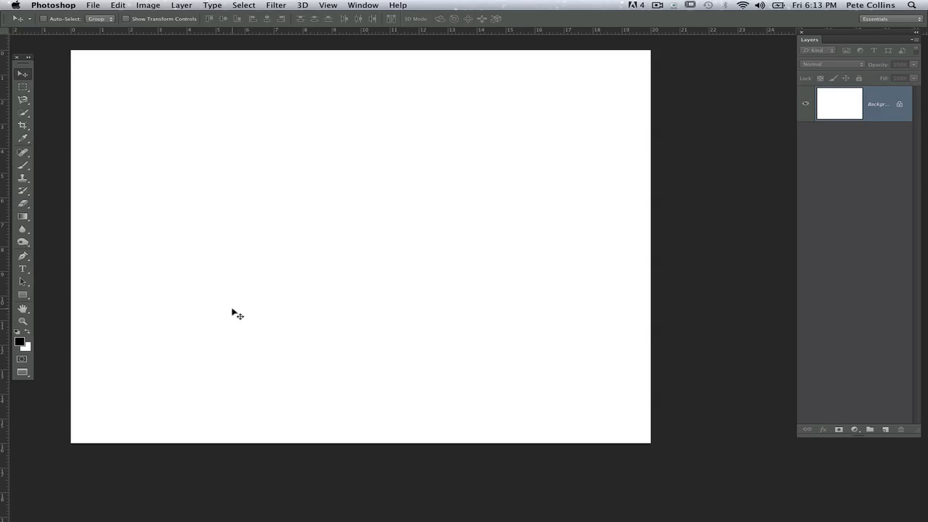
mouse_move(765, 169)
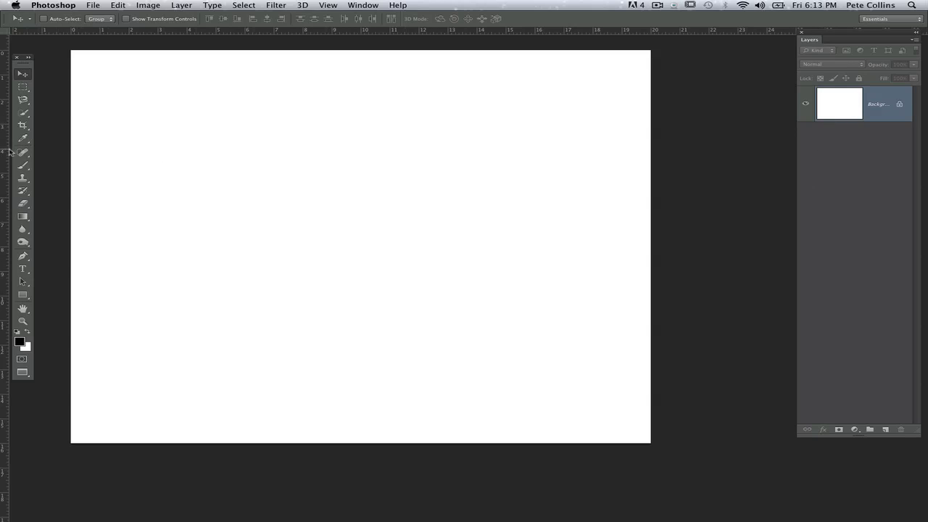
mouse_move(806, 101)
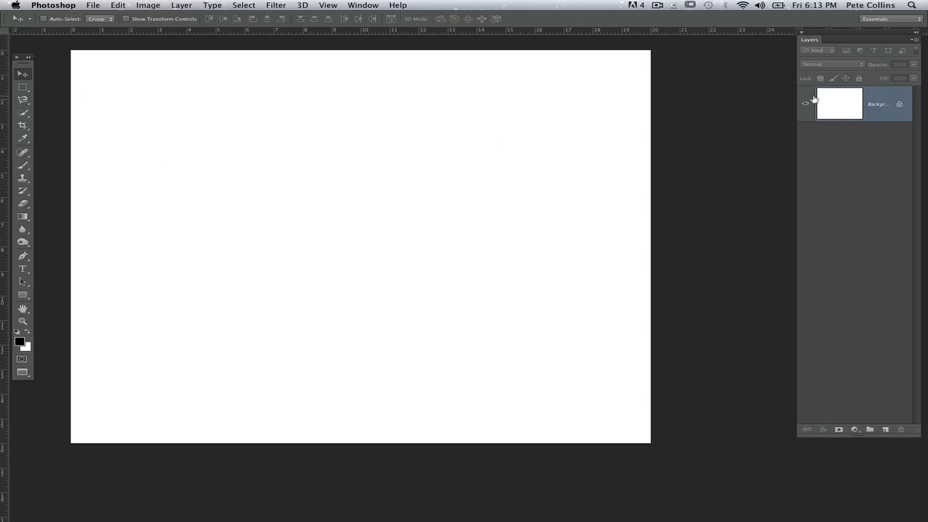
mouse_move(361, 233)
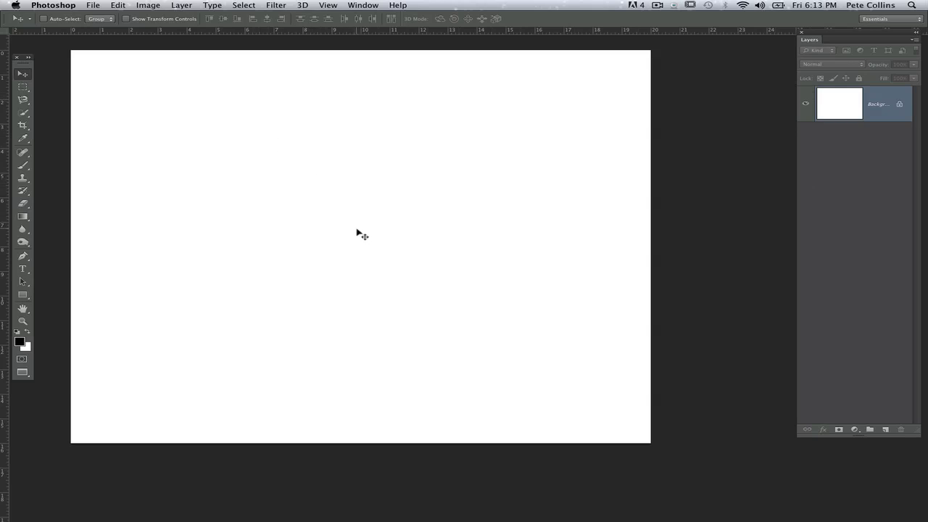
mouse_move(534, 209)
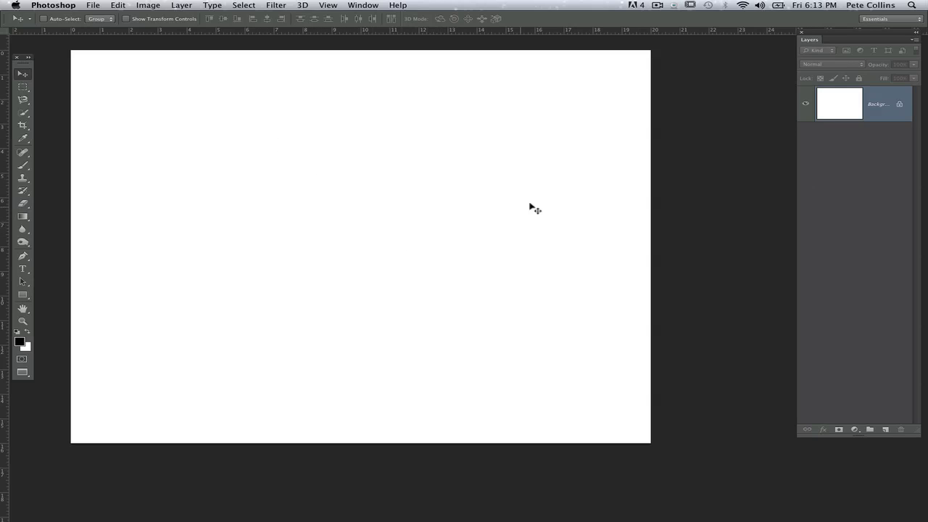
- Fill the Background layer with 50% Gray through Edit > Fill
left_click(117, 5)
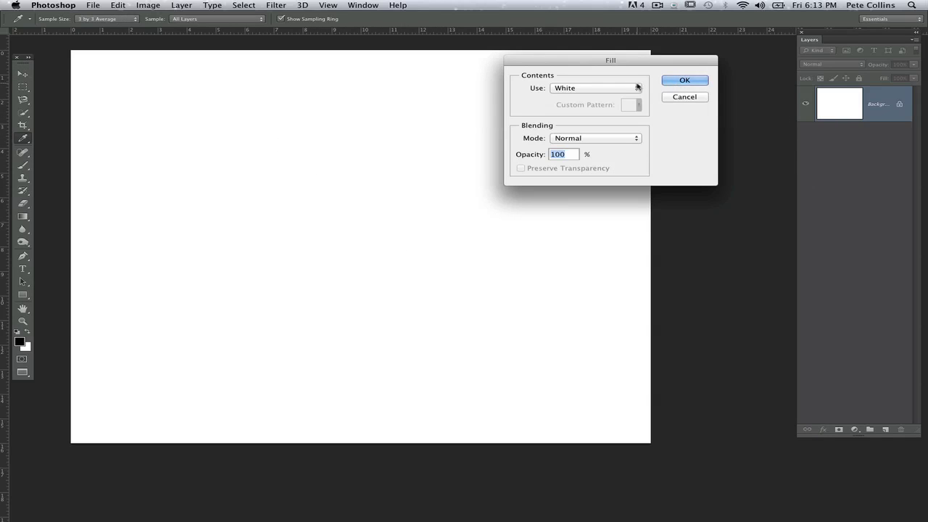
left_click(594, 88)
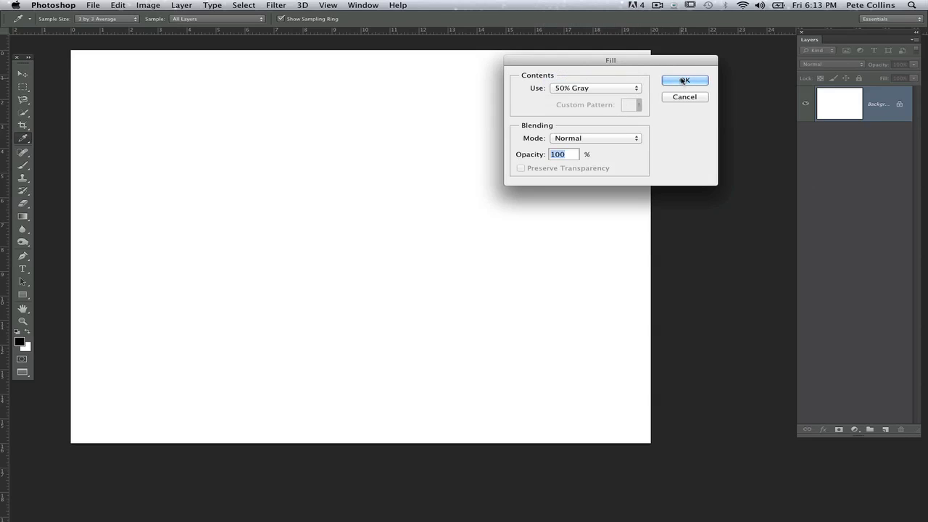
left_click(684, 80)
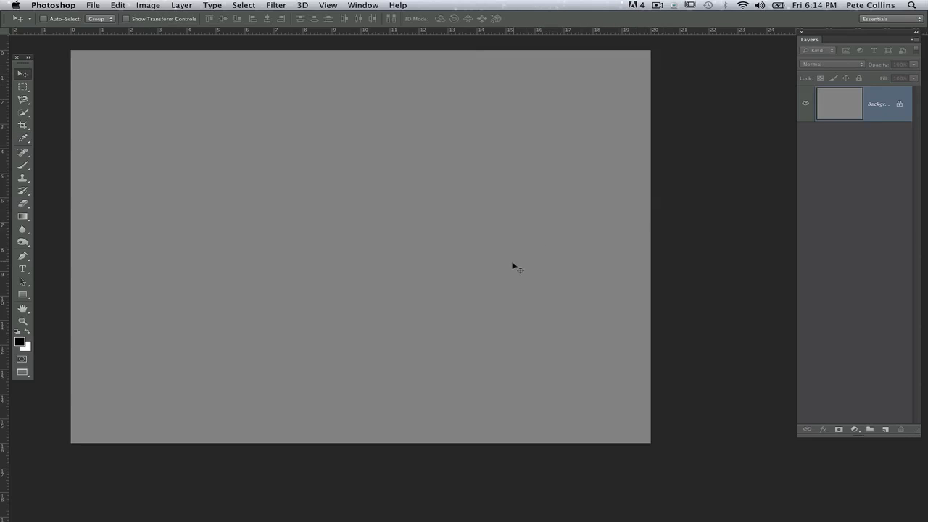
mouse_move(116, 251)
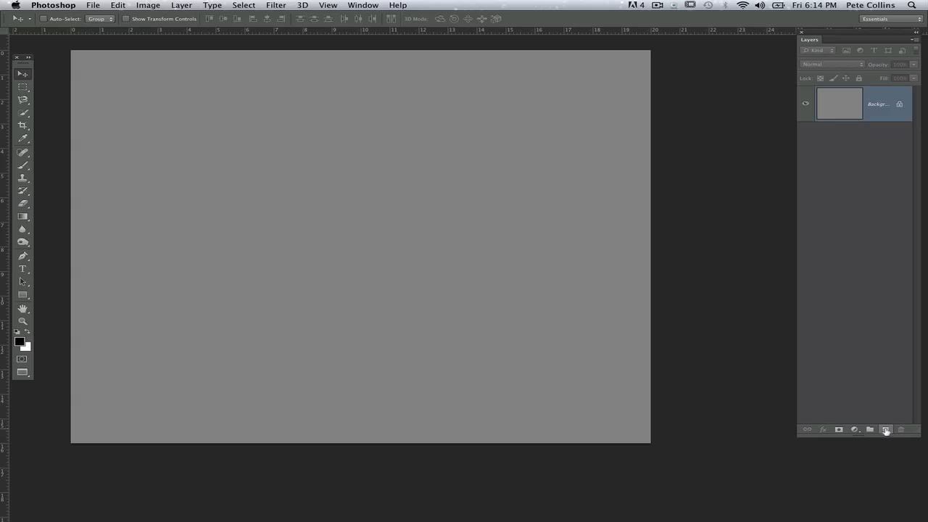
- Add an empty Layer 1 above the gray Background layer
left_click(886, 429)
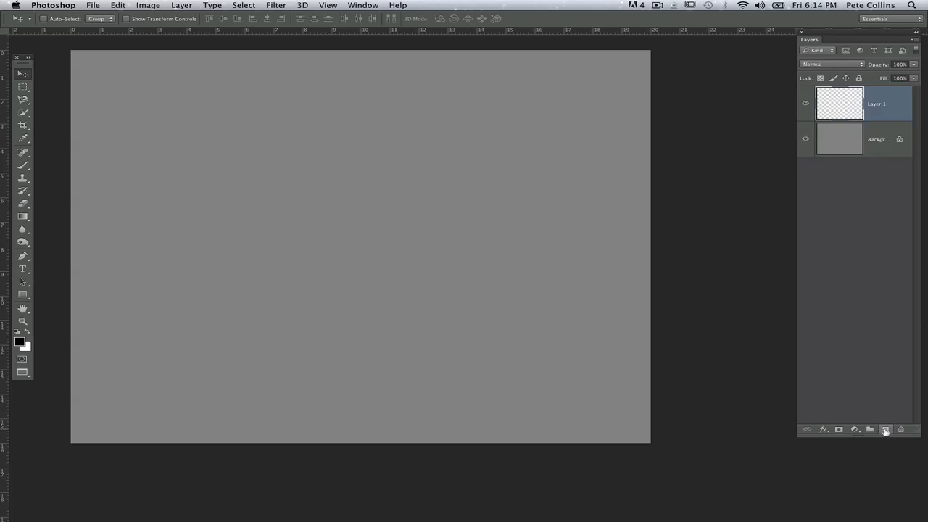
mouse_move(7, 212)
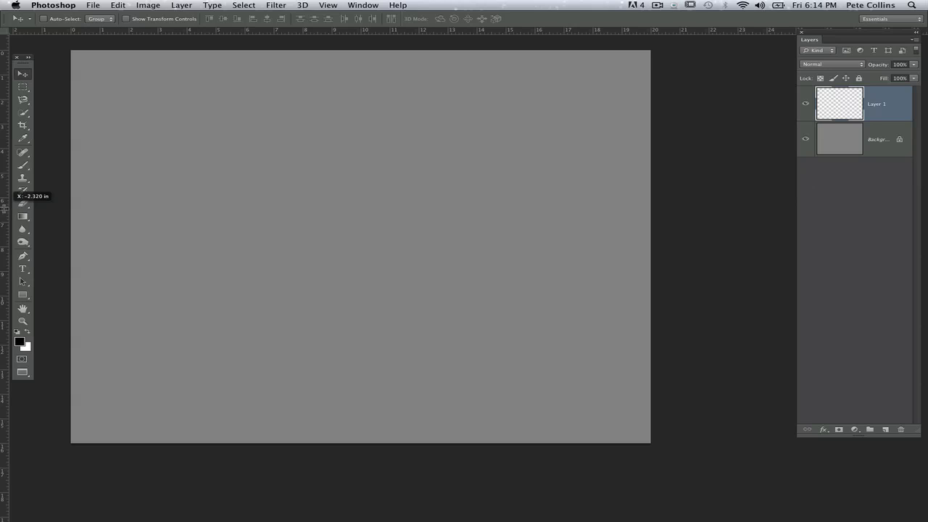
mouse_move(43, 211)
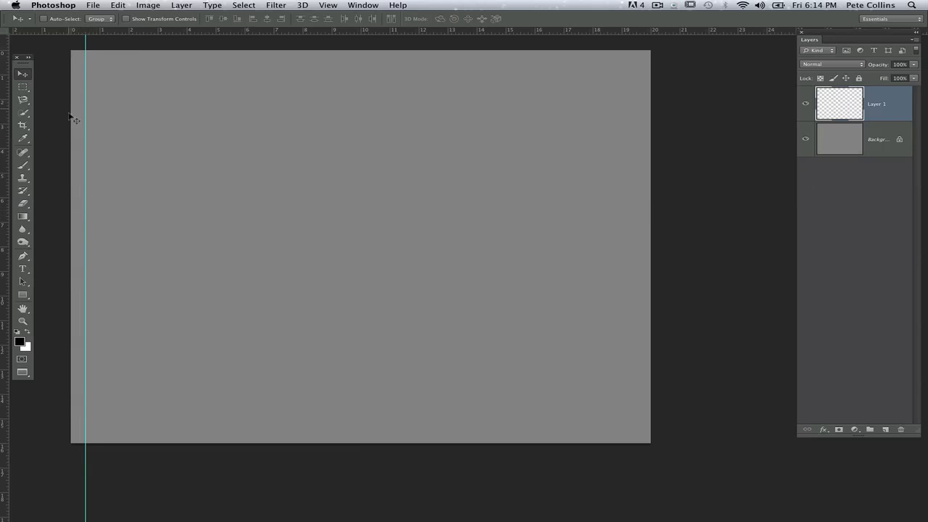
mouse_move(558, 266)
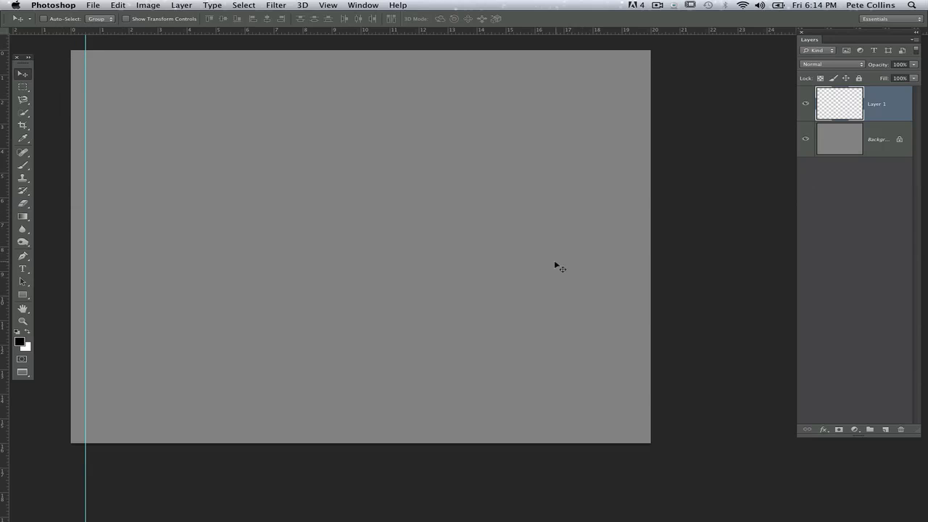
mouse_move(38, 85)
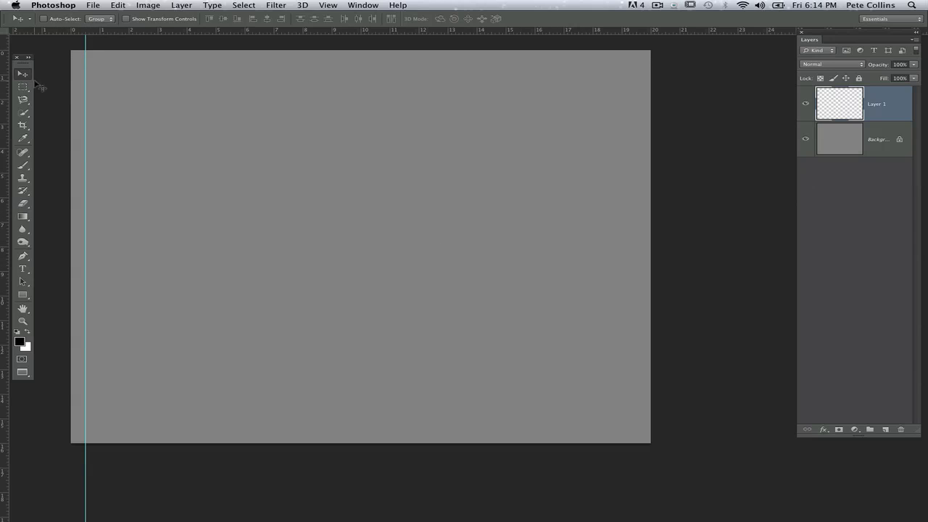
- Marquee a narrow strip at the canvas's left edge and fill it with white
left_click(23, 87)
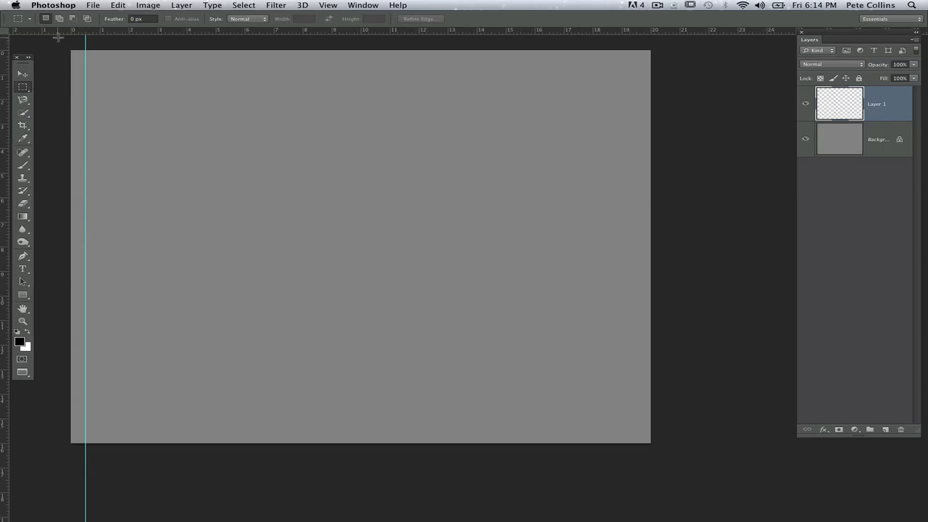
left_click_drag(73, 54, 84, 442)
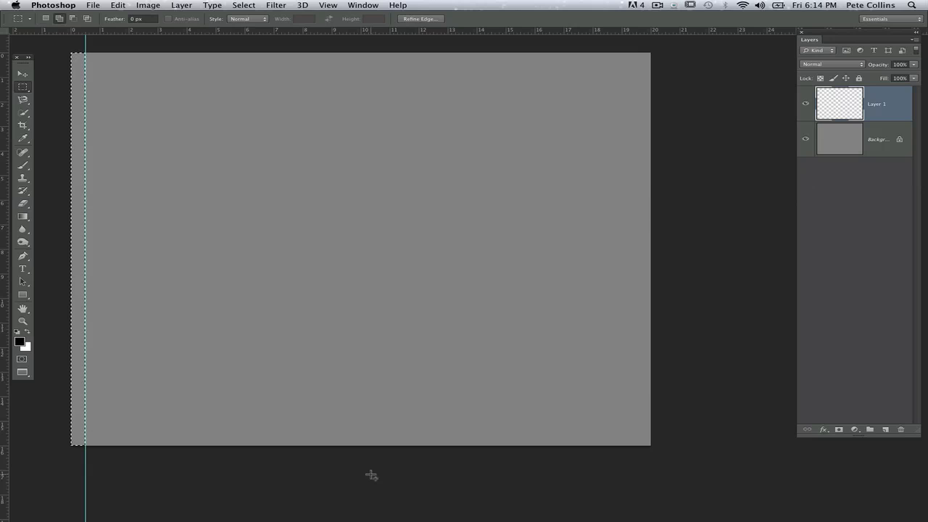
left_click(595, 87)
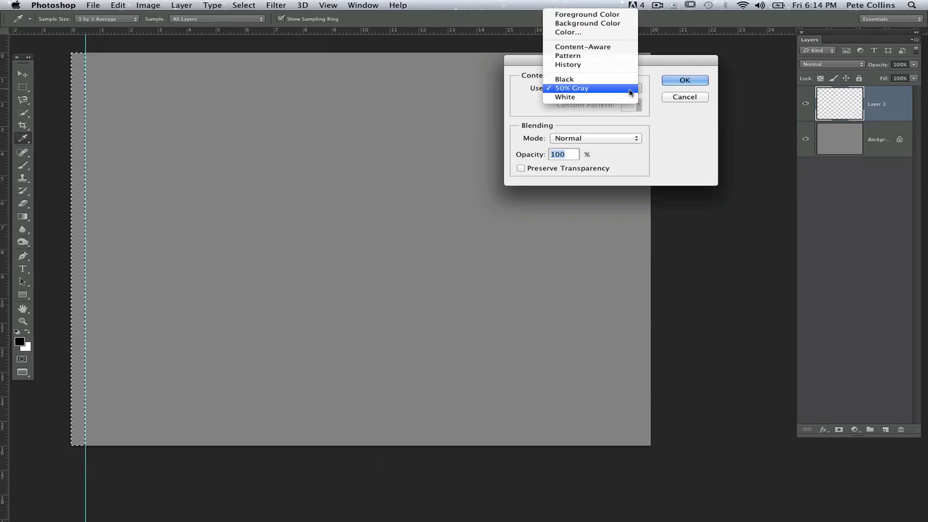
left_click(683, 80)
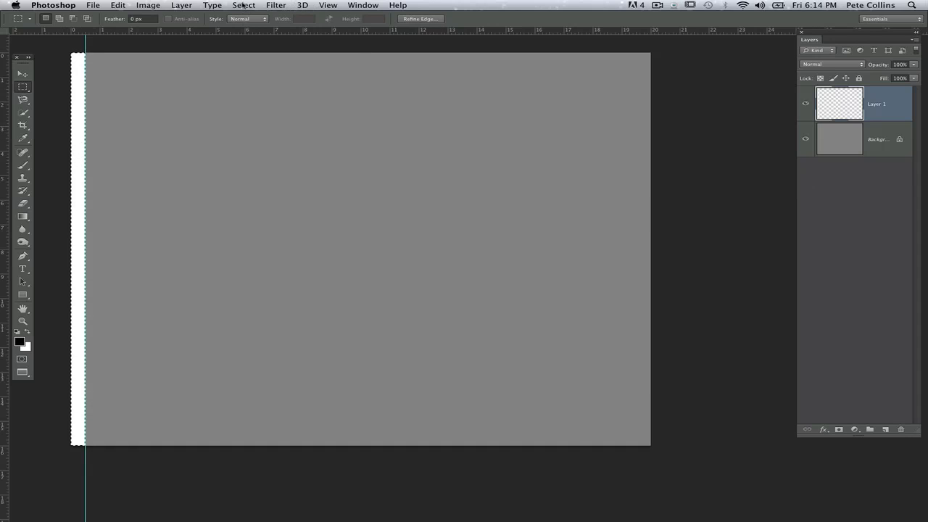
left_click(243, 5)
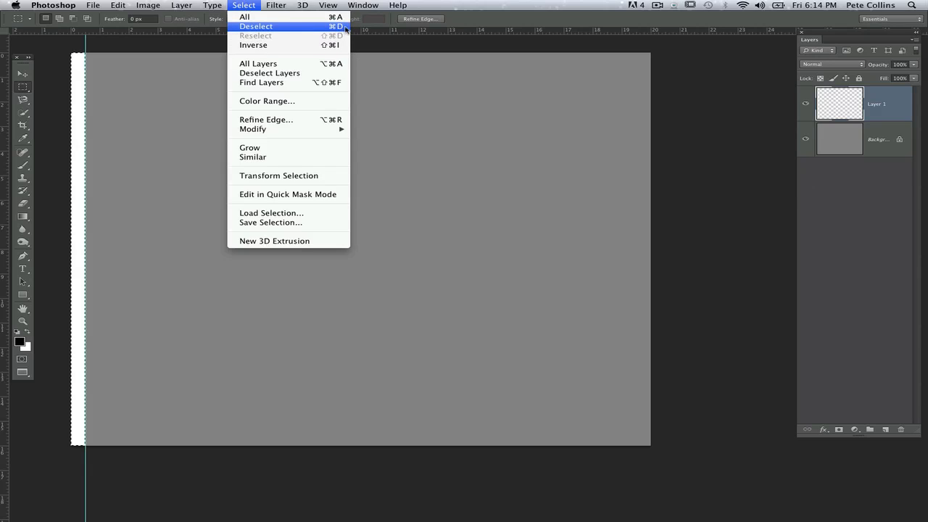
mouse_move(300, 49)
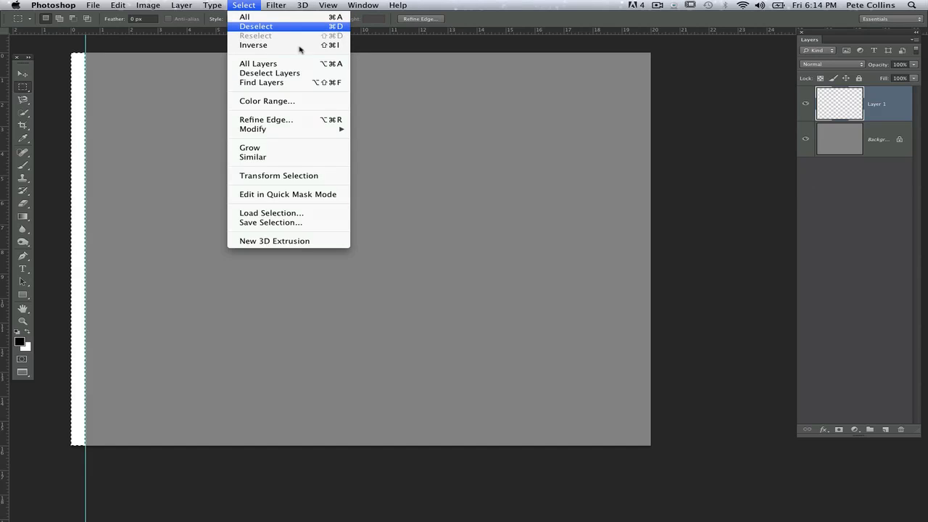
- Deselect the bar, then drag the duplicated bar layer to the canvas's right edge
left_click(255, 26)
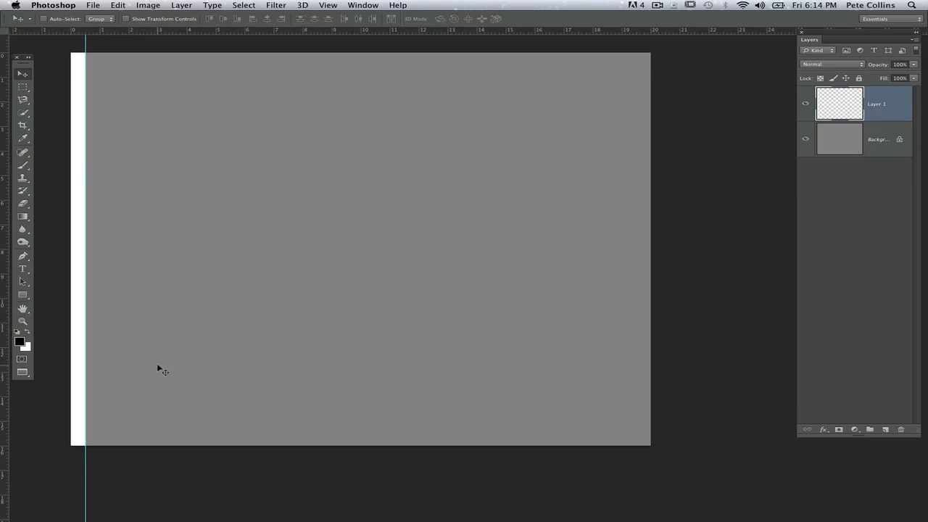
mouse_move(77, 180)
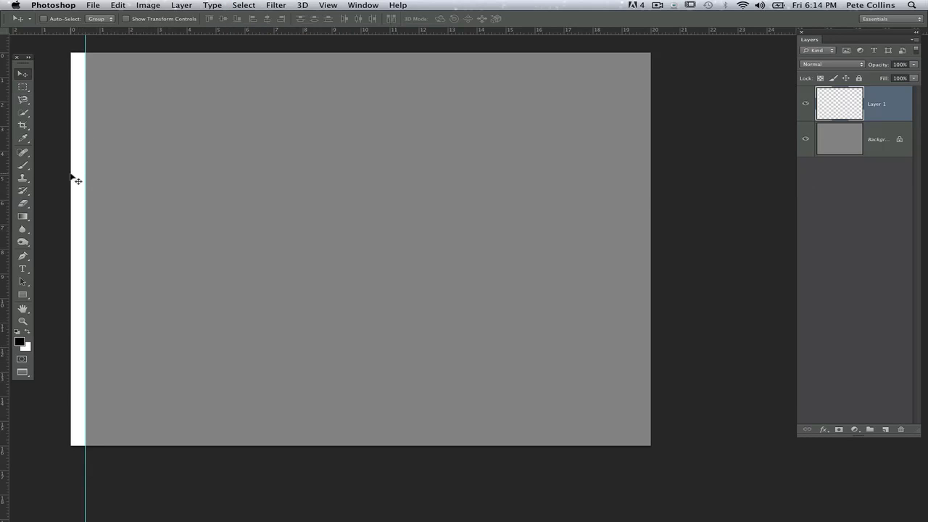
mouse_move(85, 42)
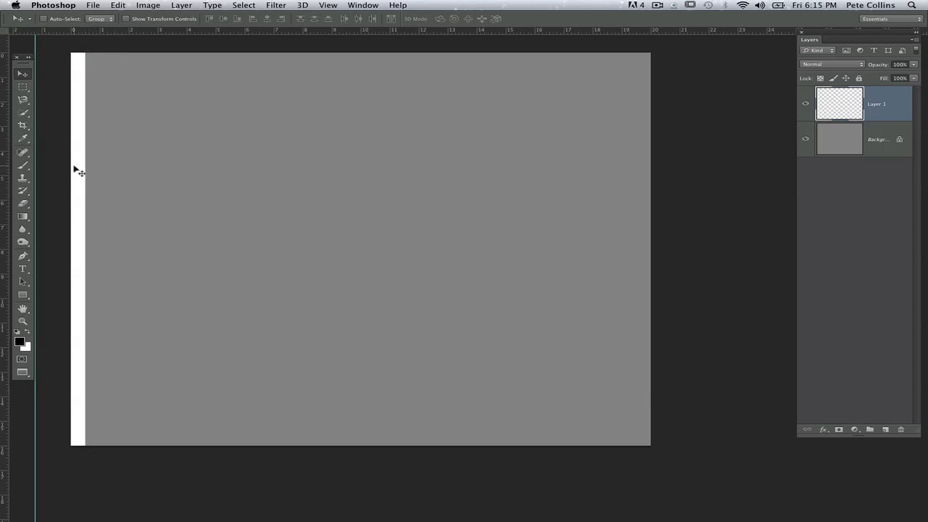
mouse_move(80, 148)
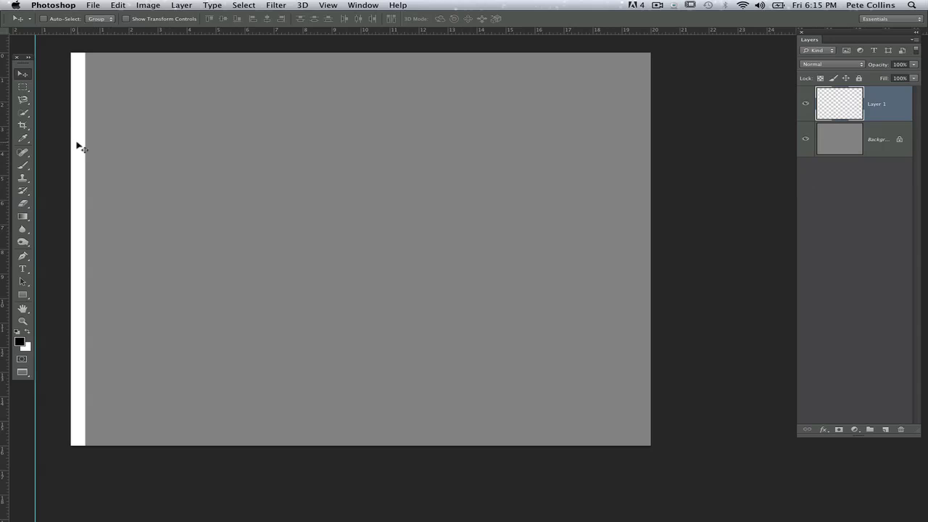
mouse_move(81, 153)
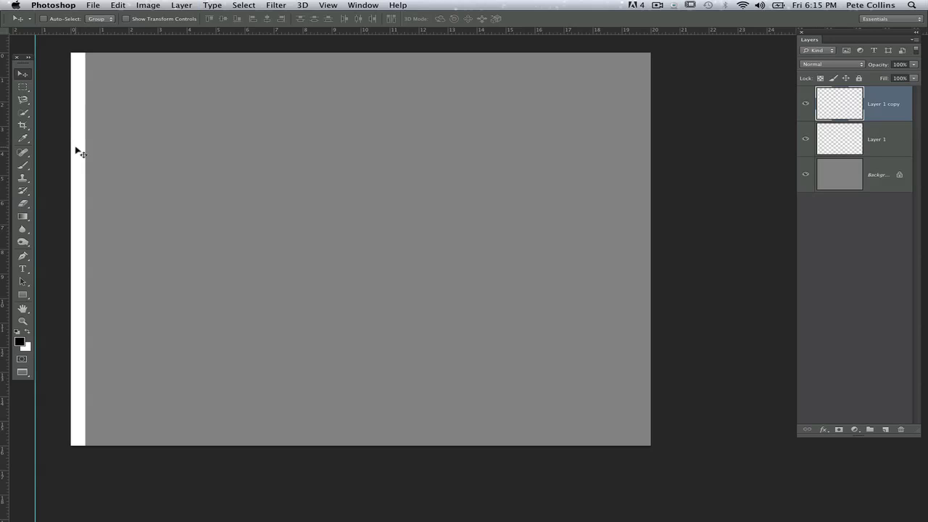
mouse_move(79, 214)
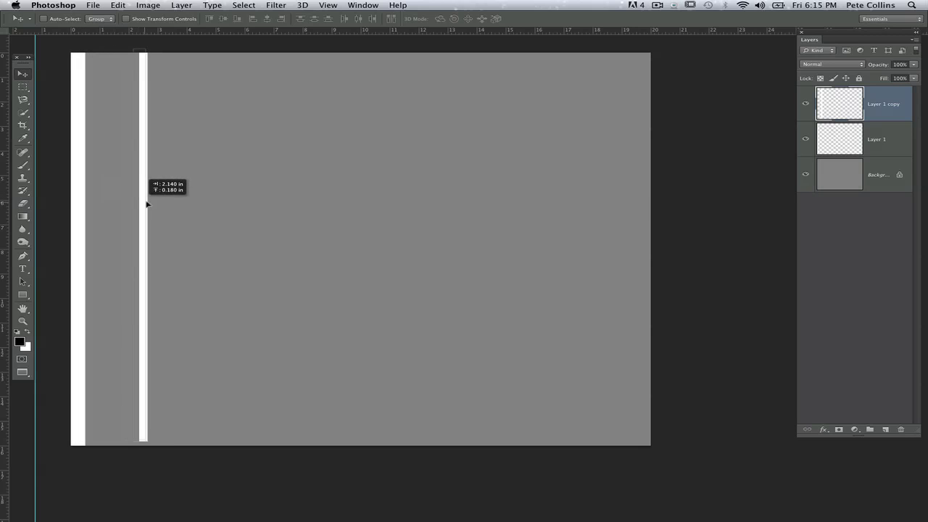
left_click_drag(139, 203, 508, 203)
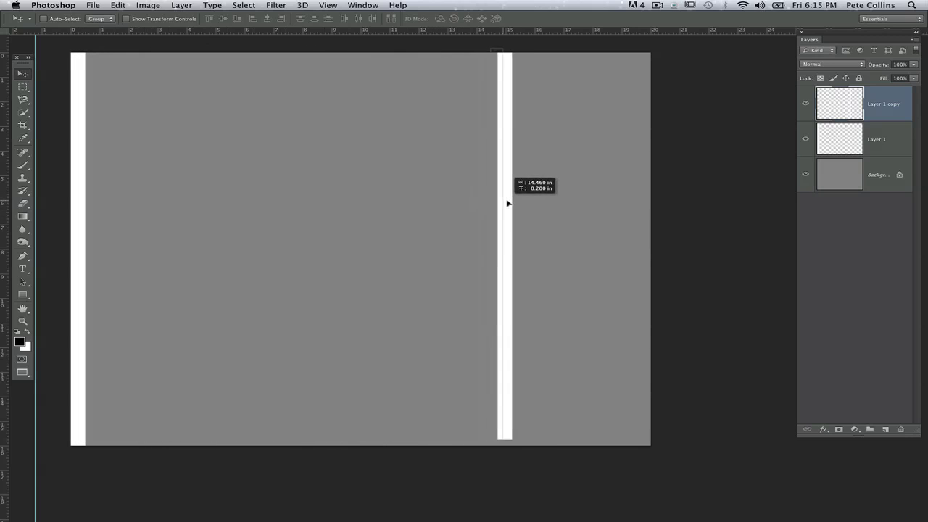
left_click_drag(507, 203, 641, 192)
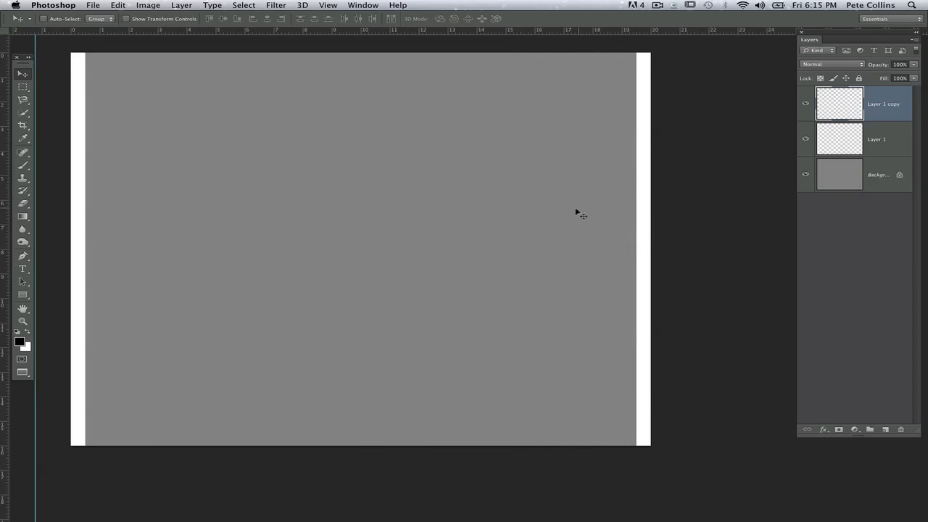
mouse_move(142, 181)
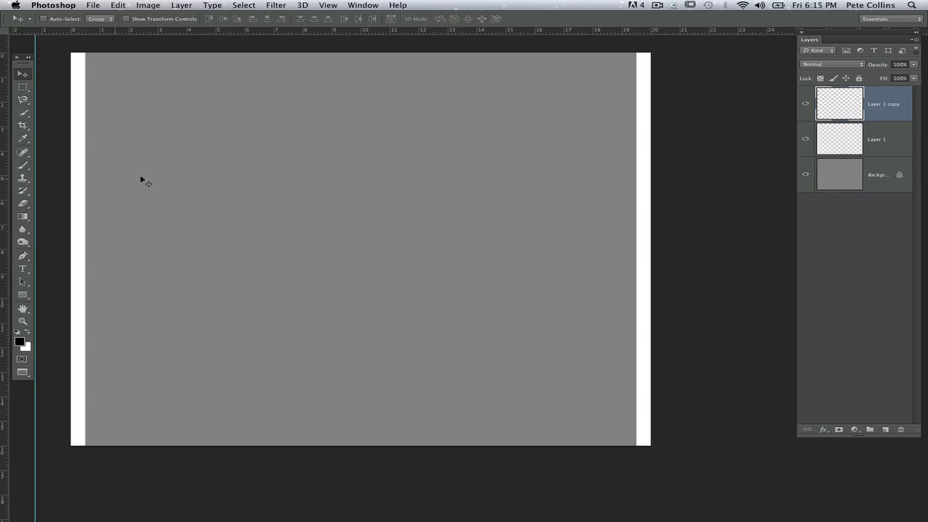
mouse_move(104, 196)
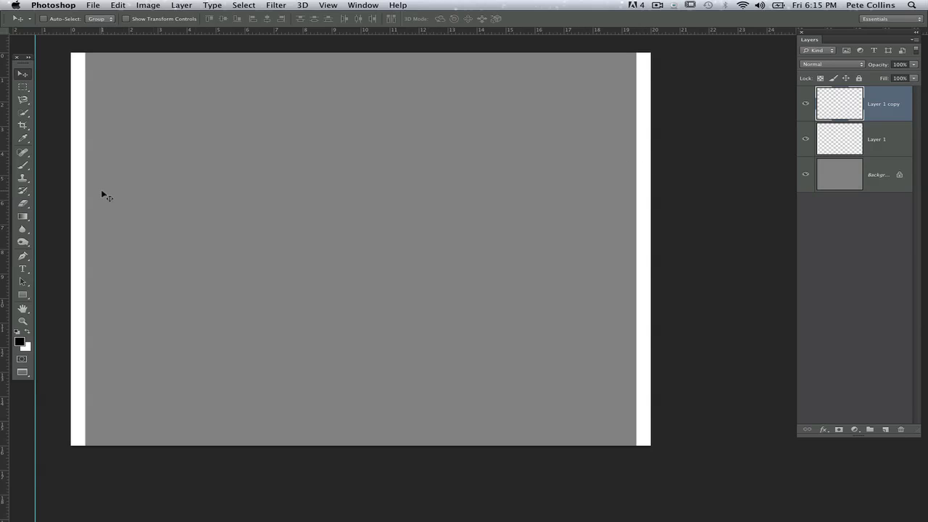
mouse_move(313, 69)
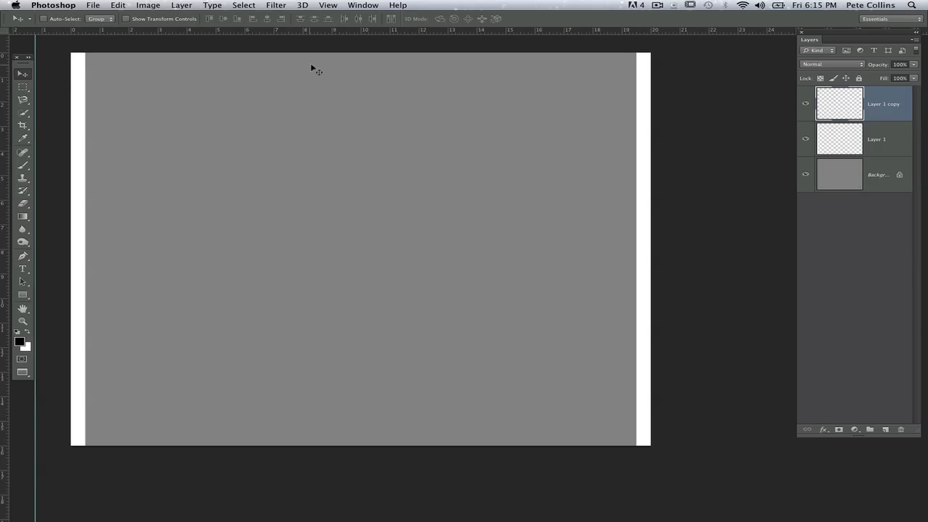
mouse_move(335, 47)
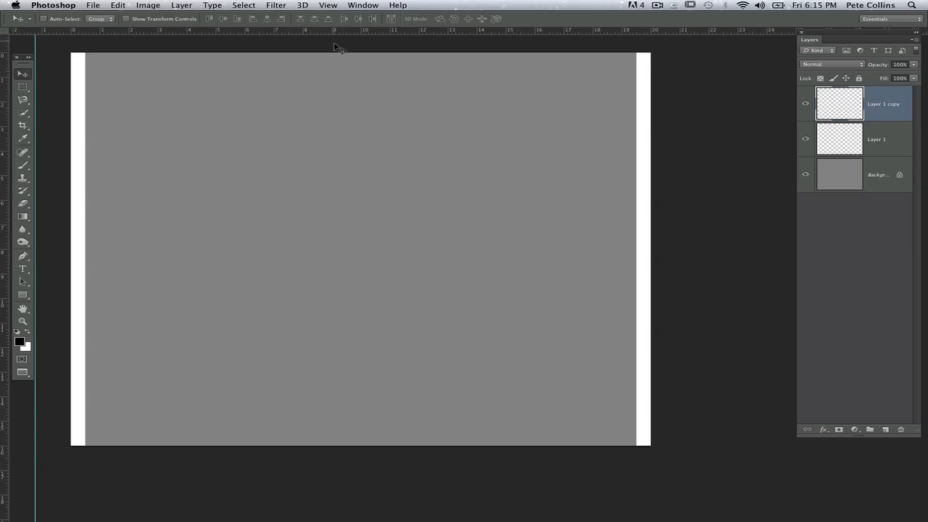
mouse_move(133, 219)
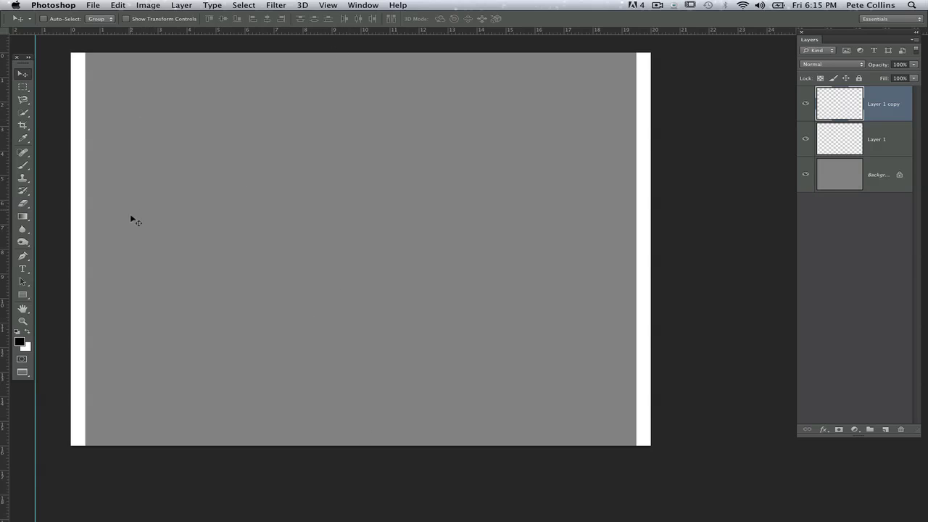
mouse_move(598, 277)
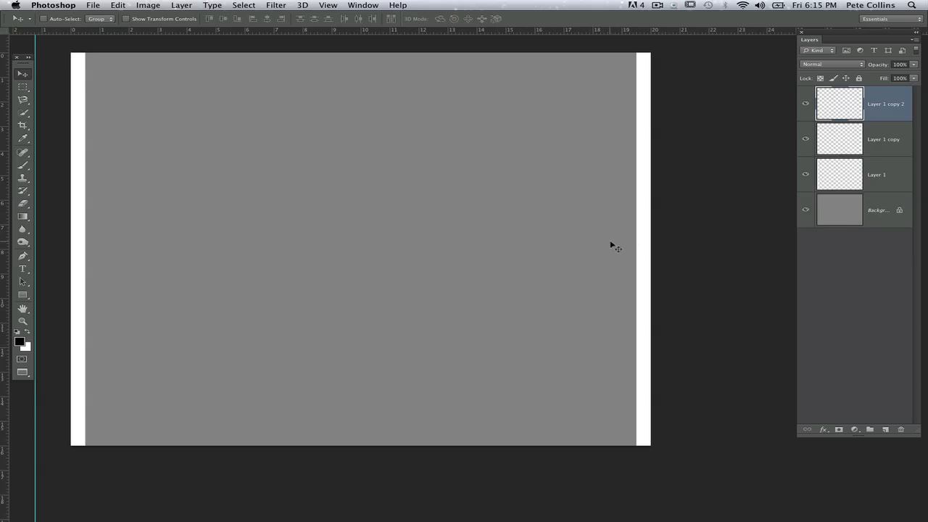
mouse_move(636, 230)
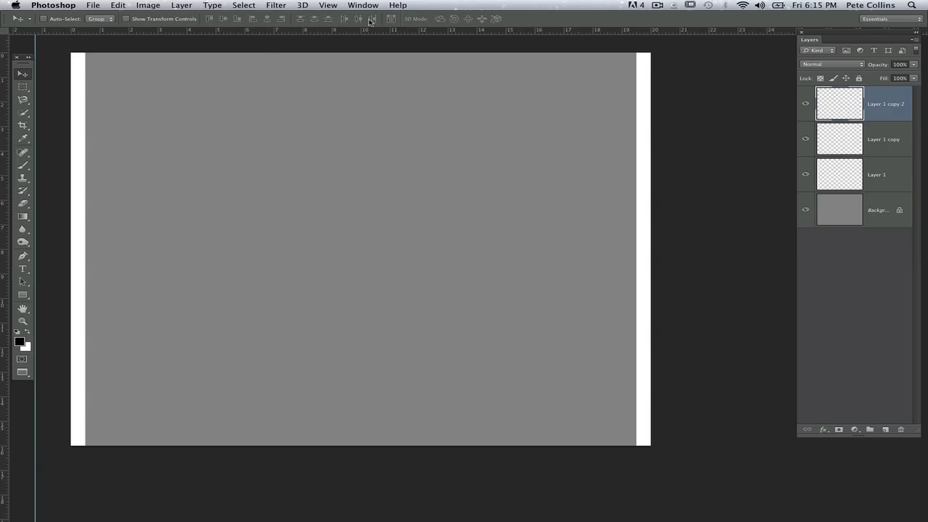
mouse_move(314, 50)
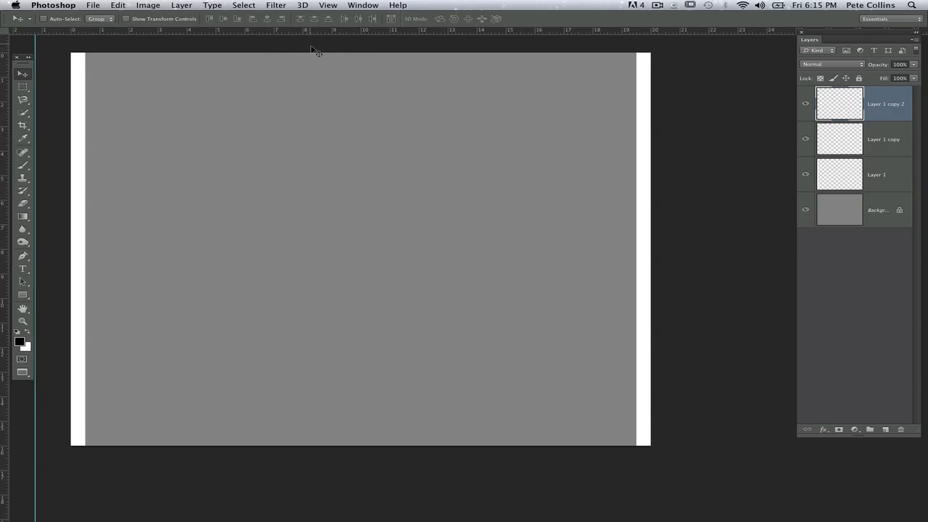
mouse_move(720, 257)
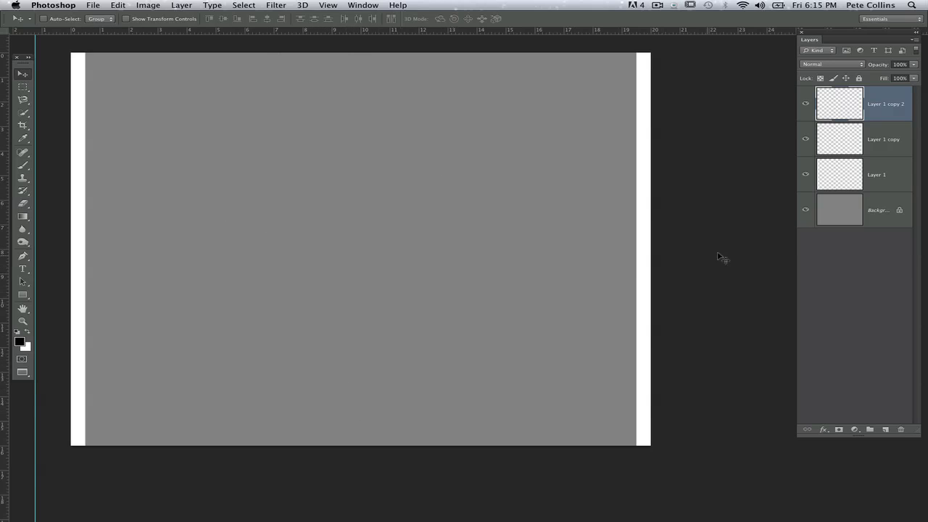
- Select all three bar layers and distribute their horizontal centers evenly
left_click(884, 174)
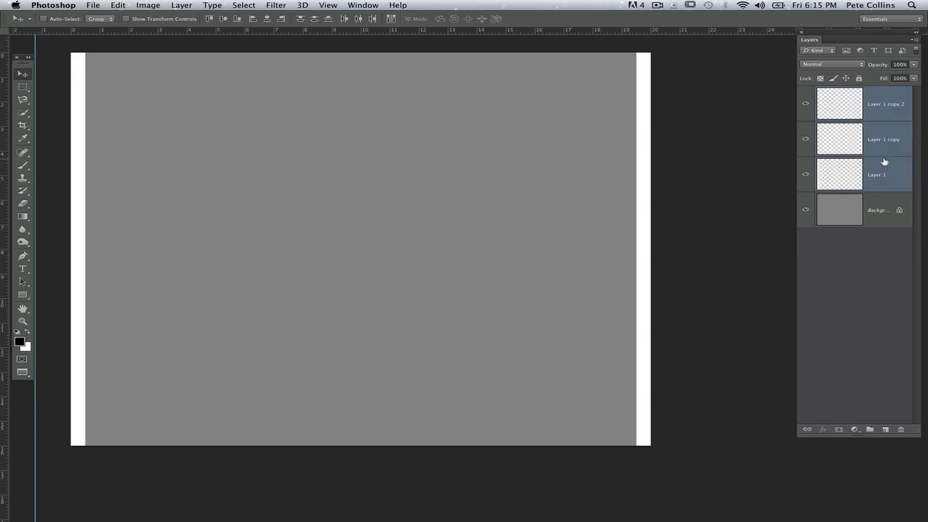
mouse_move(781, 178)
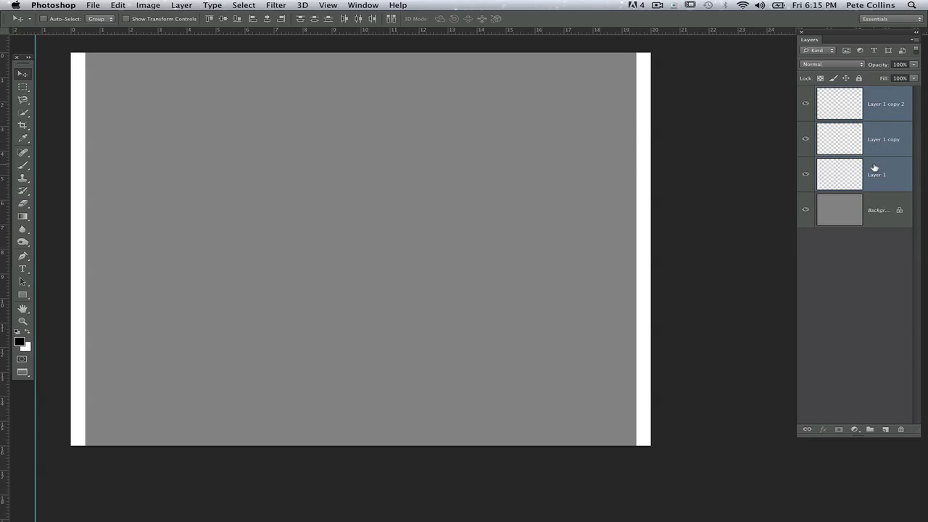
mouse_move(742, 282)
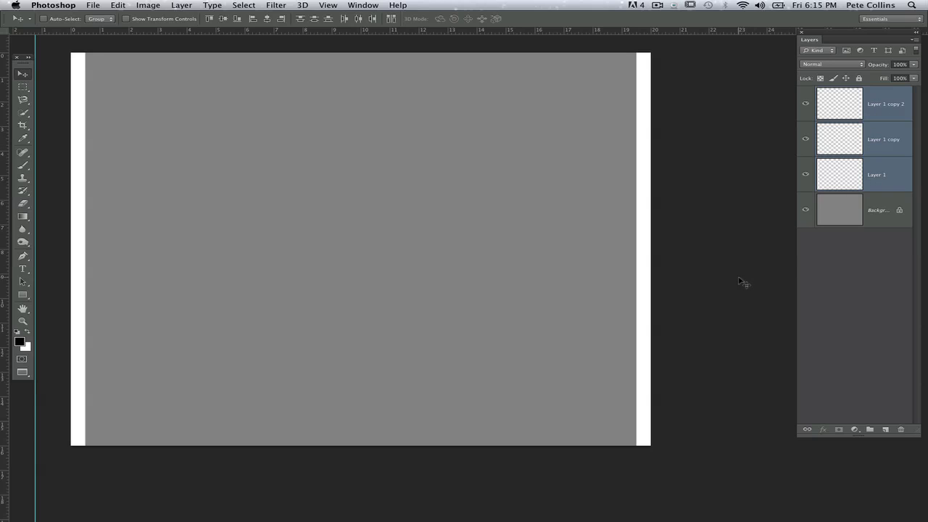
mouse_move(78, 136)
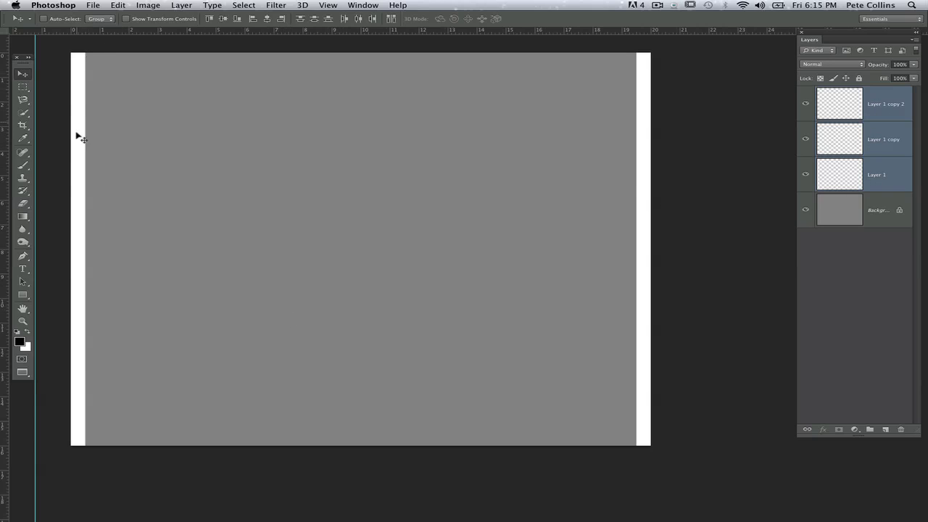
mouse_move(82, 102)
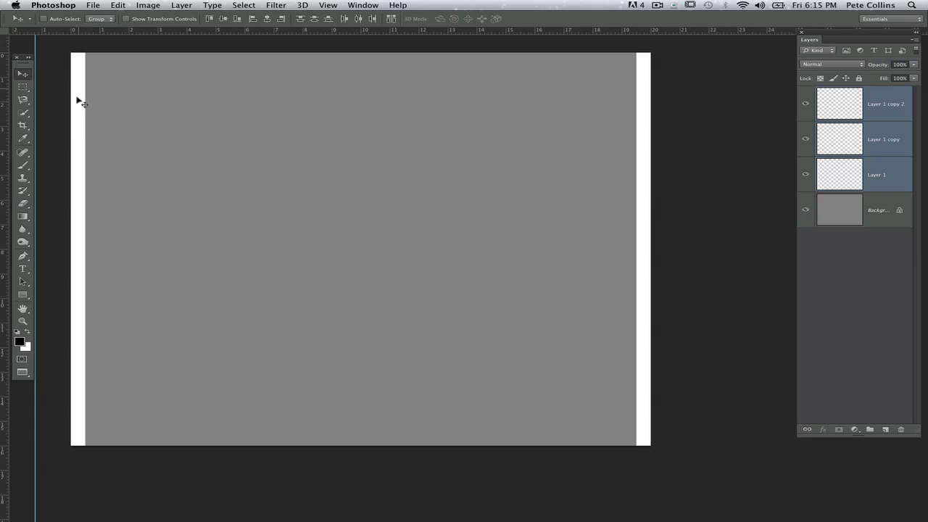
mouse_move(547, 231)
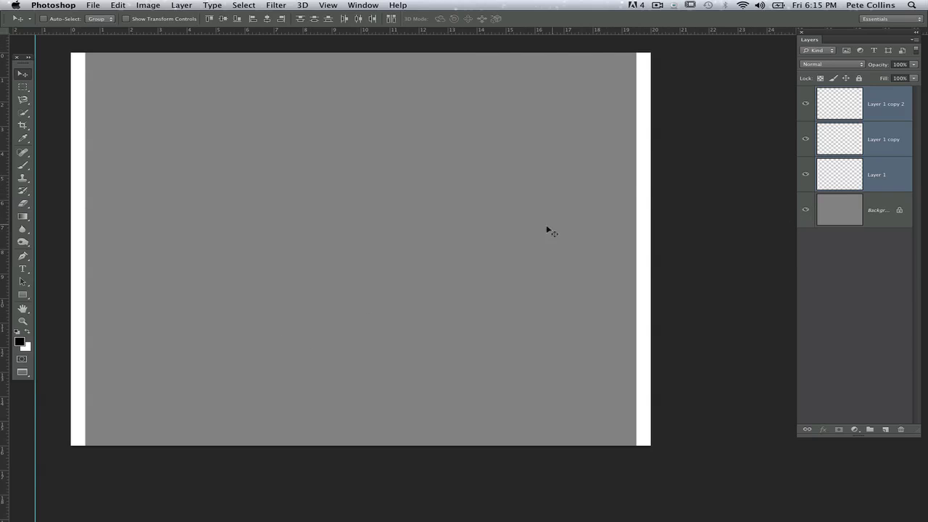
mouse_move(464, 246)
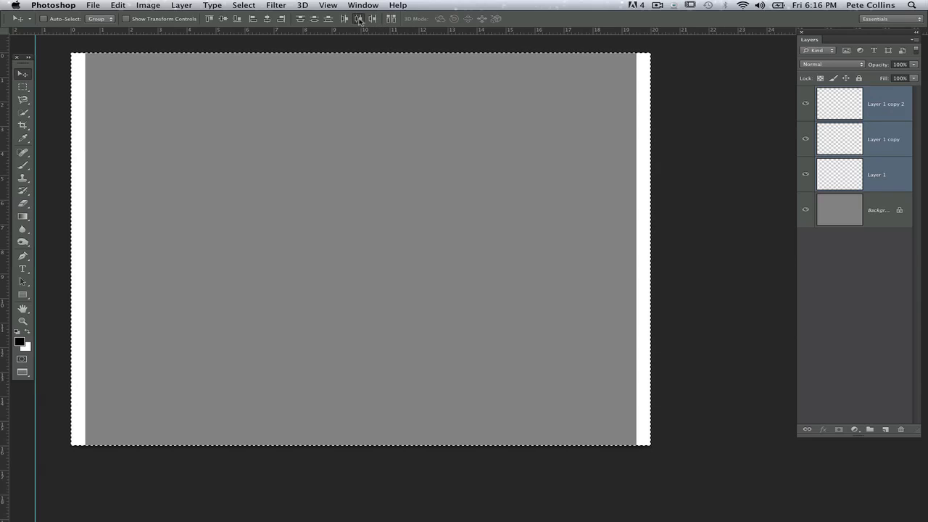
left_click(358, 18)
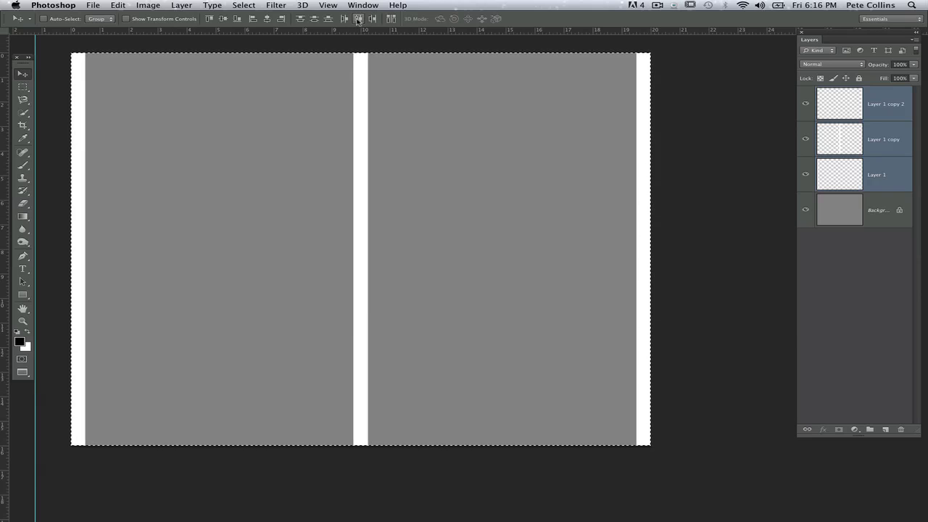
mouse_move(359, 19)
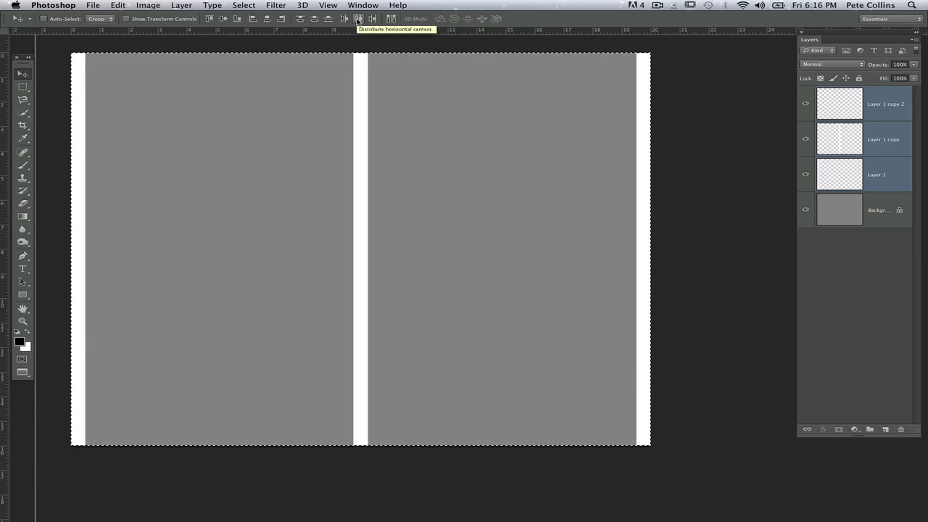
mouse_move(356, 232)
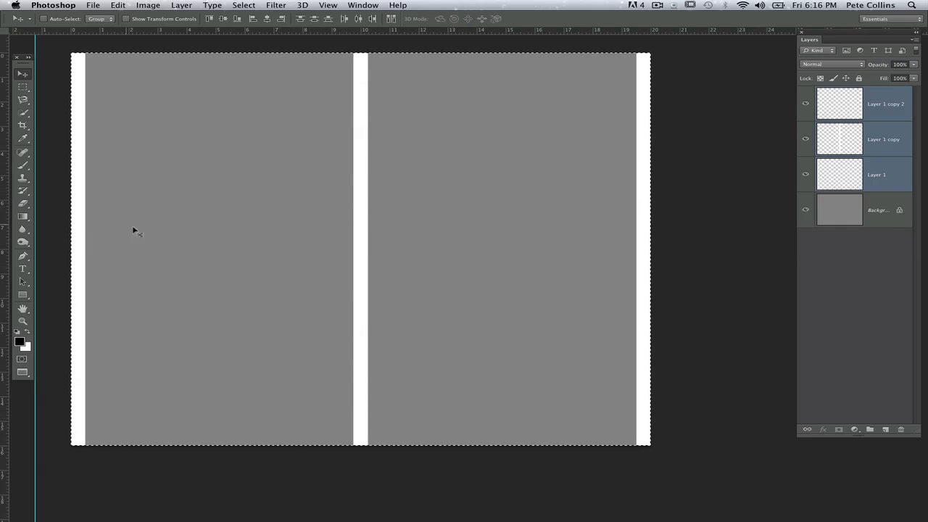
mouse_move(485, 219)
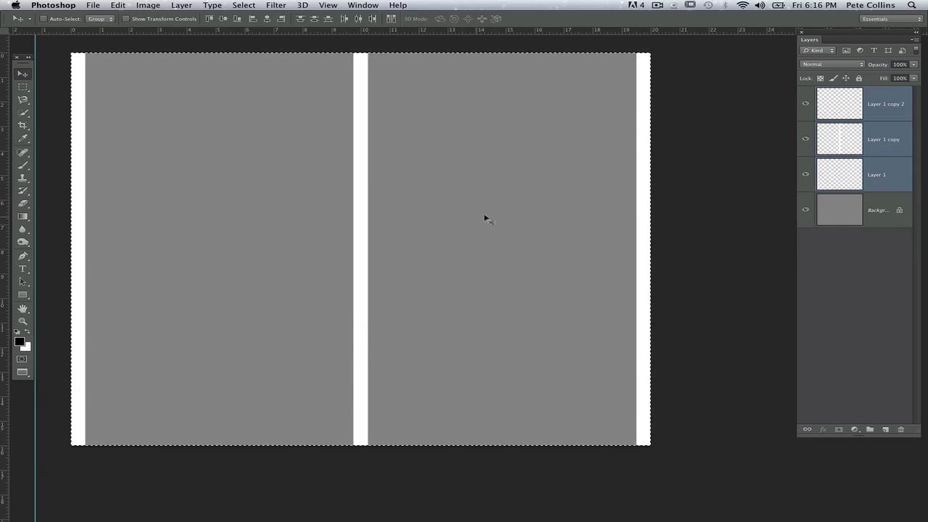
mouse_move(423, 220)
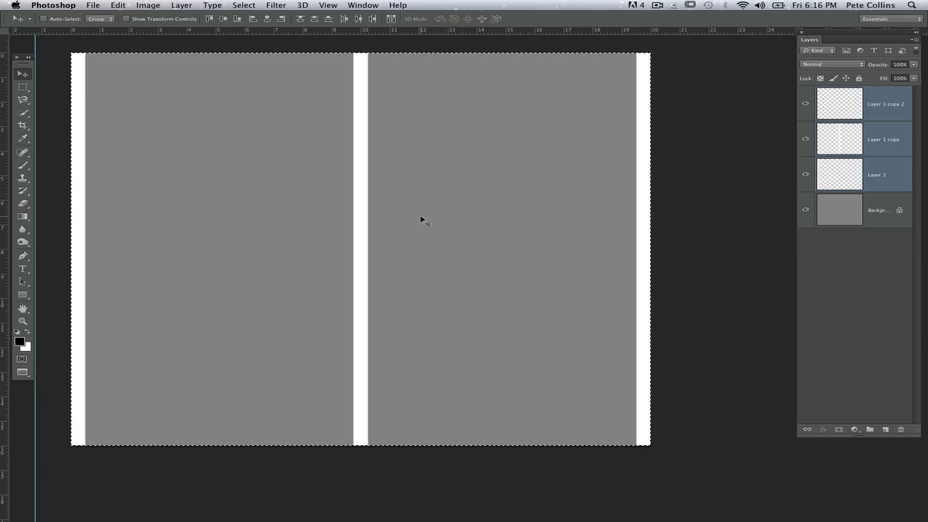
mouse_move(611, 173)
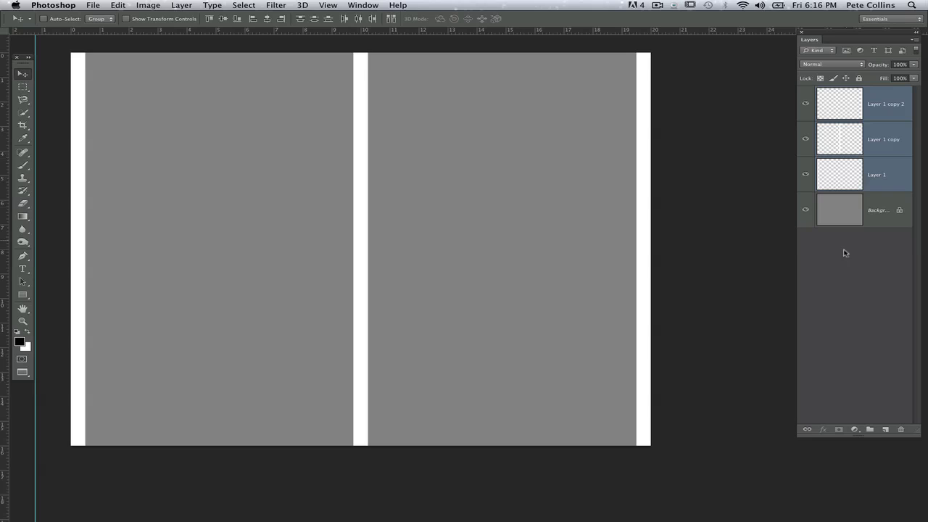
- Group and hide the vertical bars, then select a thin strip along the canvas top
left_click(869, 429)
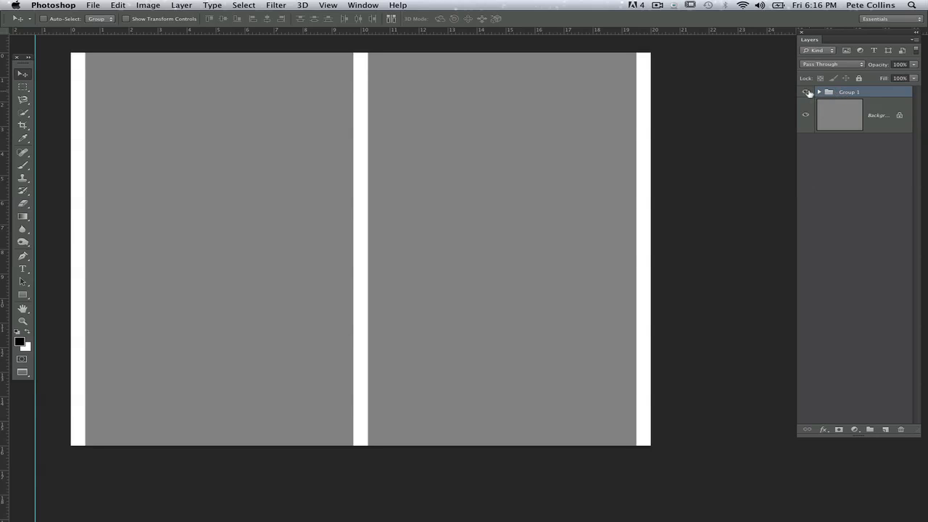
left_click(885, 429)
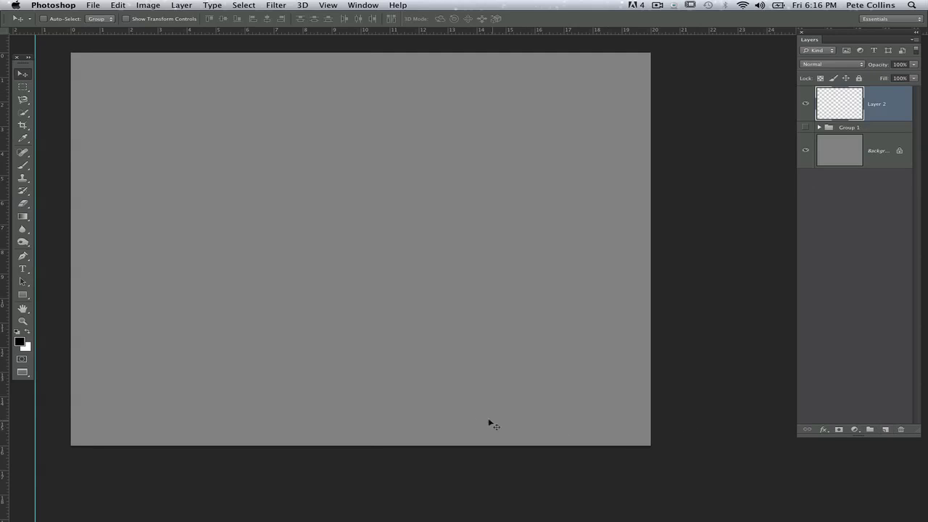
mouse_move(245, 32)
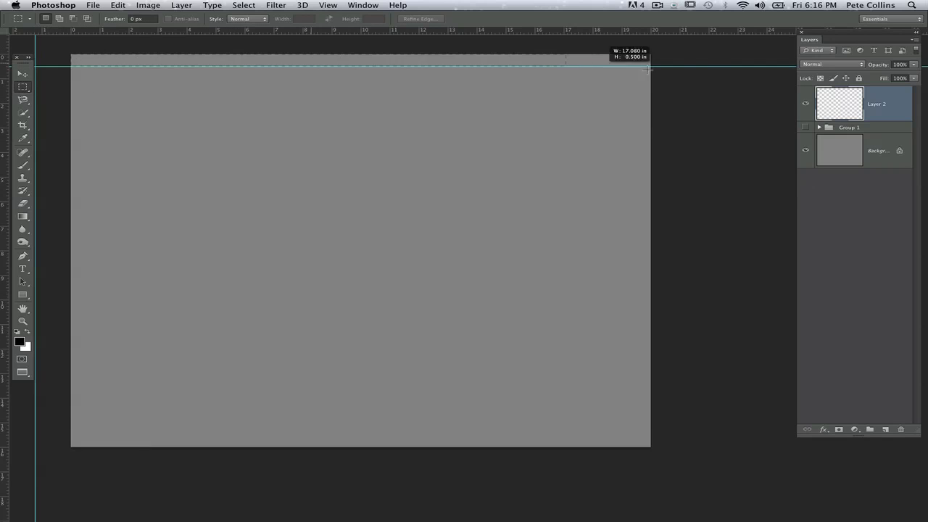
left_click_drag(71, 61, 649, 70)
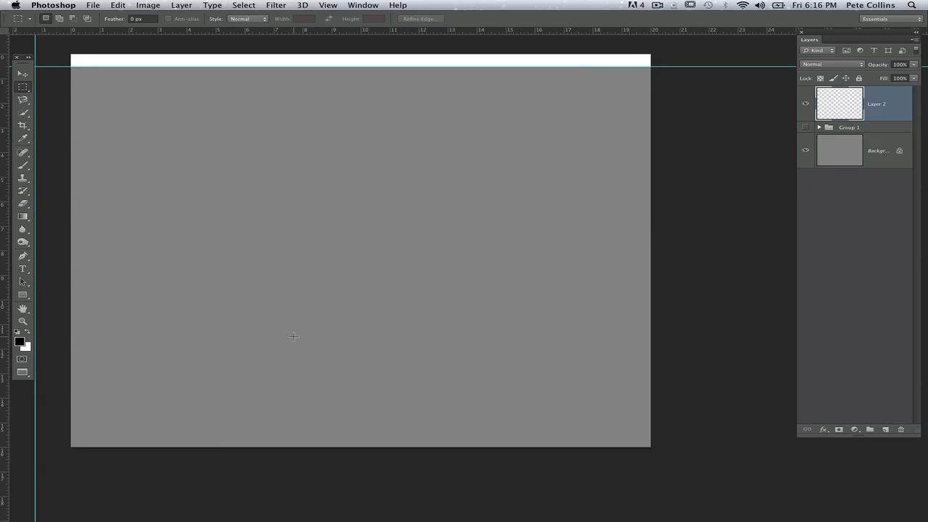
left_click(18, 73)
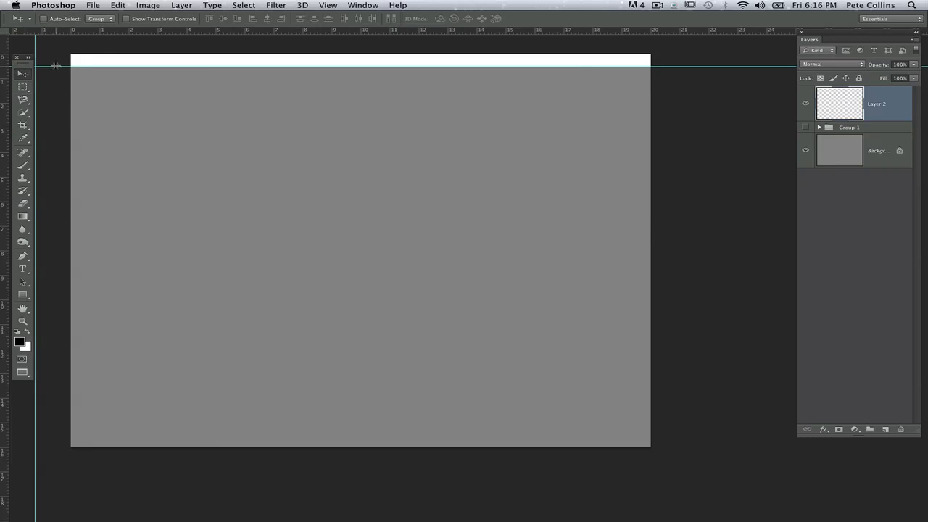
mouse_move(360, 59)
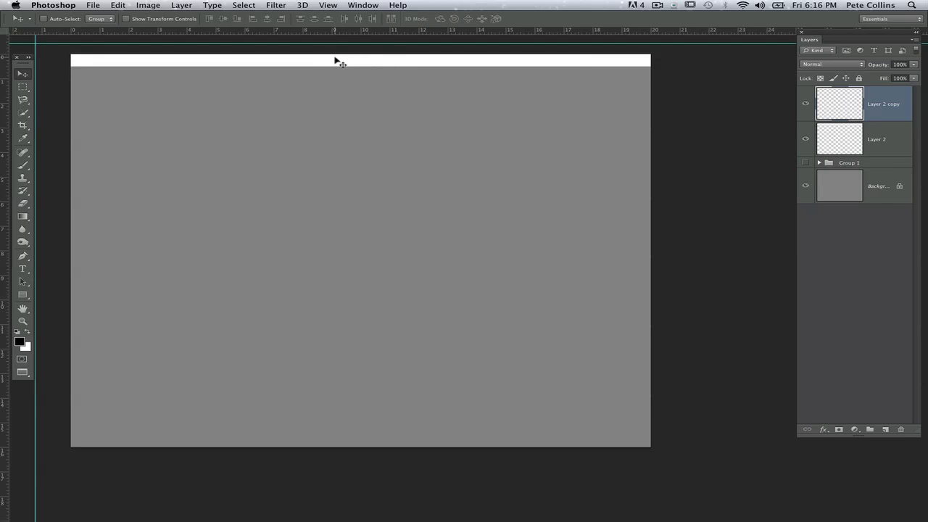
- Drag a duplicated horizontal bar down to the canvas's bottom edge
left_click_drag(339, 62, 316, 420)
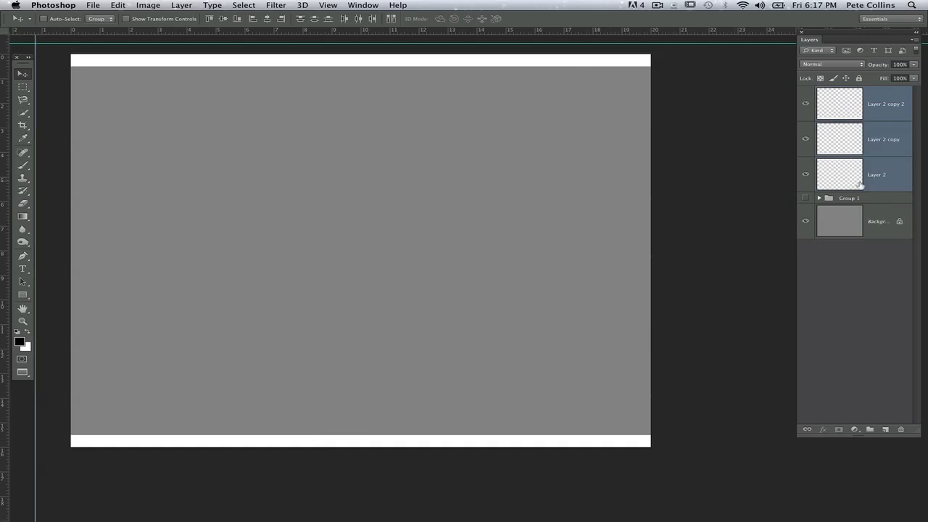
mouse_move(647, 163)
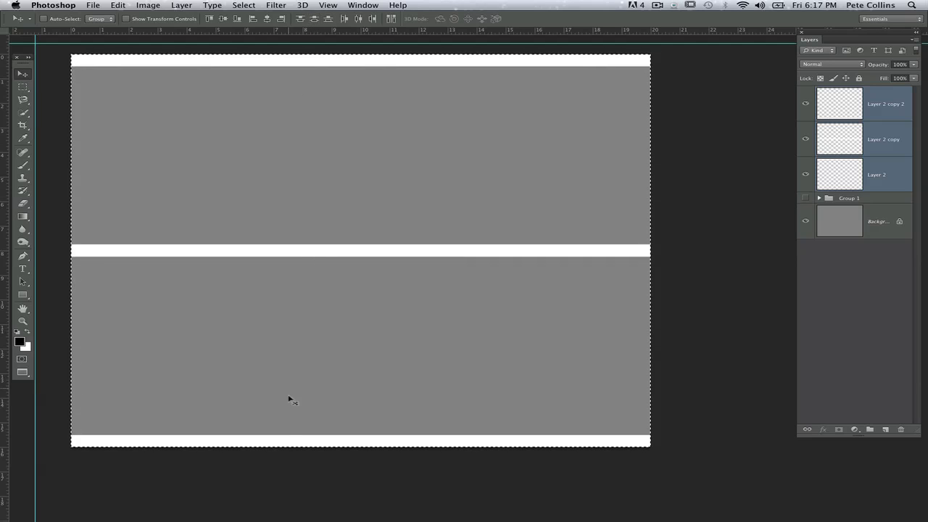
mouse_move(305, 257)
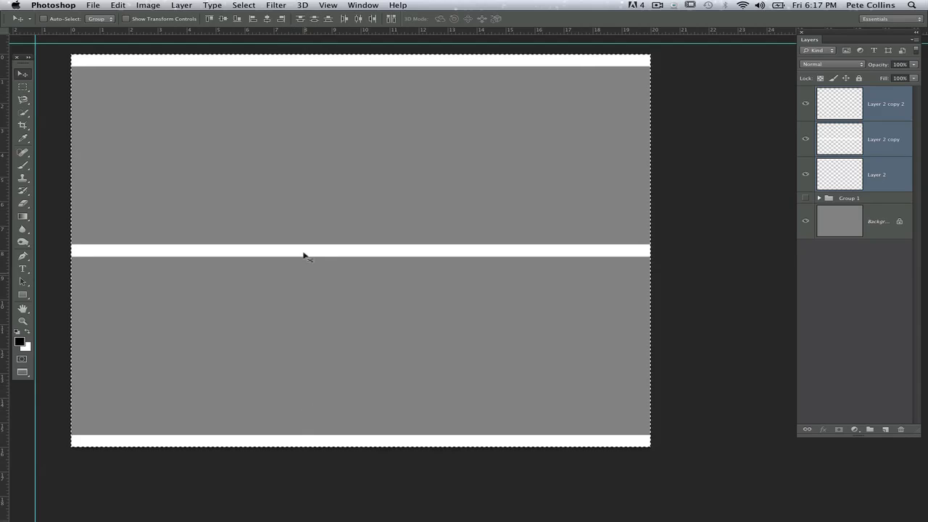
mouse_move(278, 121)
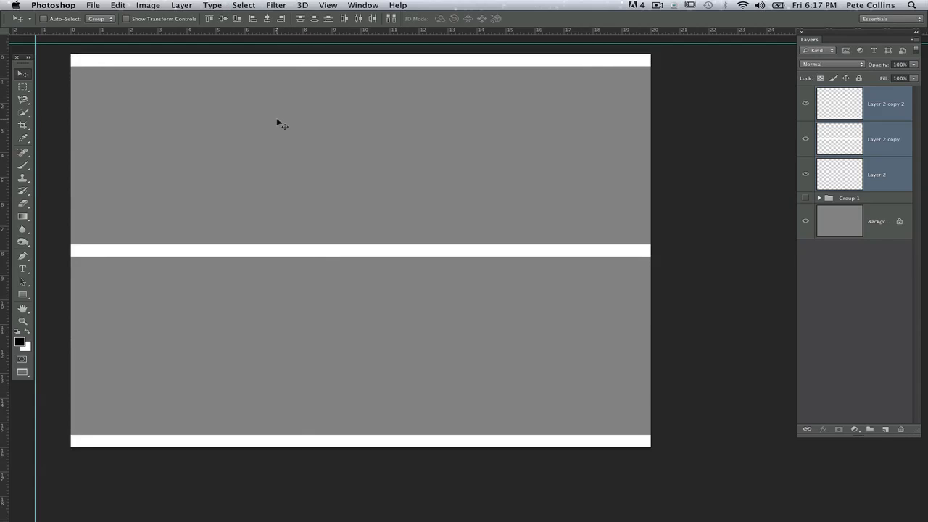
mouse_move(872, 211)
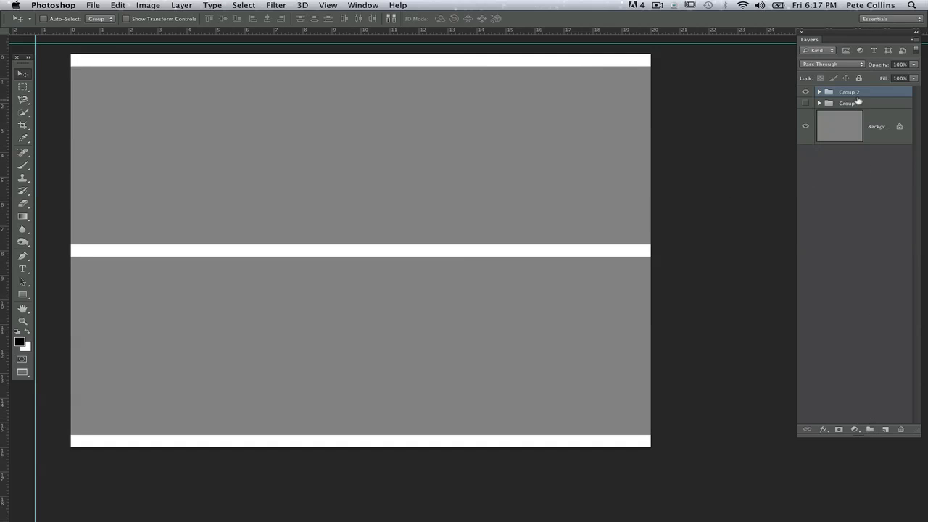
- Name the bar groups 'vertical' and 'horizontal', then duplicate the horizontal group
left_click(848, 91)
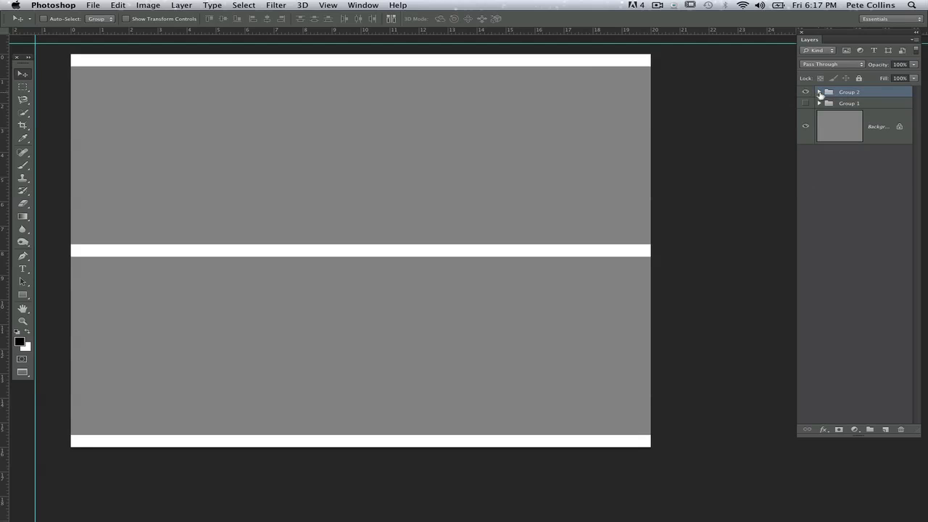
double_click(850, 91)
type("vertical")
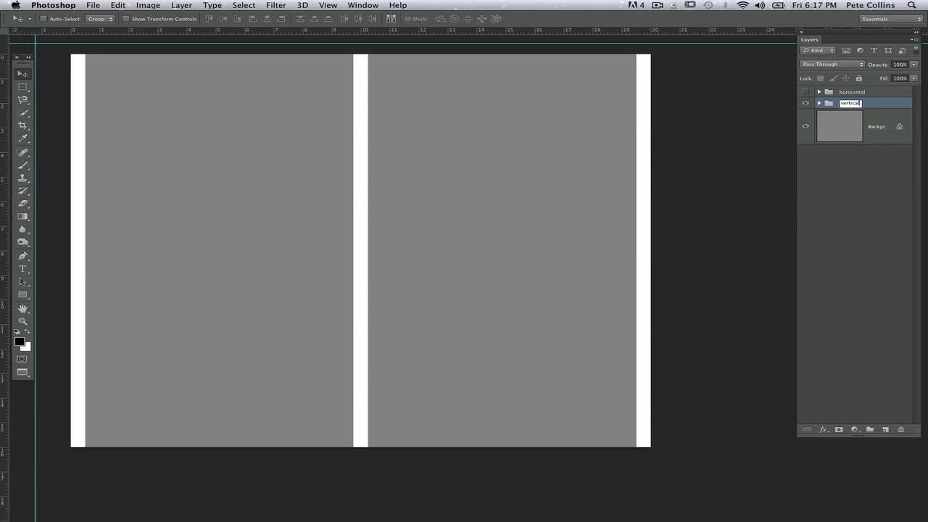
key("Return")
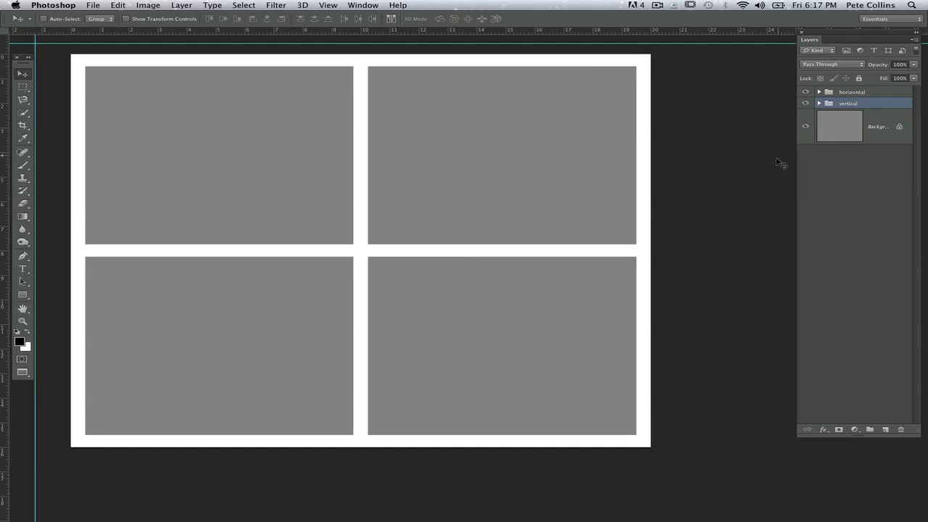
mouse_move(804, 105)
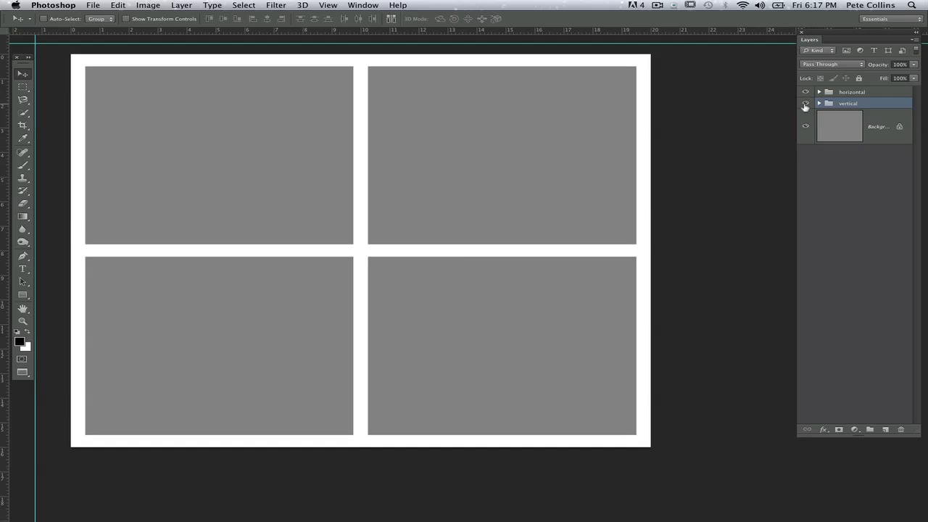
left_click(804, 102)
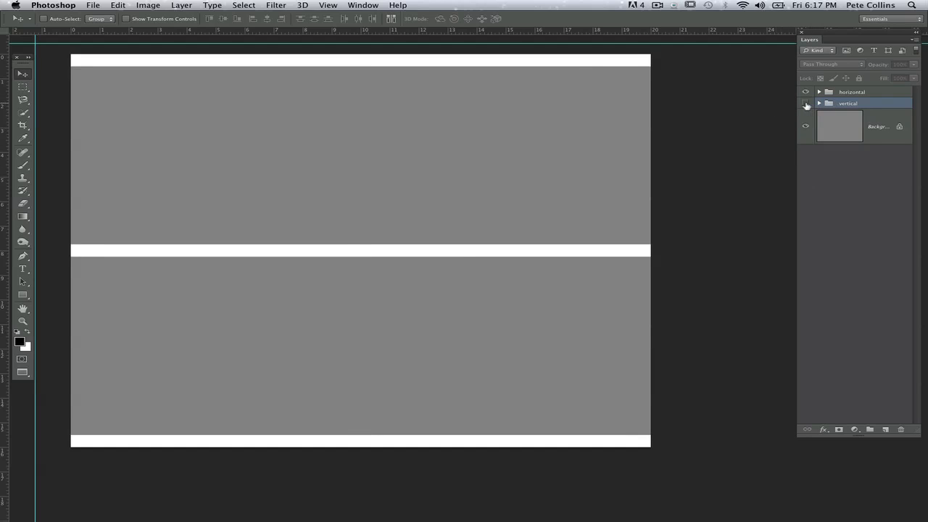
left_click(804, 103)
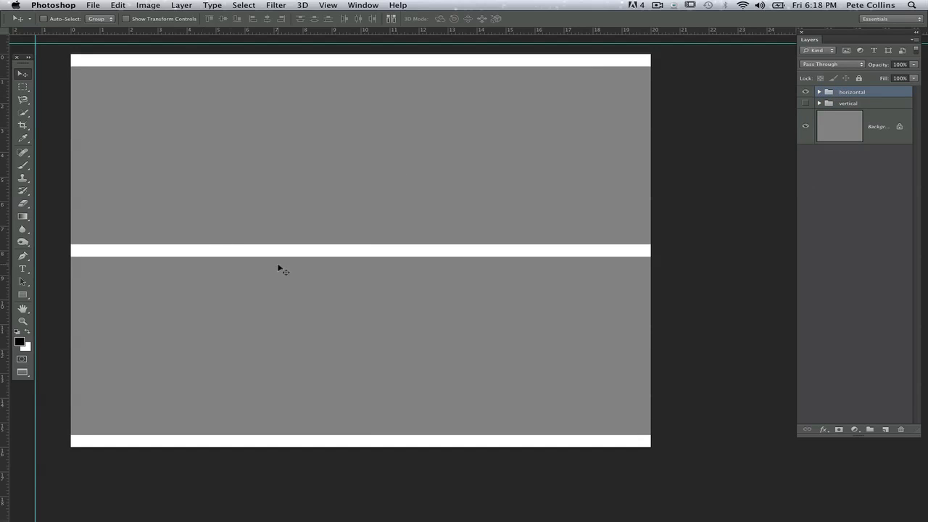
left_click(852, 92)
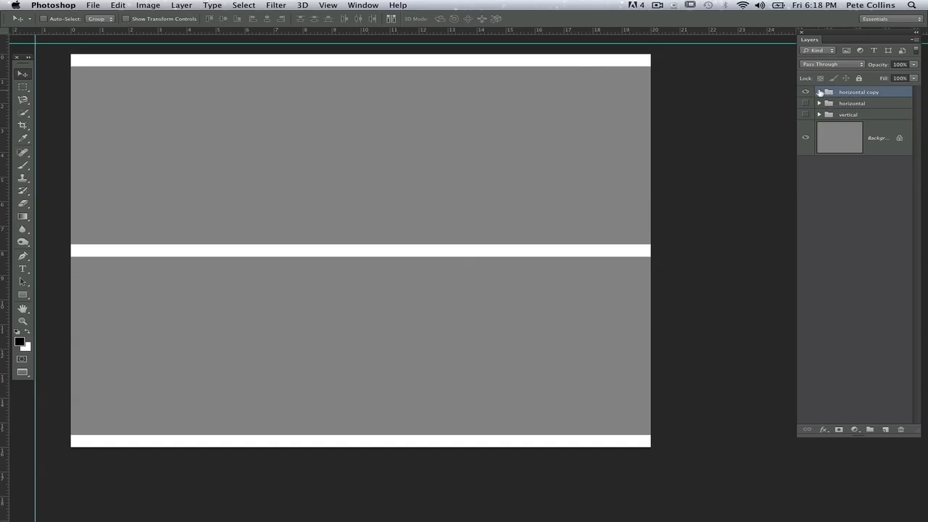
- Expand the 'horizontal copy' group, space its four bars evenly, then collapse it
left_click(818, 93)
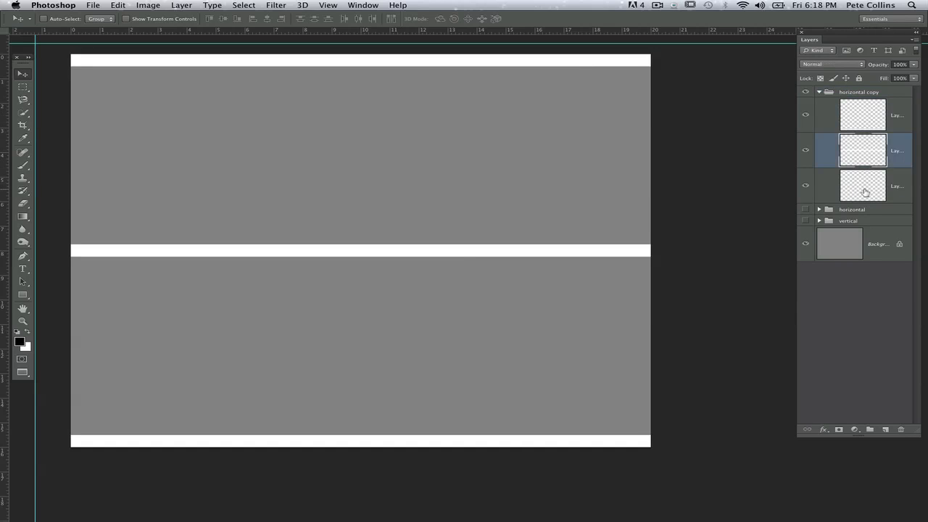
mouse_move(233, 176)
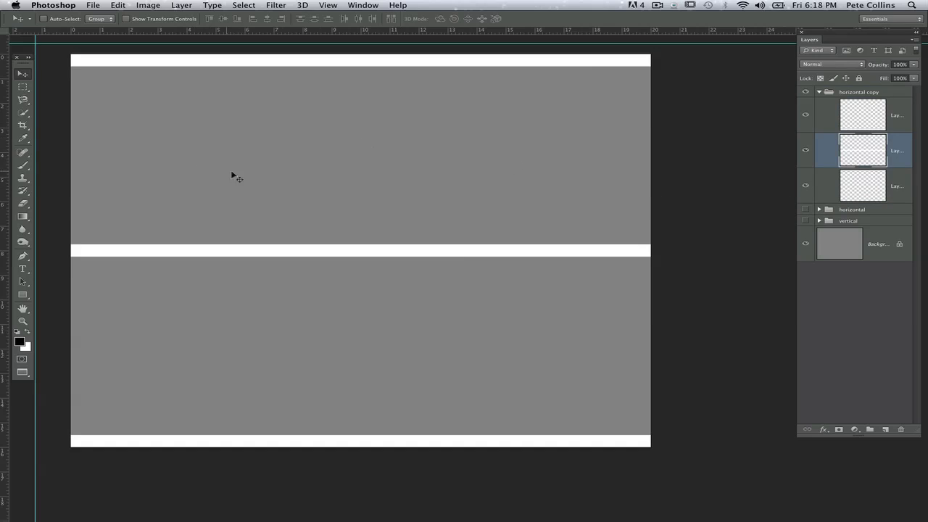
mouse_move(127, 131)
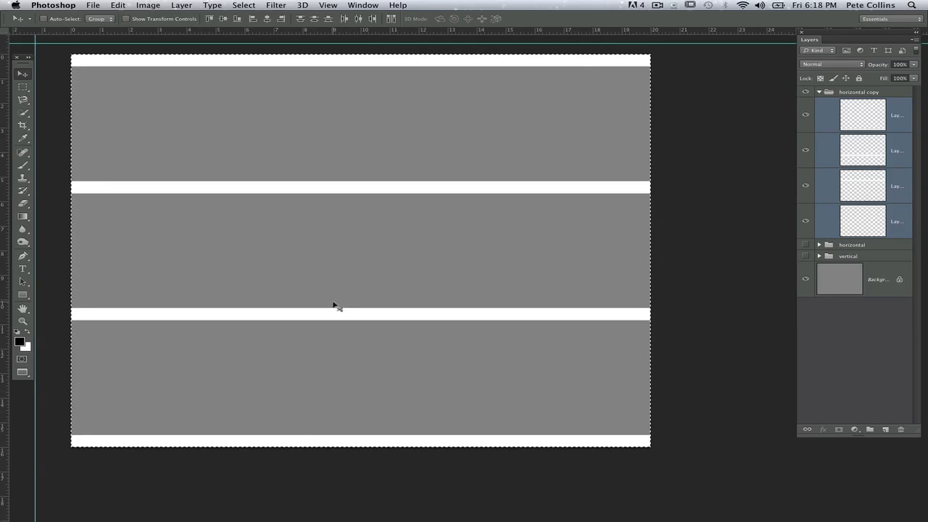
mouse_move(290, 266)
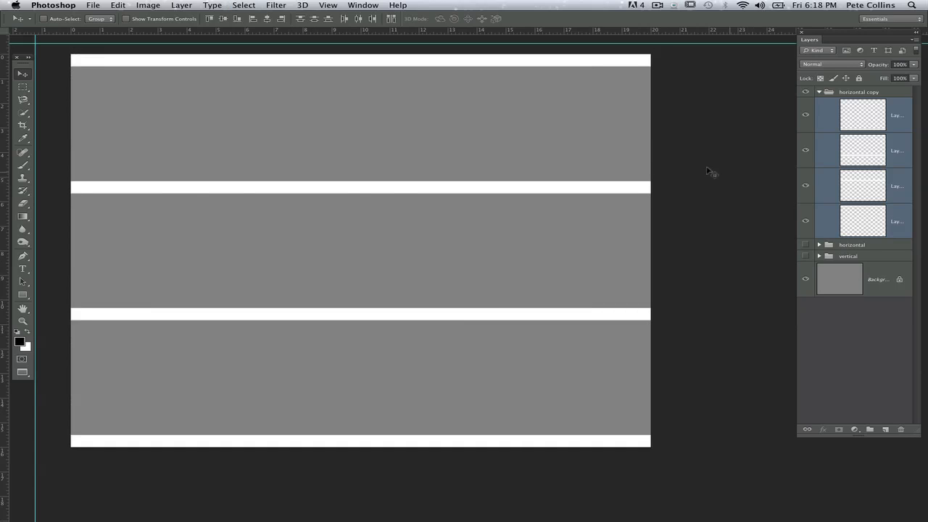
left_click(819, 91)
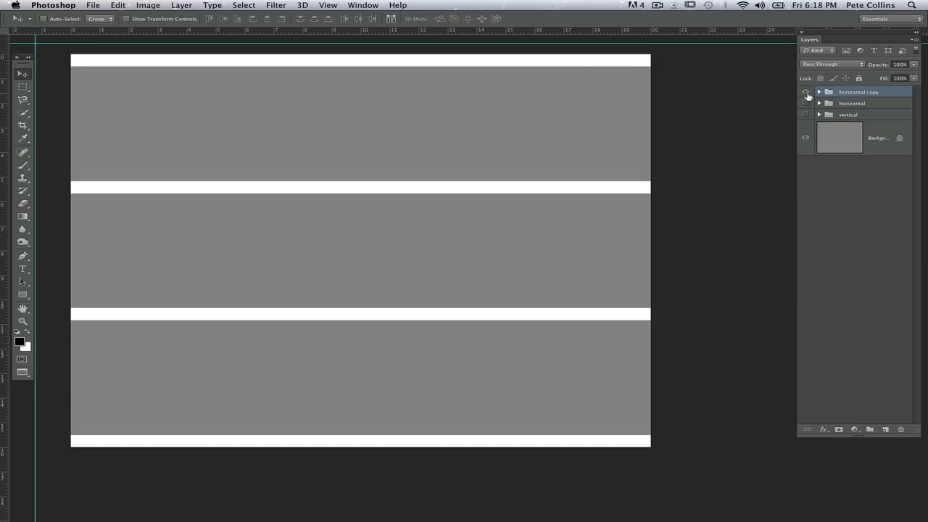
left_click(805, 95)
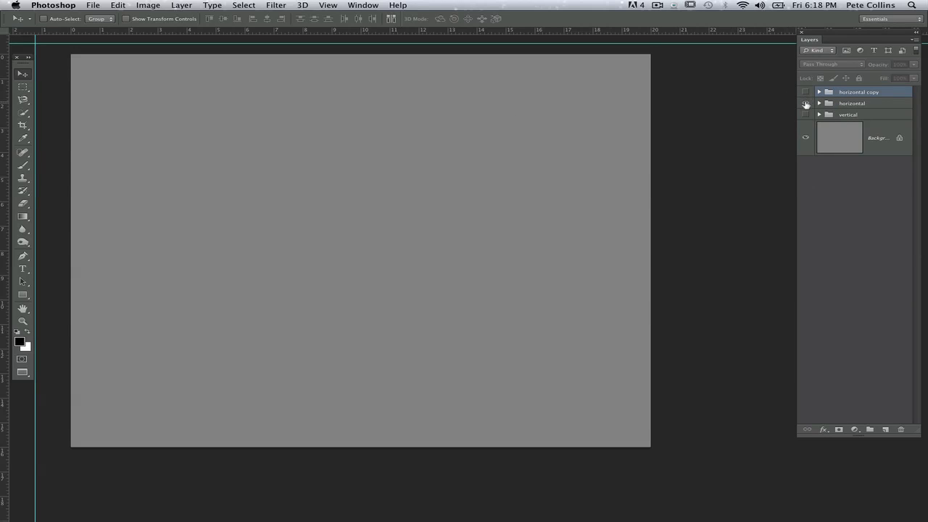
left_click(805, 114)
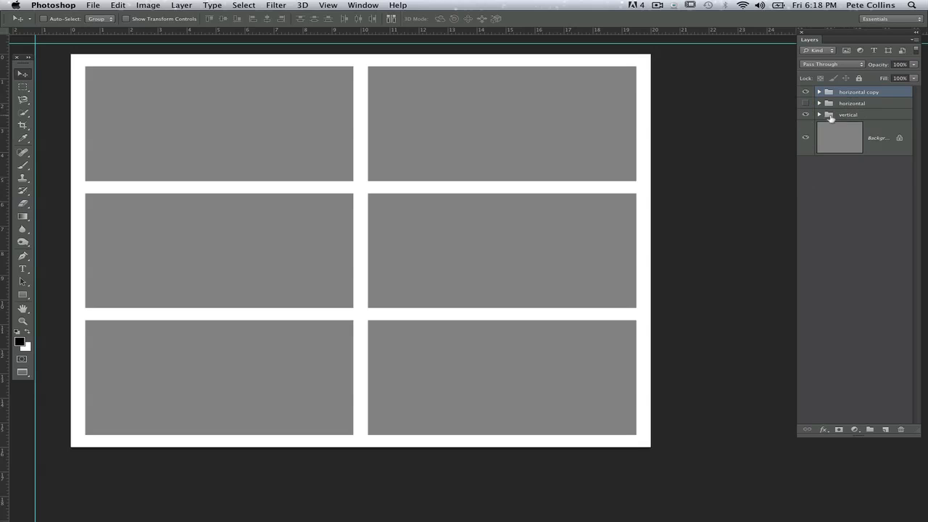
left_click(804, 114)
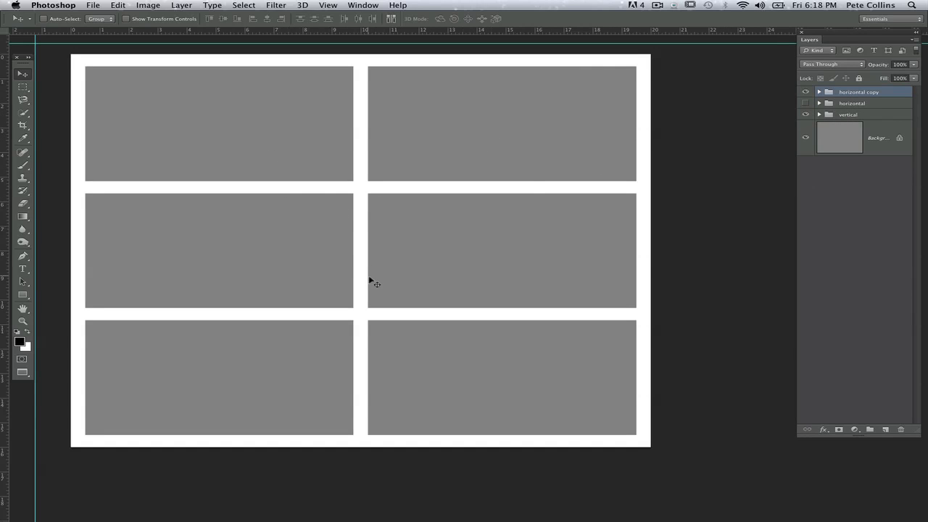
left_click(805, 92)
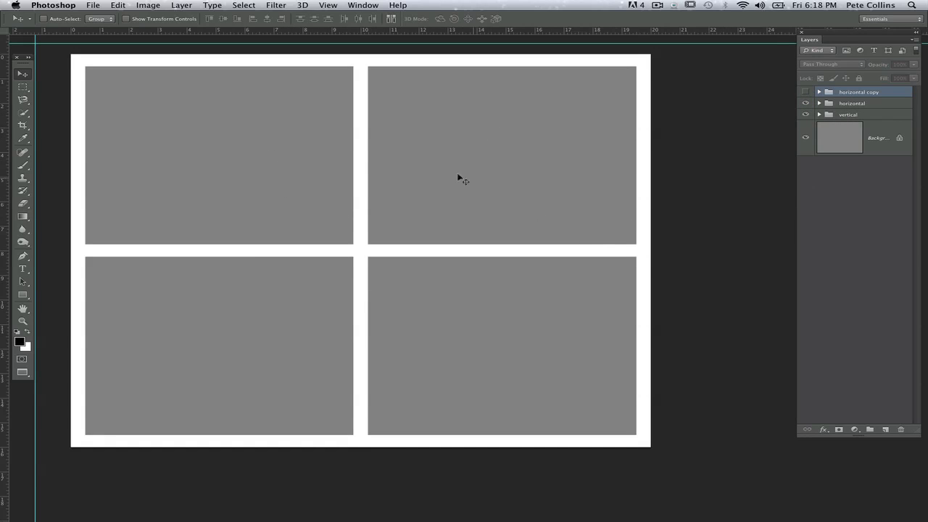
mouse_move(415, 216)
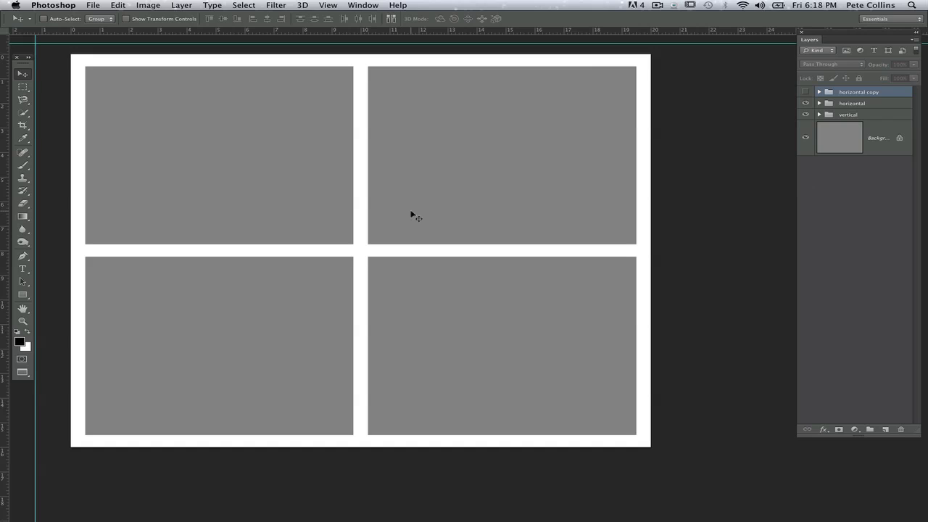
mouse_move(351, 248)
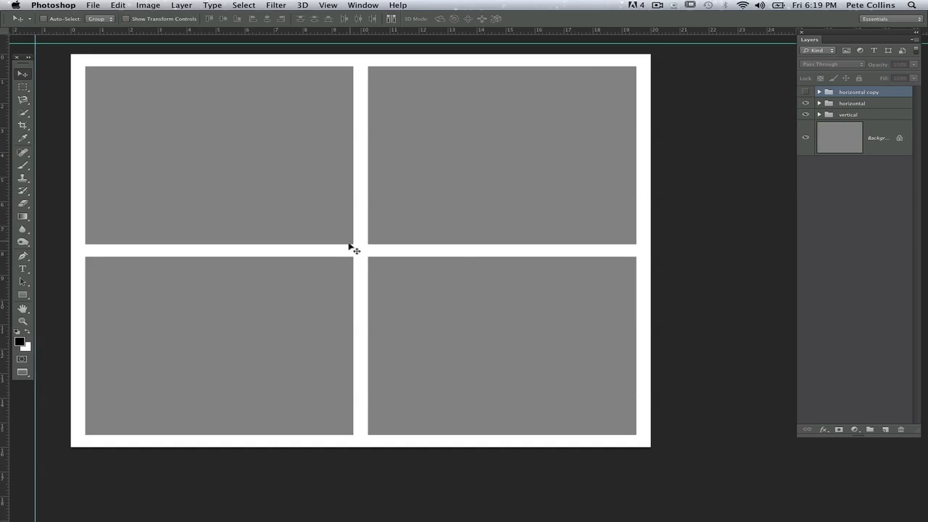
mouse_move(315, 283)
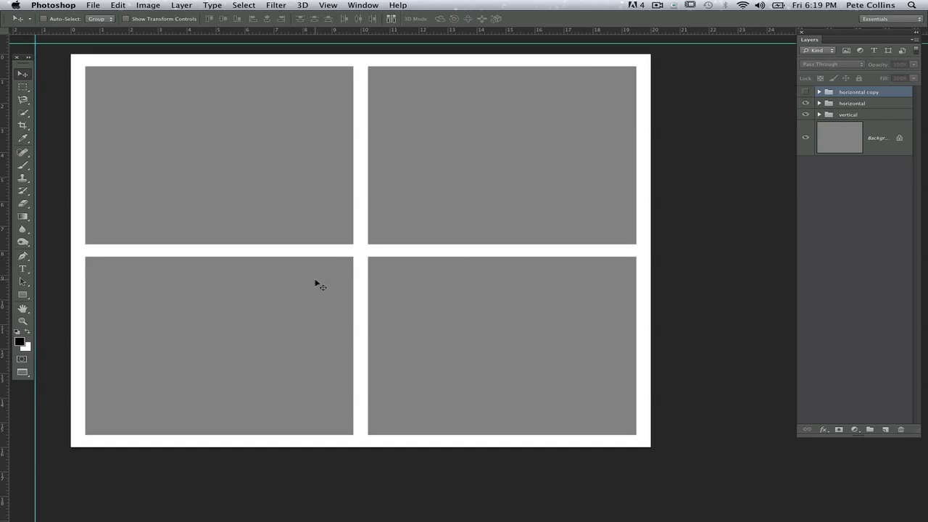
mouse_move(227, 149)
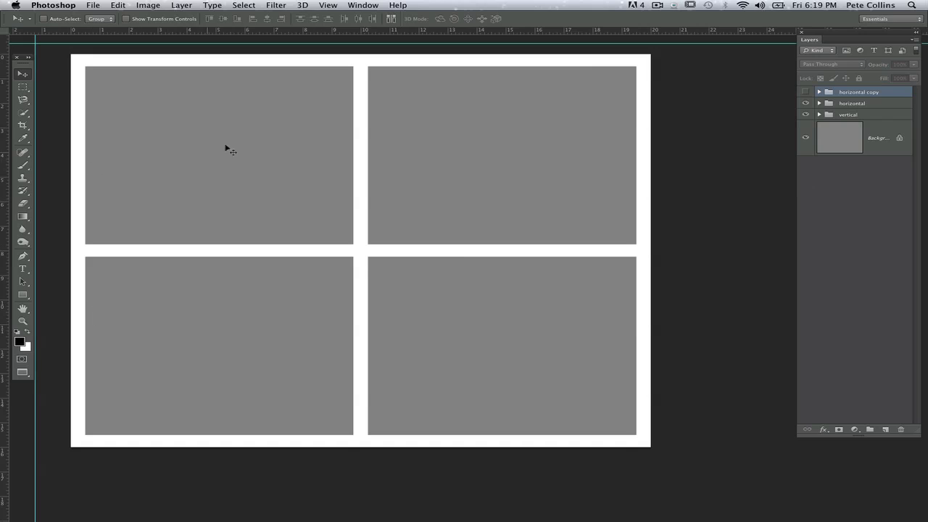
mouse_move(240, 41)
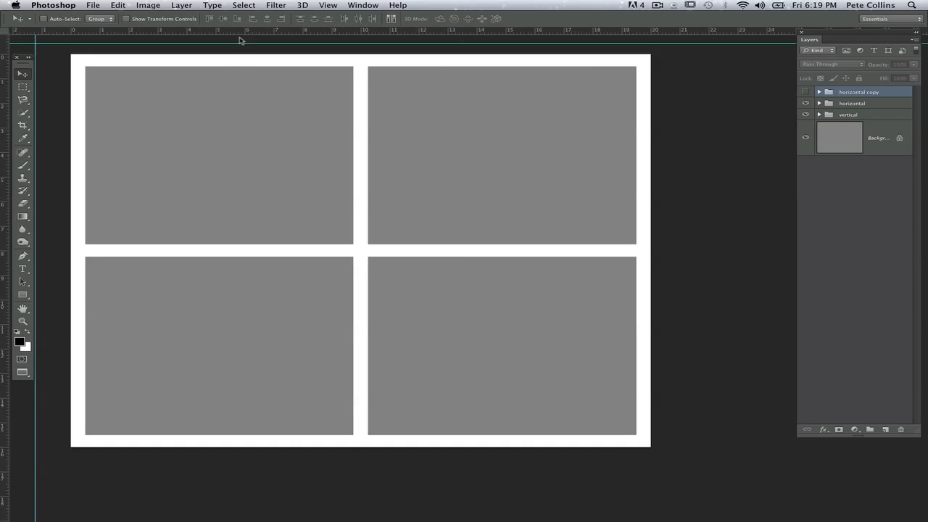
mouse_move(228, 56)
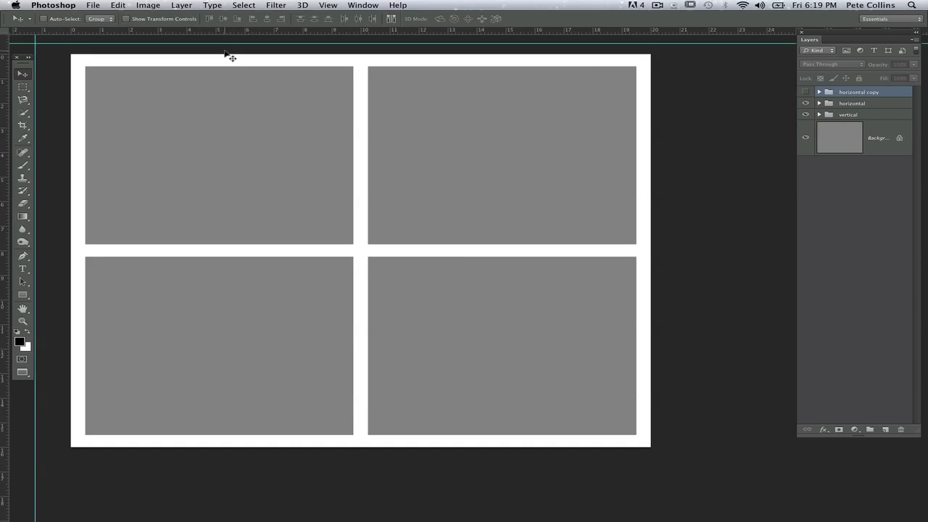
mouse_move(174, 99)
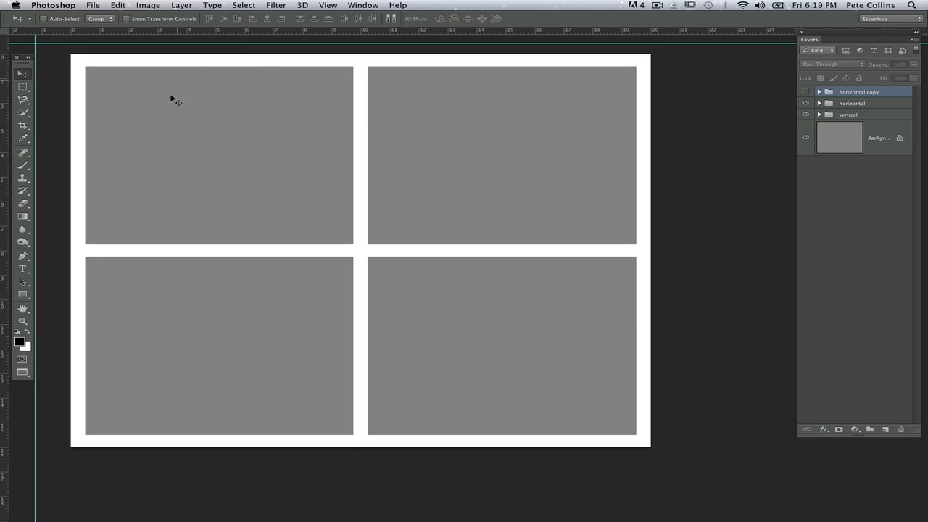
mouse_move(518, 234)
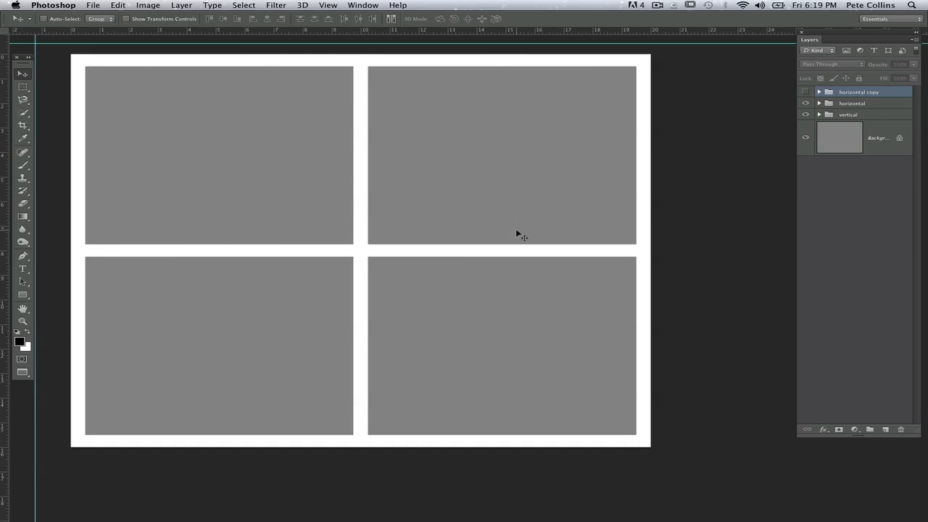
- Select the horizontal and vertical bar groups, then briefly expand and collapse Group 1 copy
left_click(852, 103)
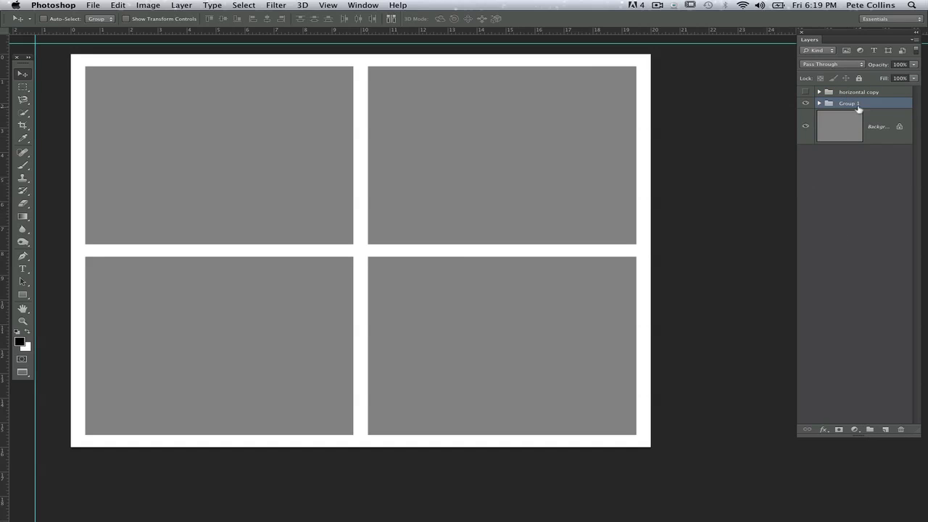
mouse_move(587, 152)
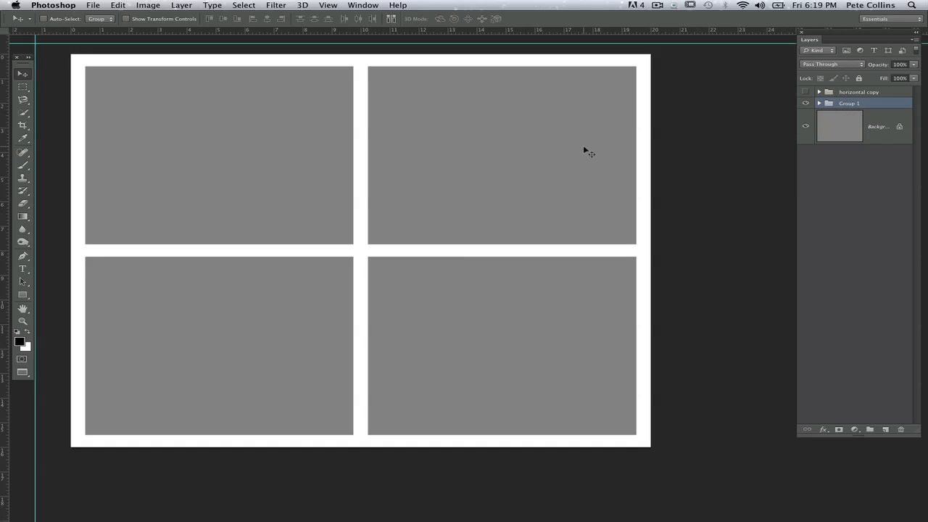
mouse_move(863, 109)
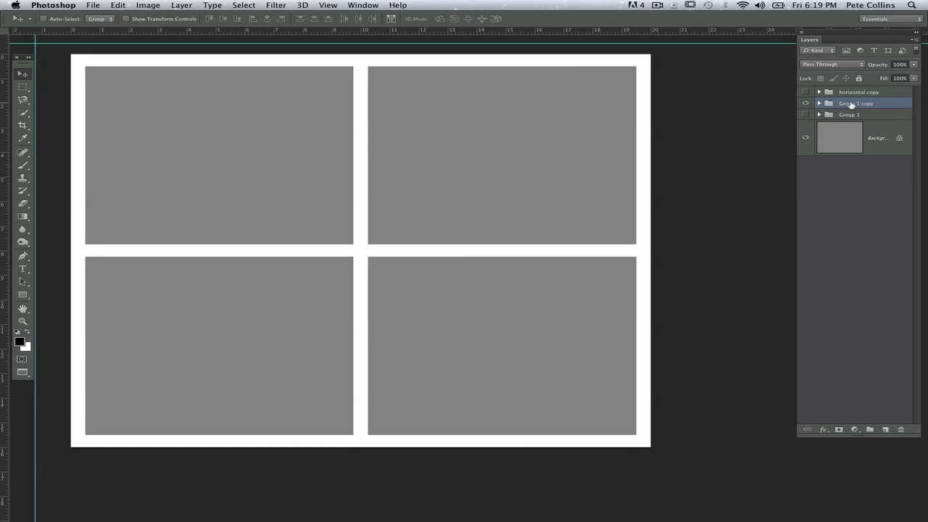
left_click(818, 103)
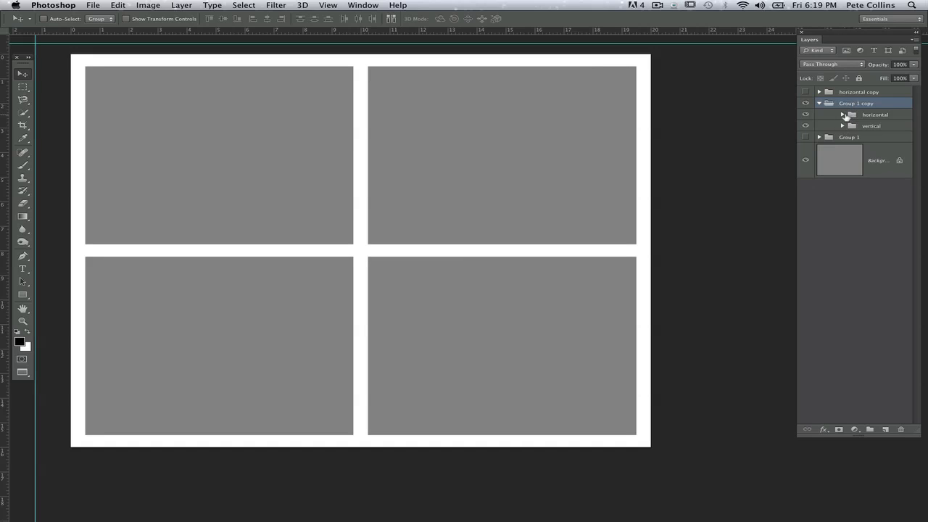
left_click(818, 103)
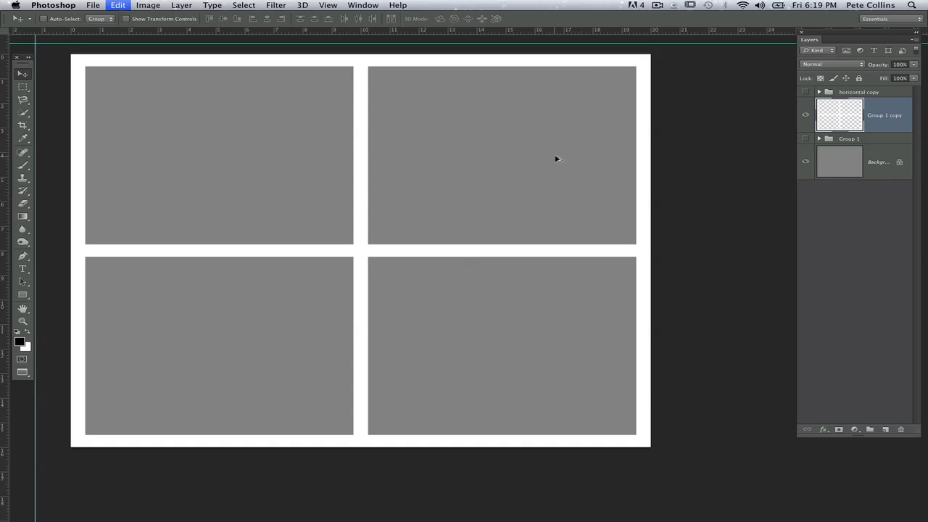
- Merge Group 1 copy into a single white grid layer with Merge Group
right_click(884, 115)
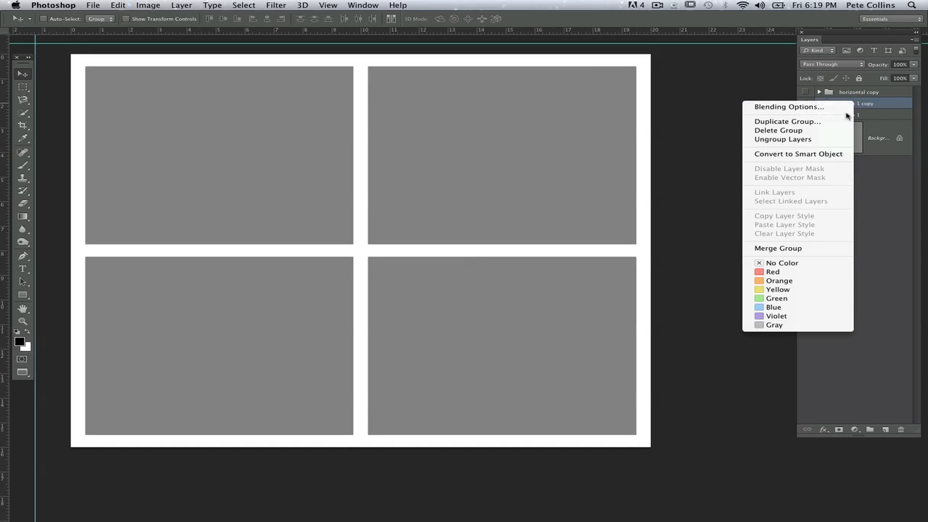
mouse_move(777, 248)
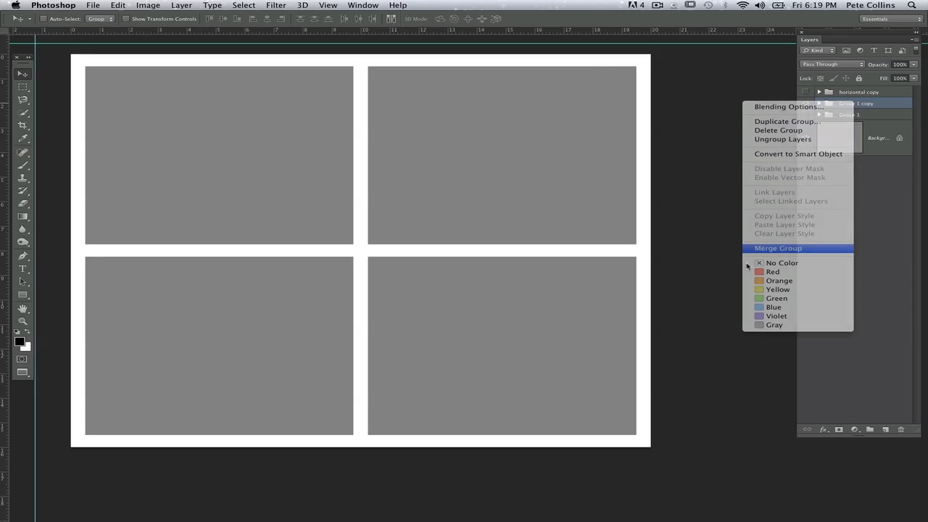
left_click(777, 248)
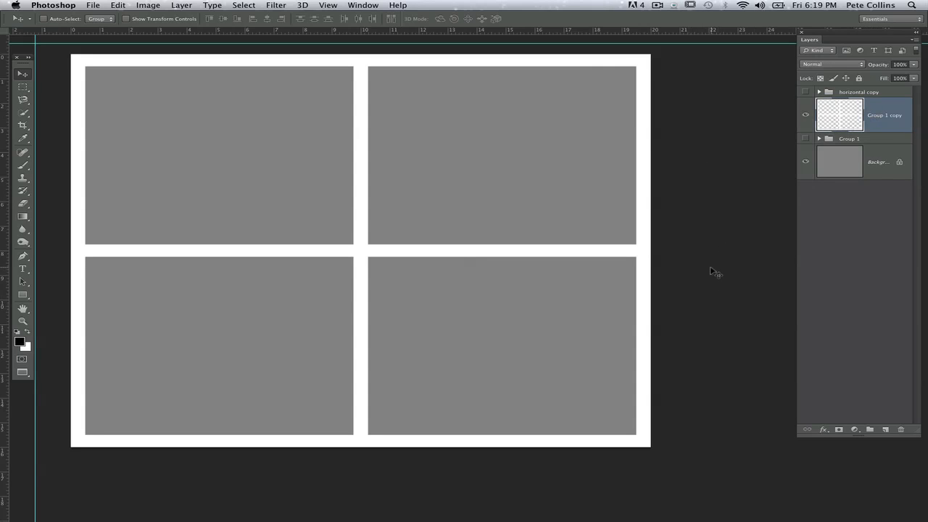
mouse_move(810, 132)
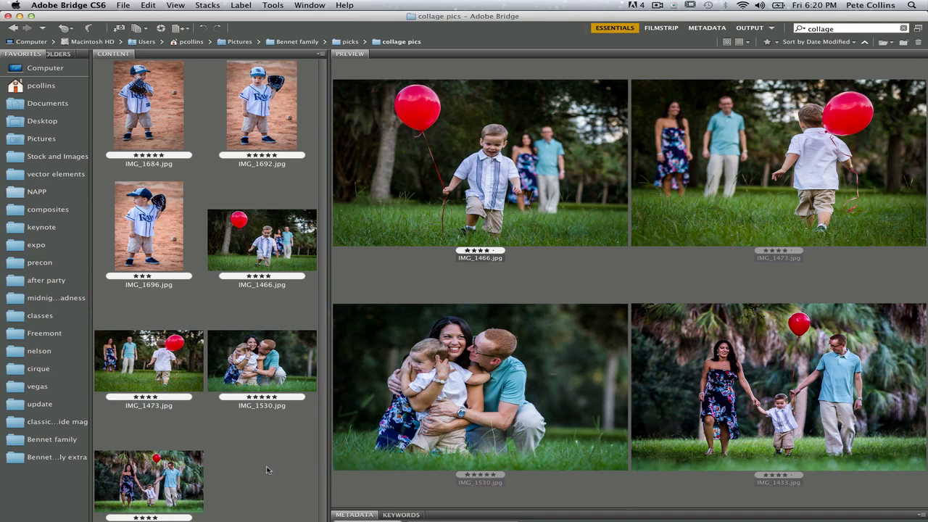
- Select IMG_1466, IMG_1473, IMG_1530 and IMG_1433 and load them into Photoshop layers
left_click(262, 360)
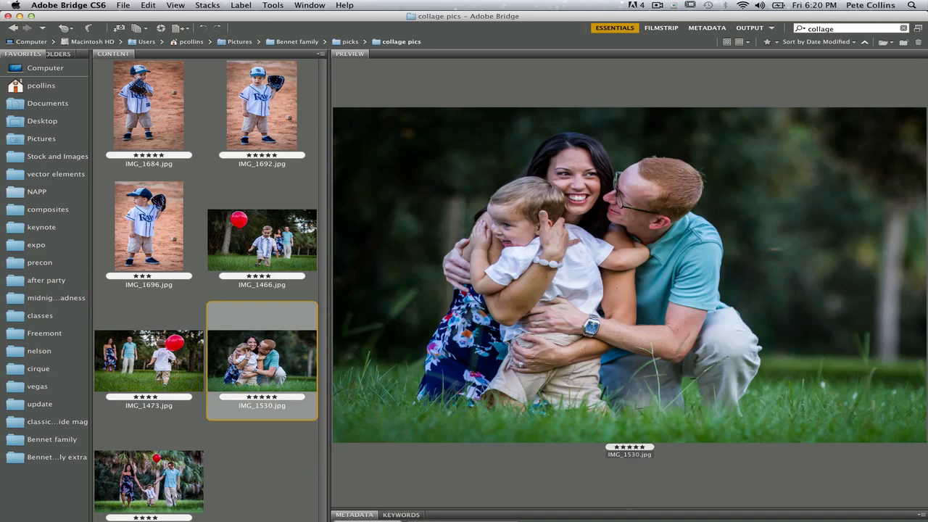
left_click(149, 360)
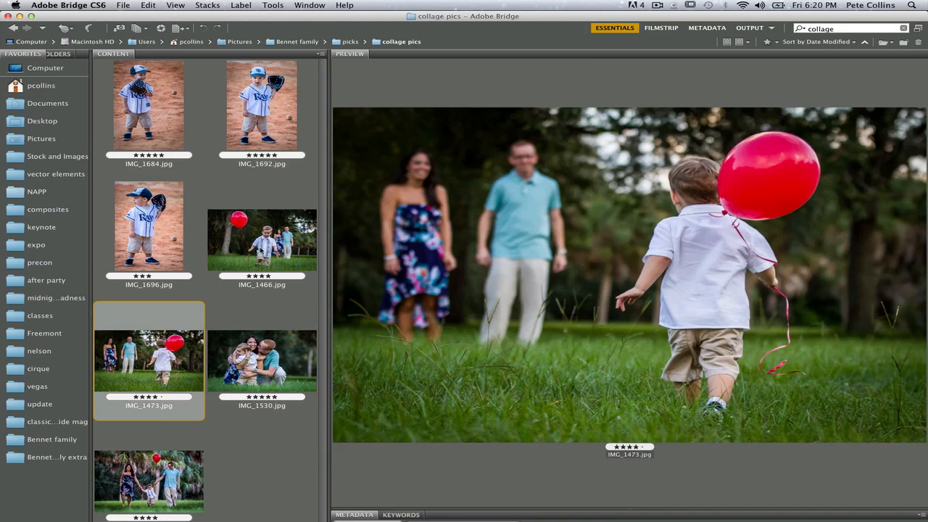
left_click(261, 239)
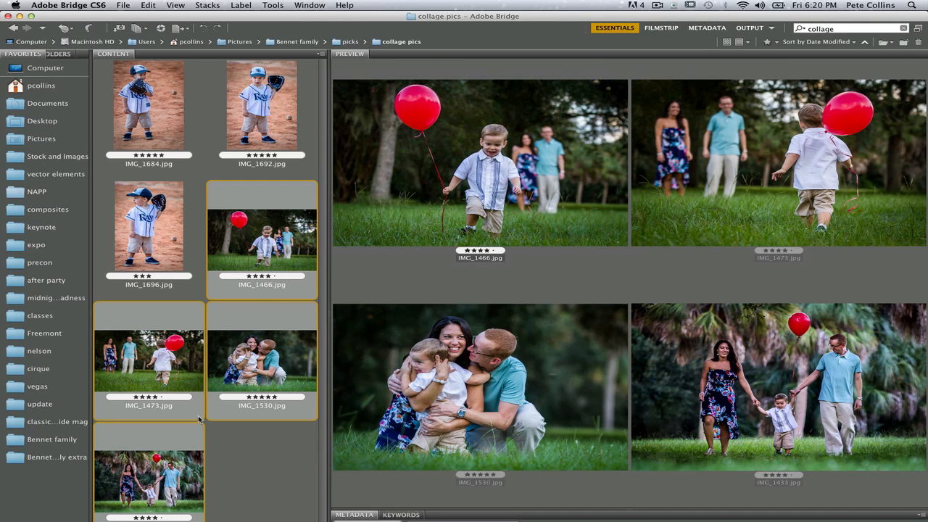
mouse_move(250, 163)
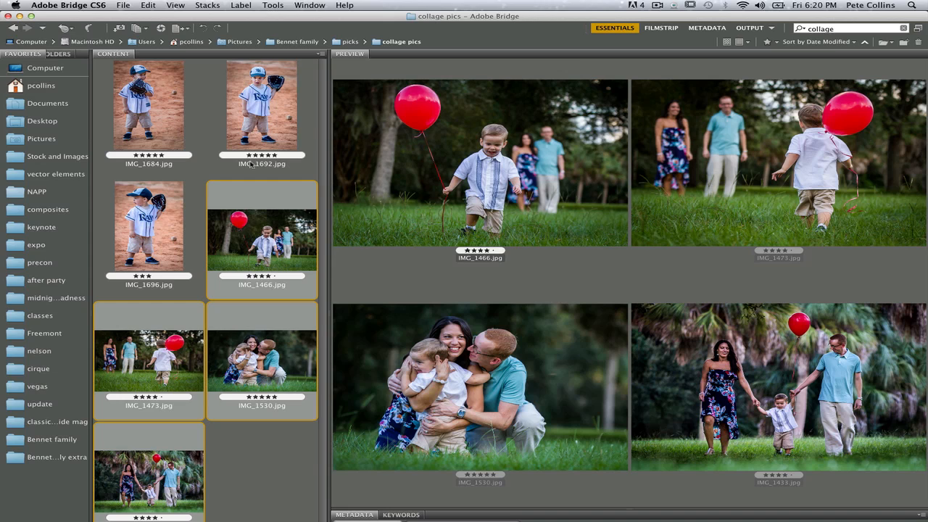
left_click(273, 5)
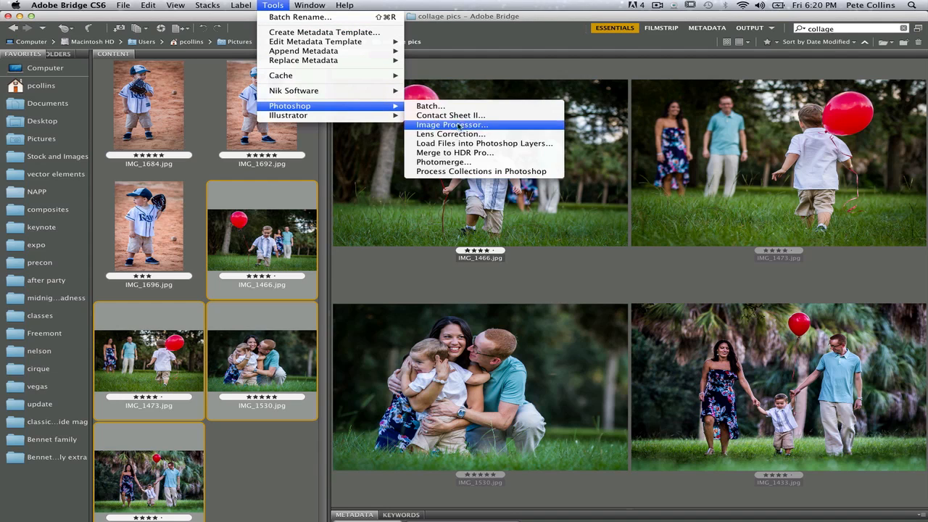
left_click(451, 125)
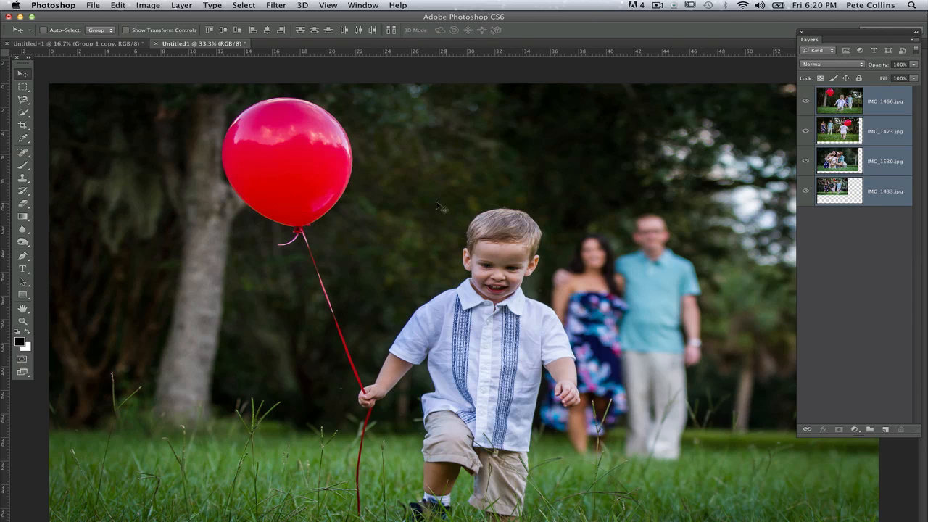
mouse_move(323, 165)
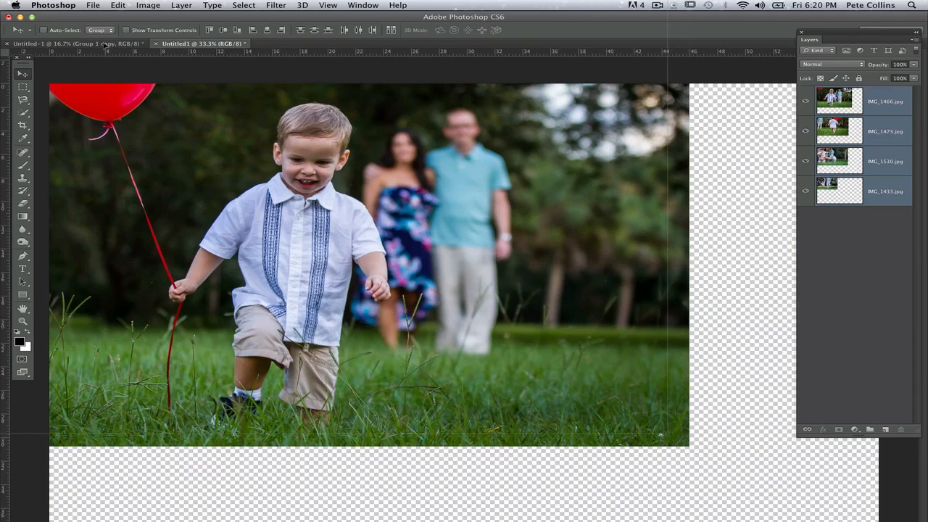
- Switch to the Untitled-1 collage document holding the photo layers
left_click(195, 44)
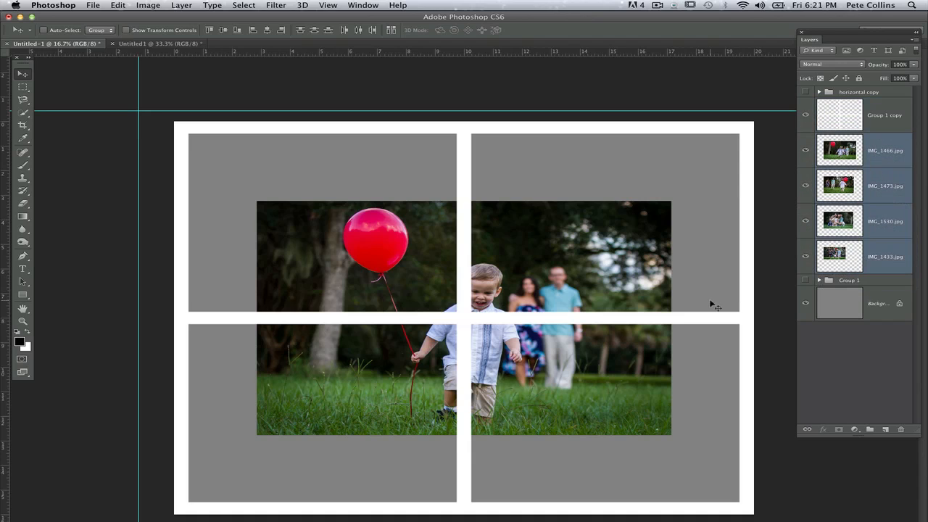
- Hide the upper photos, resize IMG_1433, and move it into the top-left cell
left_click(840, 150)
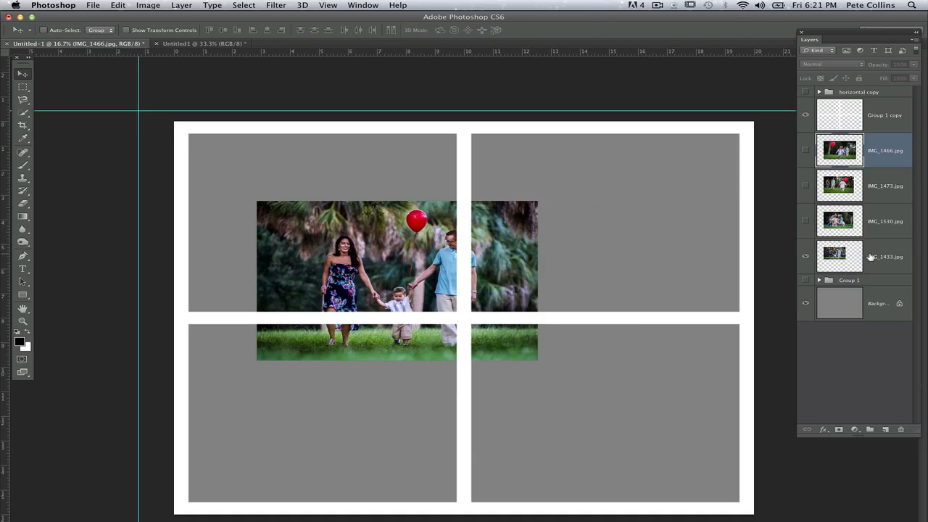
left_click(884, 256)
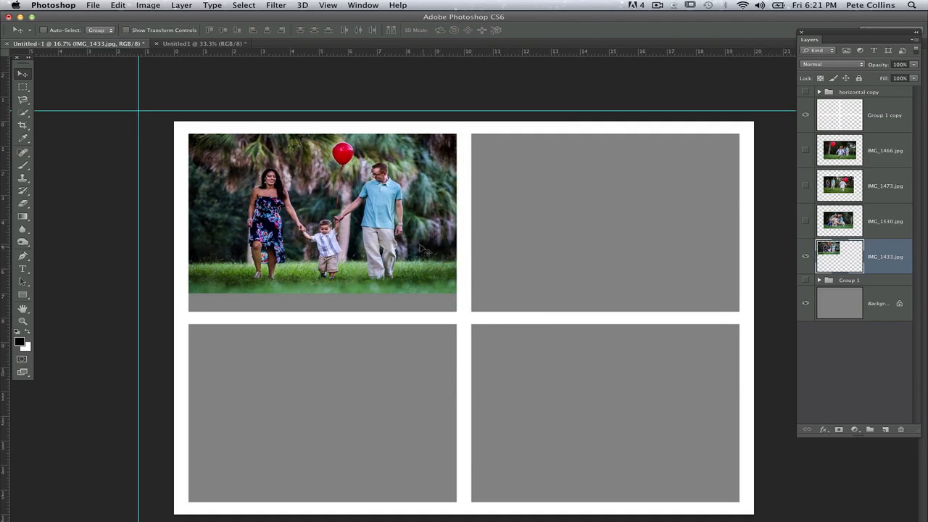
mouse_move(426, 317)
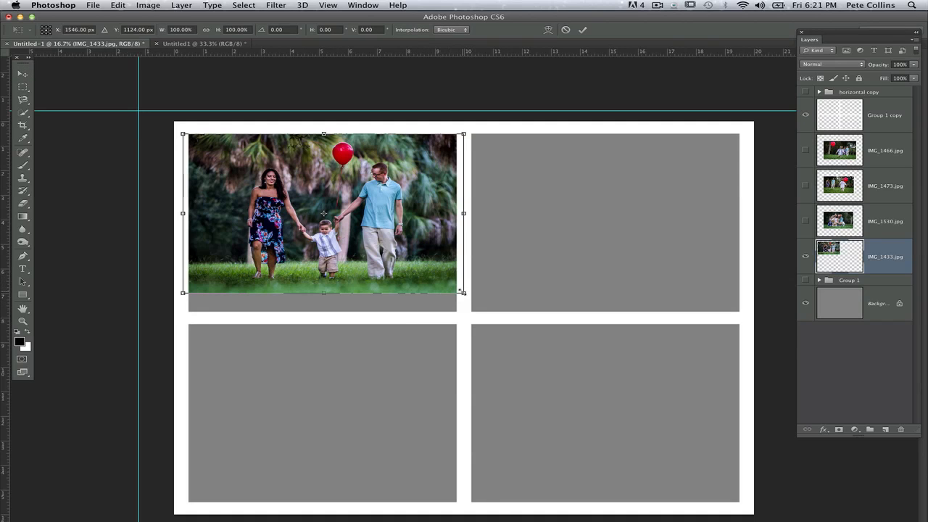
left_click_drag(462, 292, 482, 313)
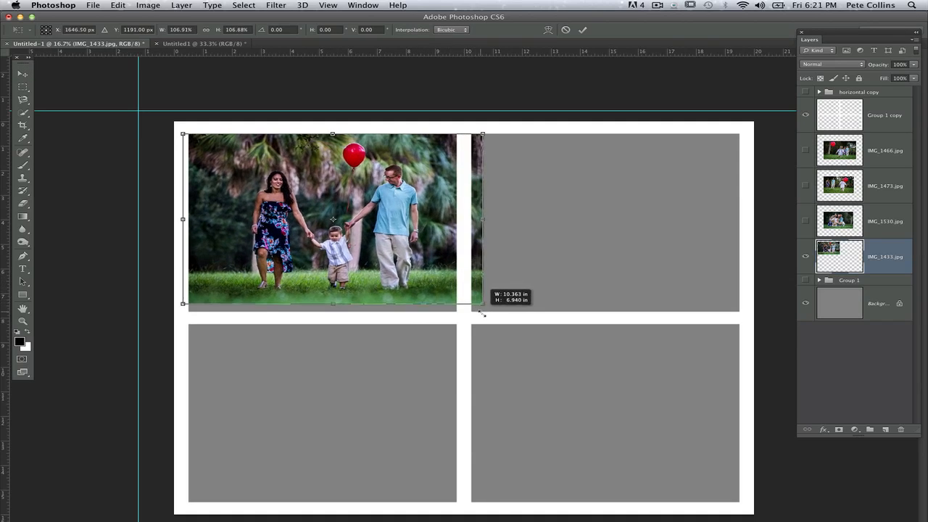
left_click_drag(482, 316, 496, 323)
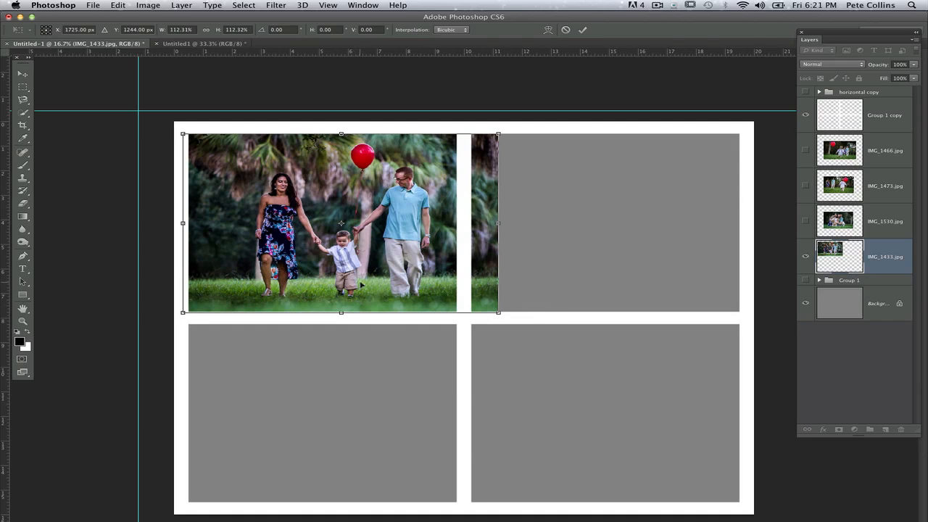
mouse_move(446, 236)
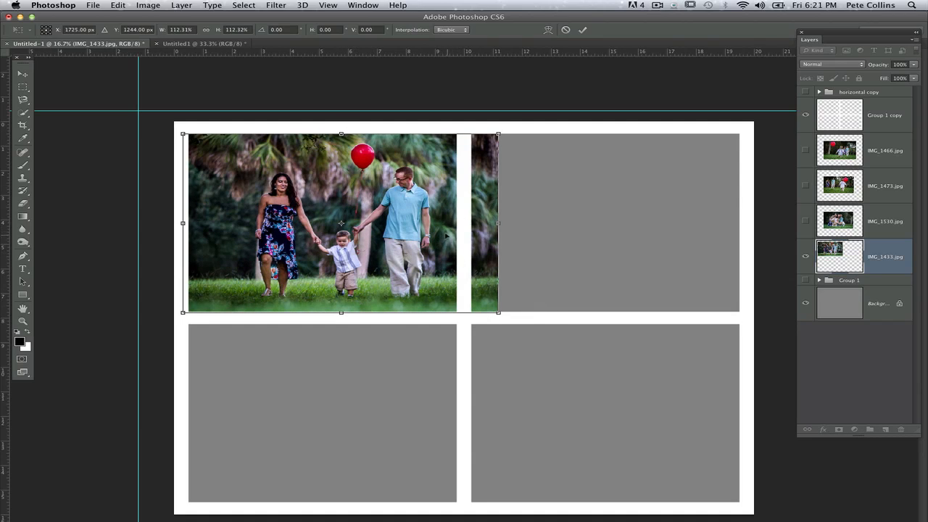
left_click_drag(184, 135, 166, 125)
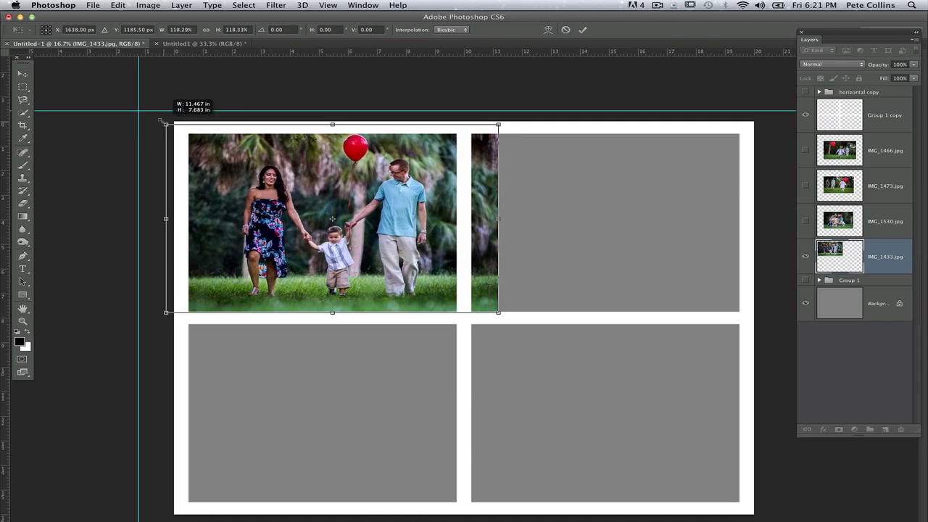
key("Return")
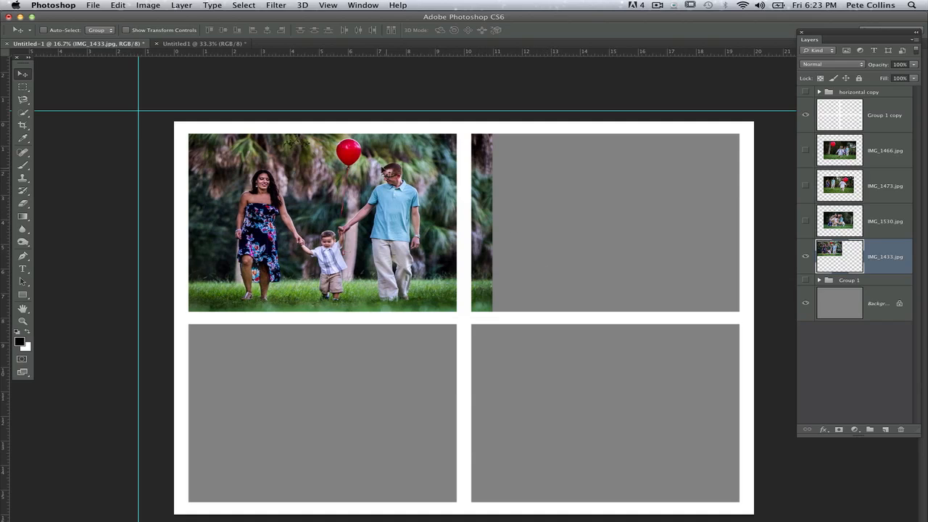
left_click_drag(464, 124, 491, 210)
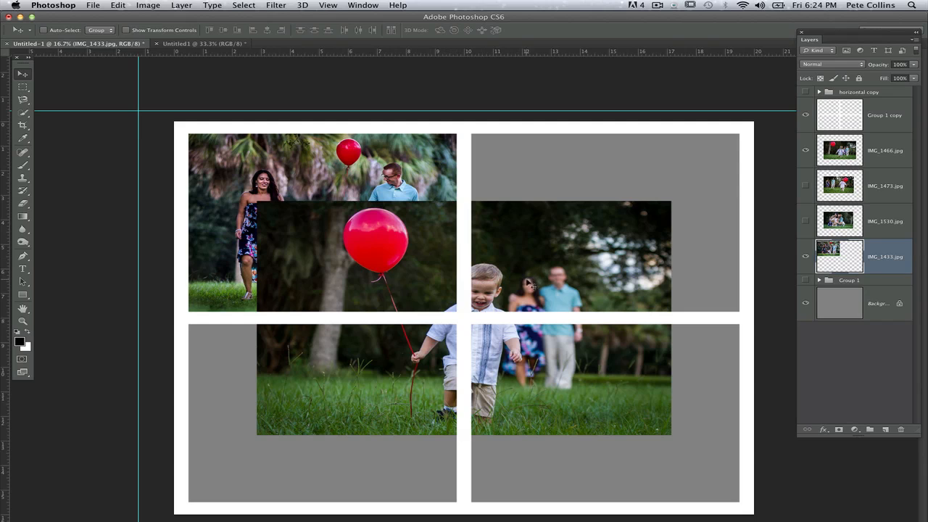
mouse_move(732, 202)
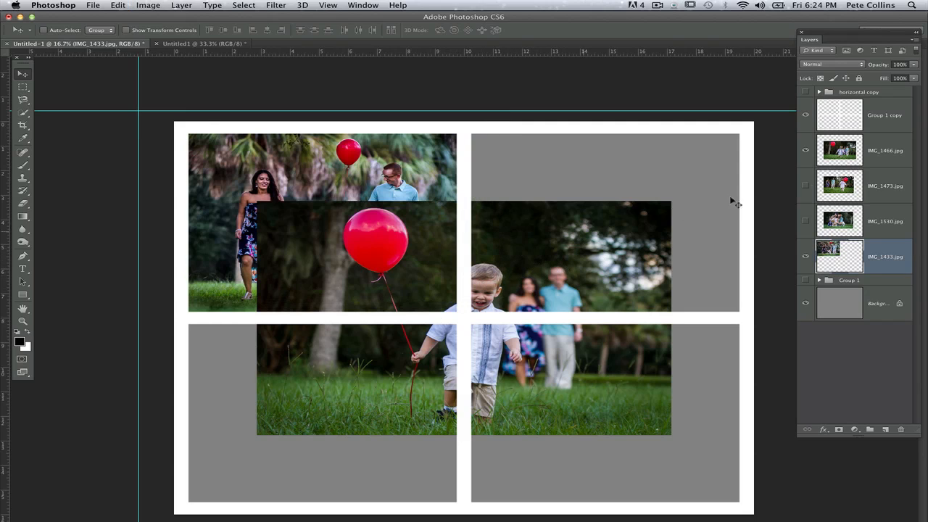
- Select the IMG_1466 balloon layer and scale it into the top-right cell
left_click(863, 150)
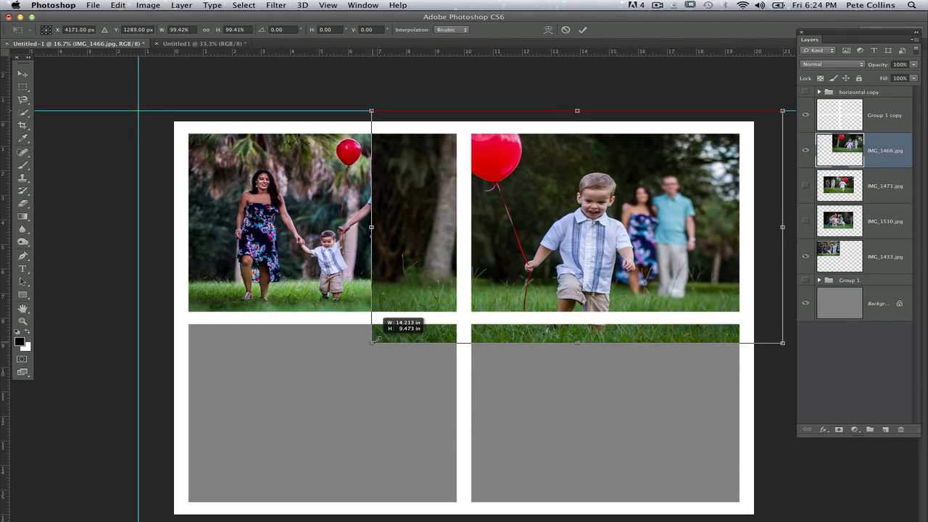
left_click_drag(371, 342, 459, 293)
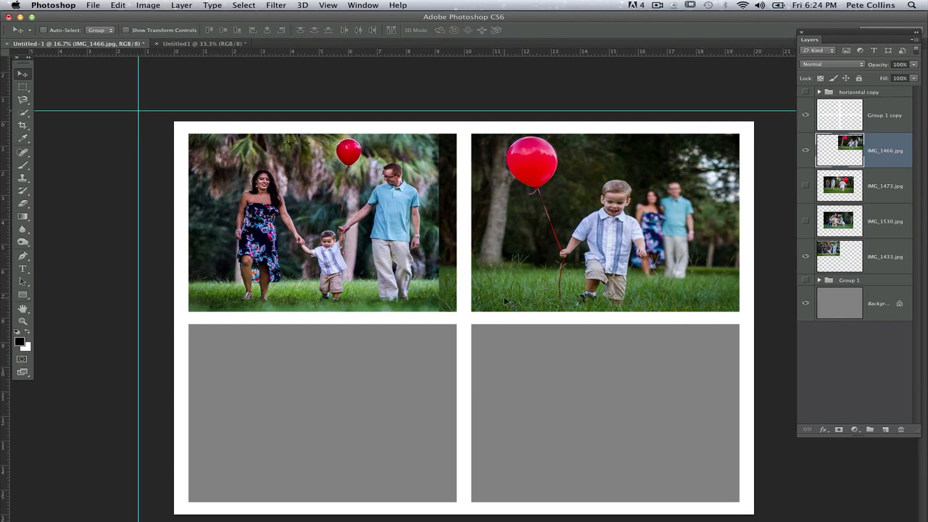
mouse_move(758, 252)
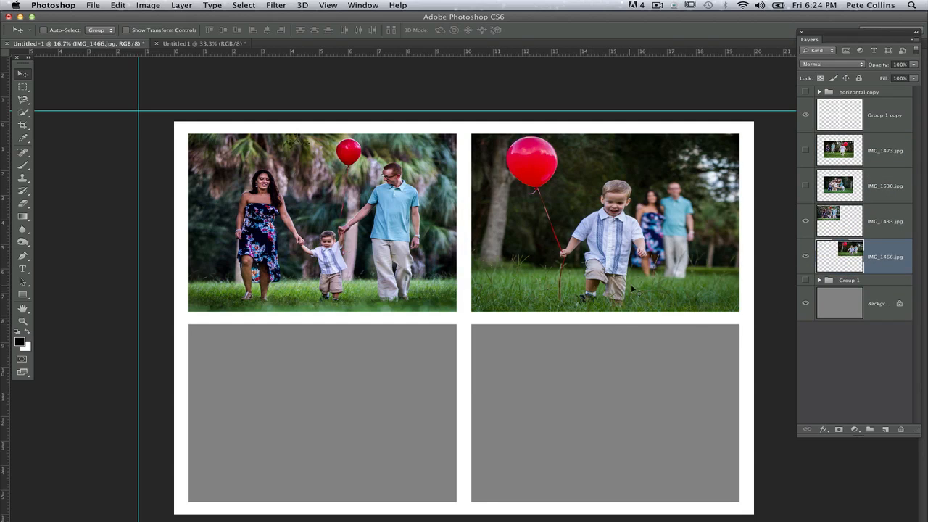
mouse_move(555, 241)
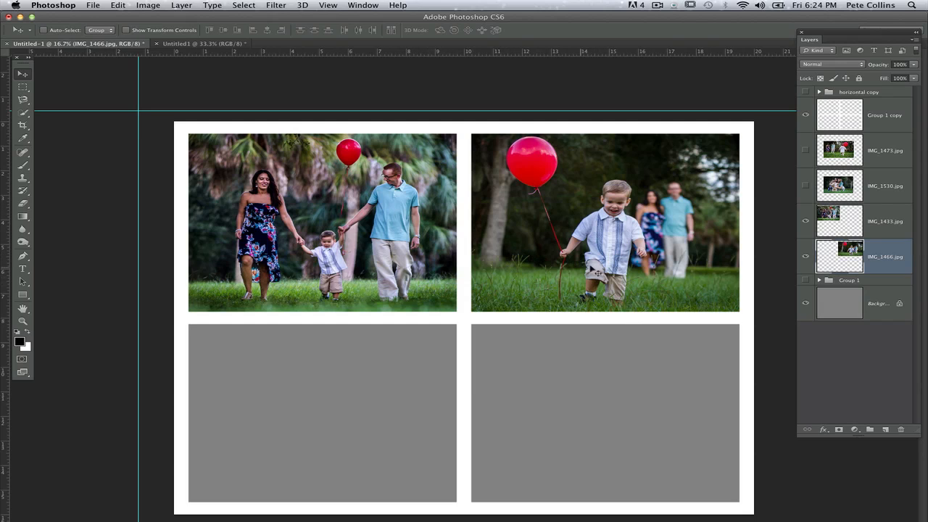
- Reveal IMG_1473, marquee-select its bottom-right overspill, and show the family hug photo
left_click(839, 150)
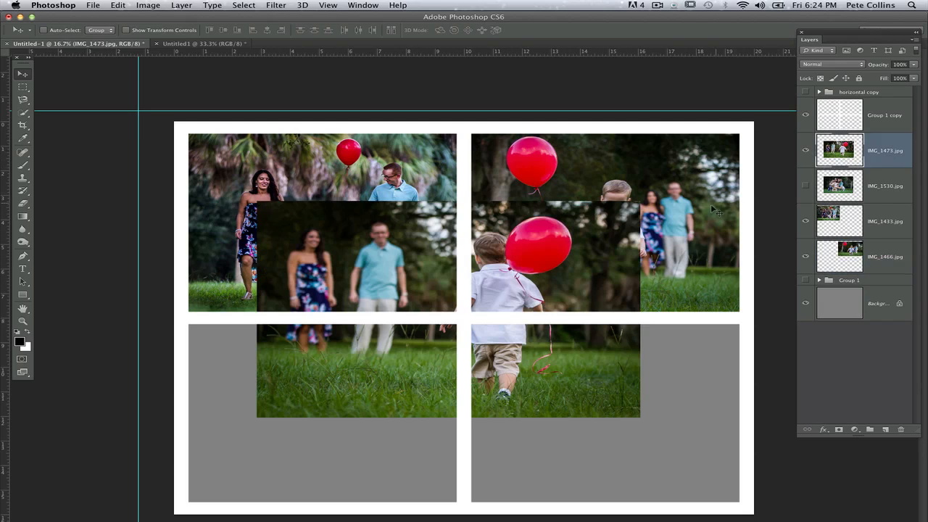
mouse_move(590, 270)
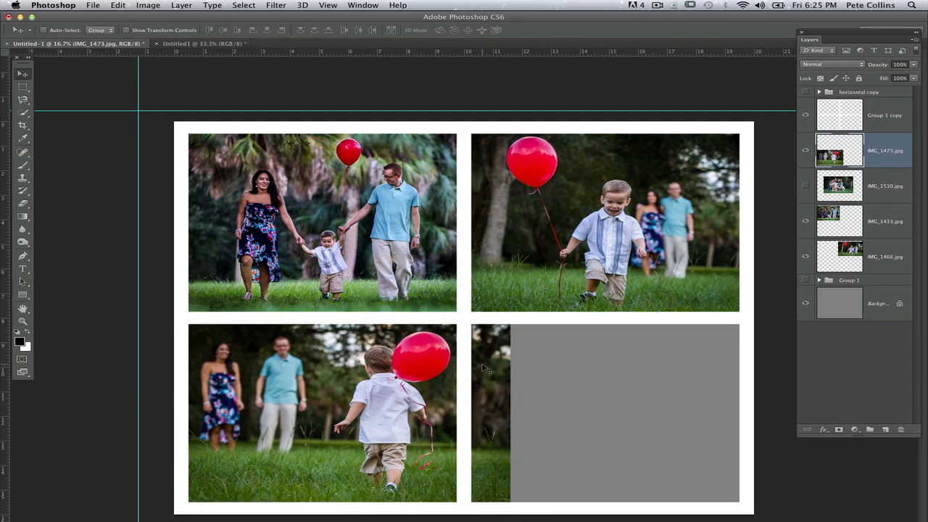
left_click(23, 86)
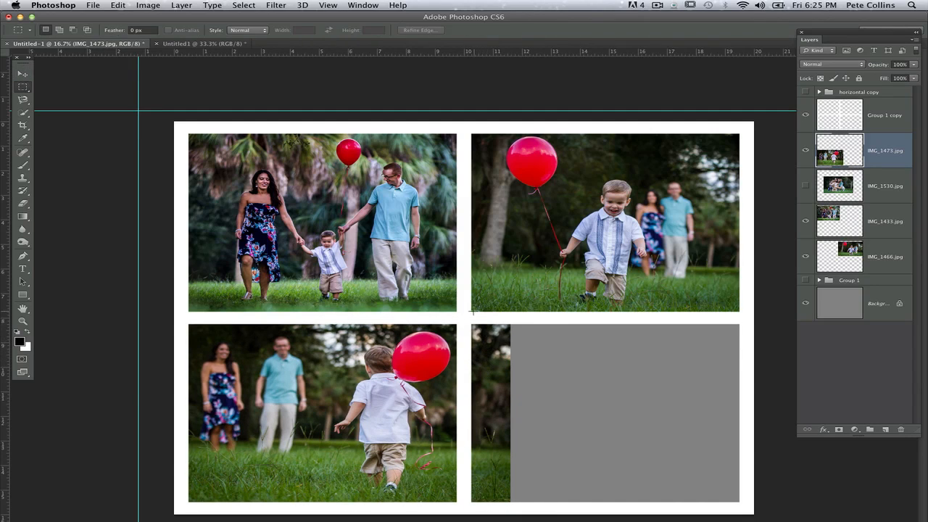
left_click_drag(469, 315, 518, 514)
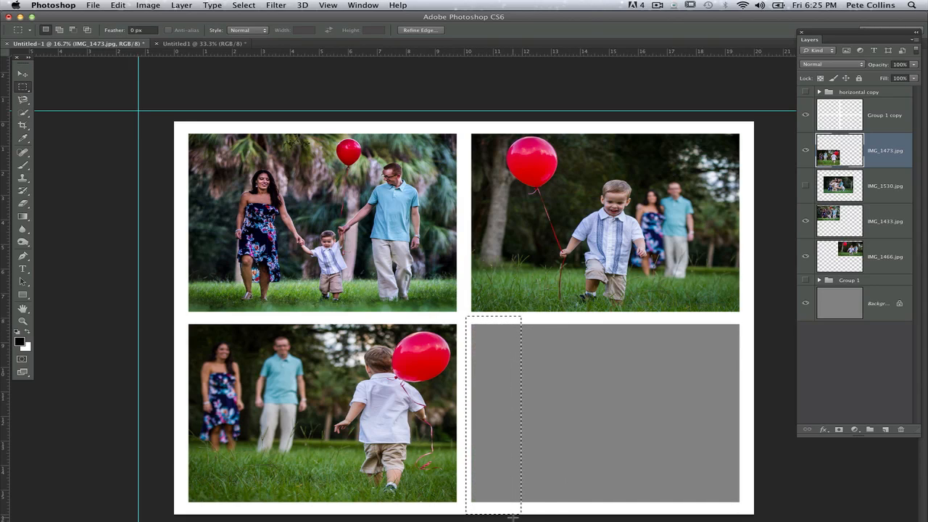
left_click(838, 185)
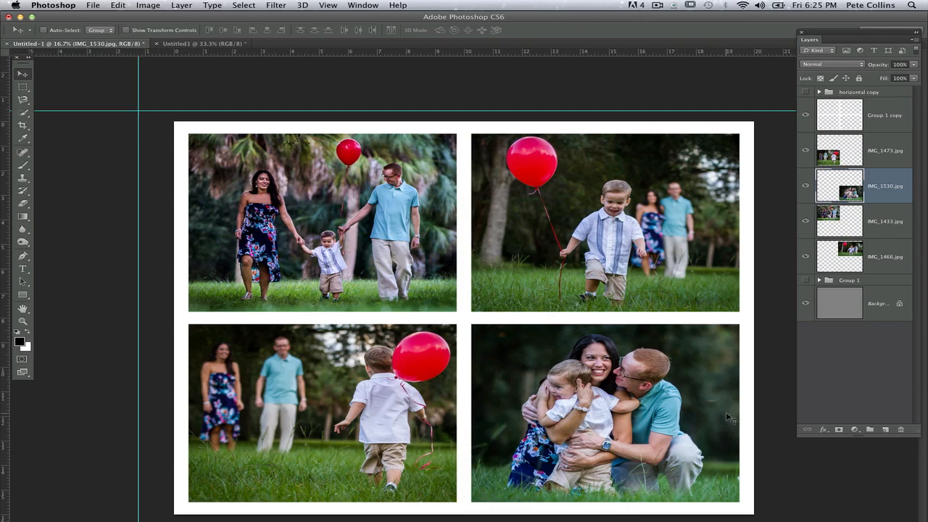
mouse_move(680, 437)
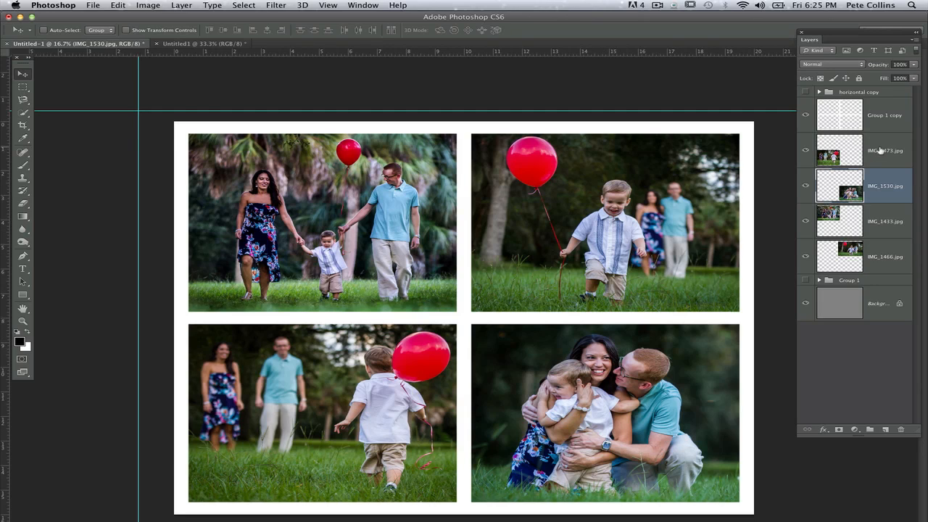
- Give Group 1 copy a black Multiply outer glow, 21 px size, 57% opacity
left_click(884, 114)
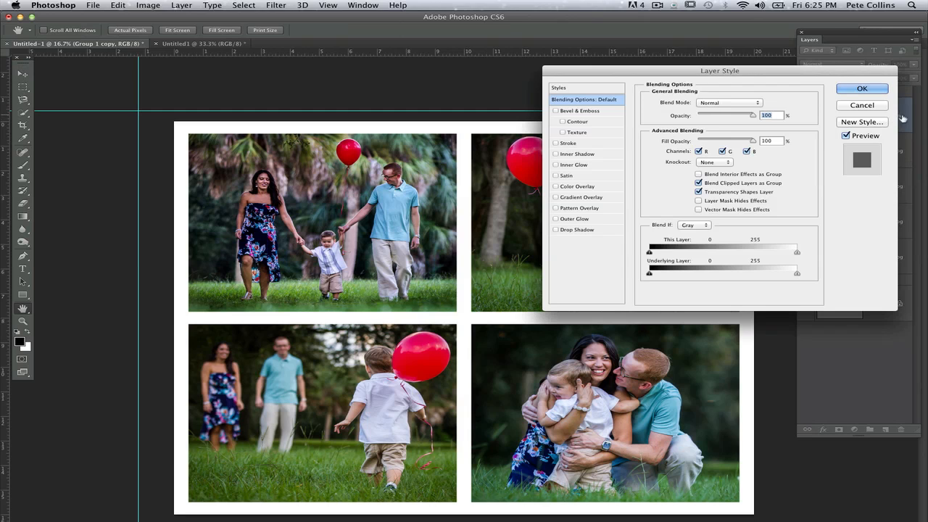
left_click_drag(719, 70, 734, 61)
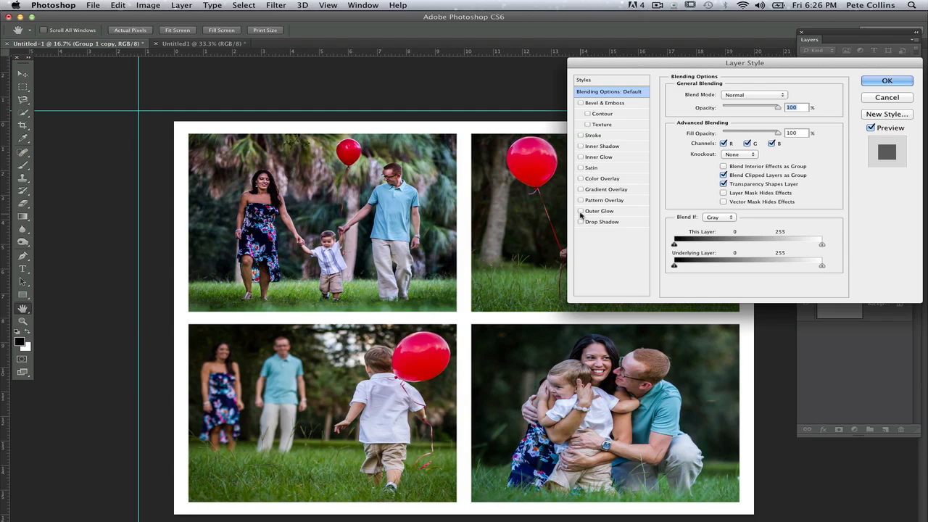
left_click(600, 211)
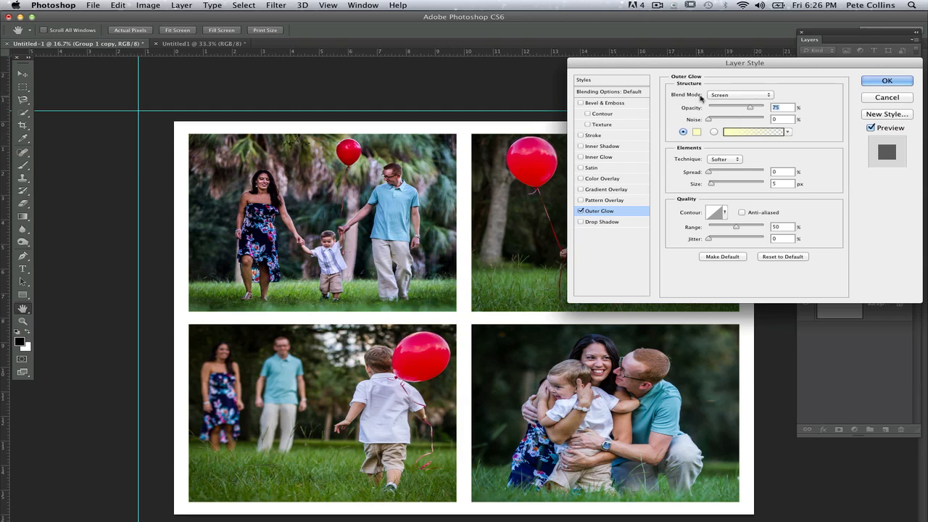
left_click(740, 94)
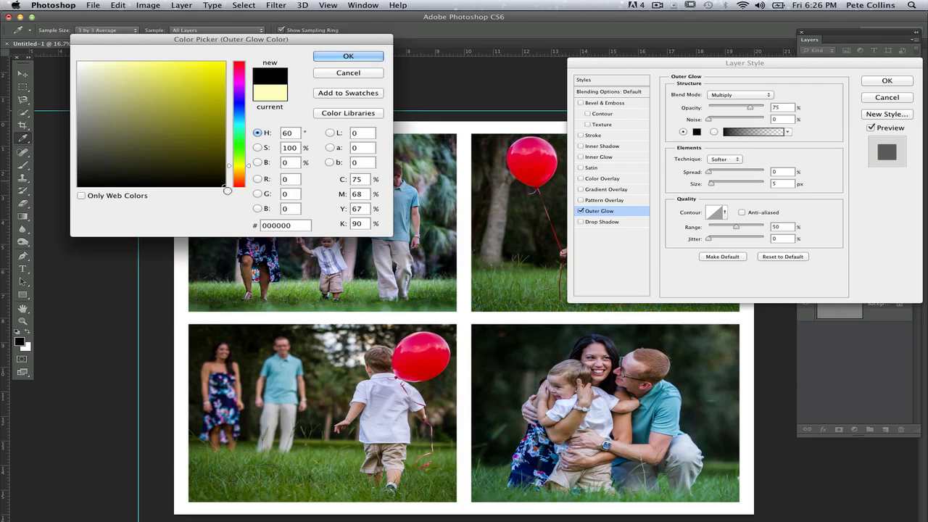
left_click(348, 56)
type("21")
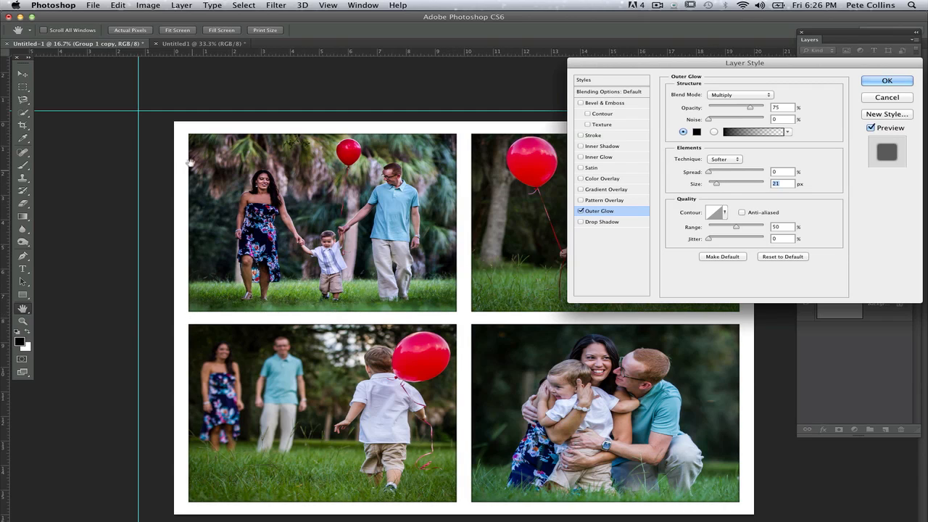
mouse_move(451, 136)
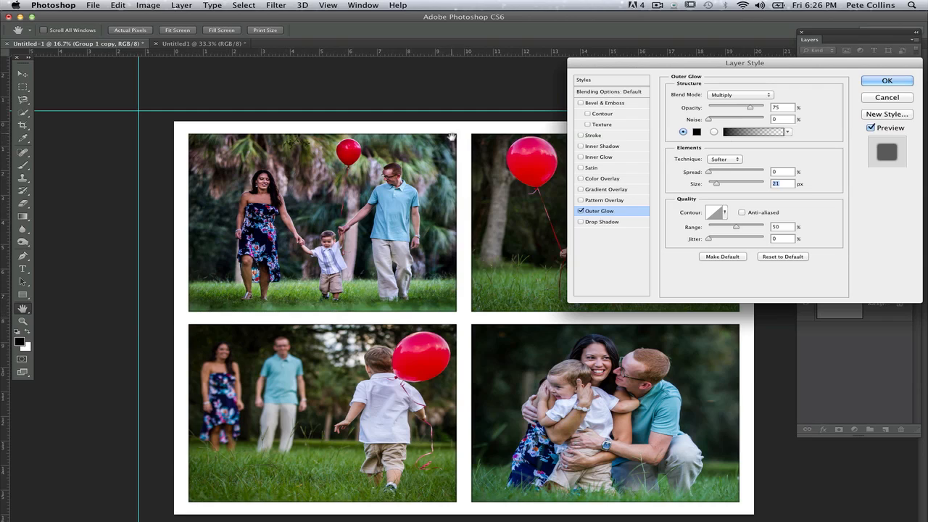
mouse_move(751, 109)
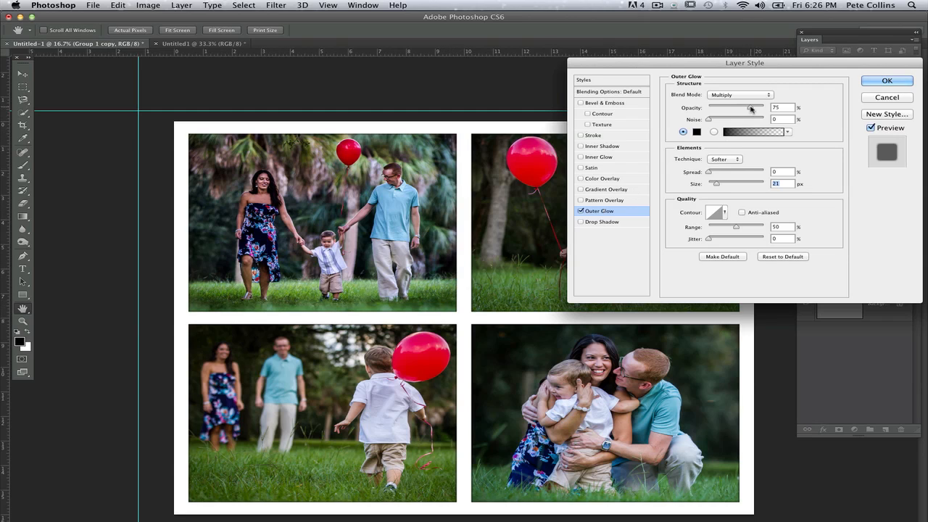
left_click_drag(750, 107, 738, 107)
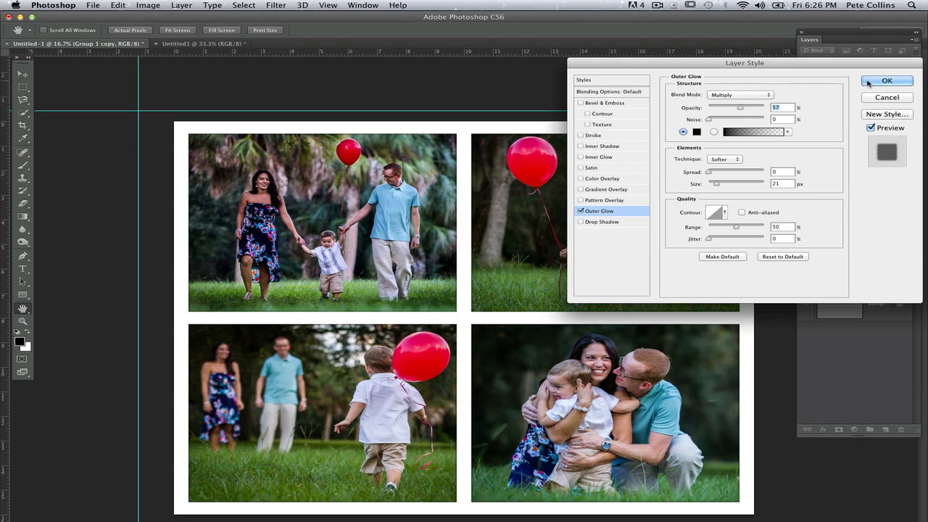
left_click(886, 81)
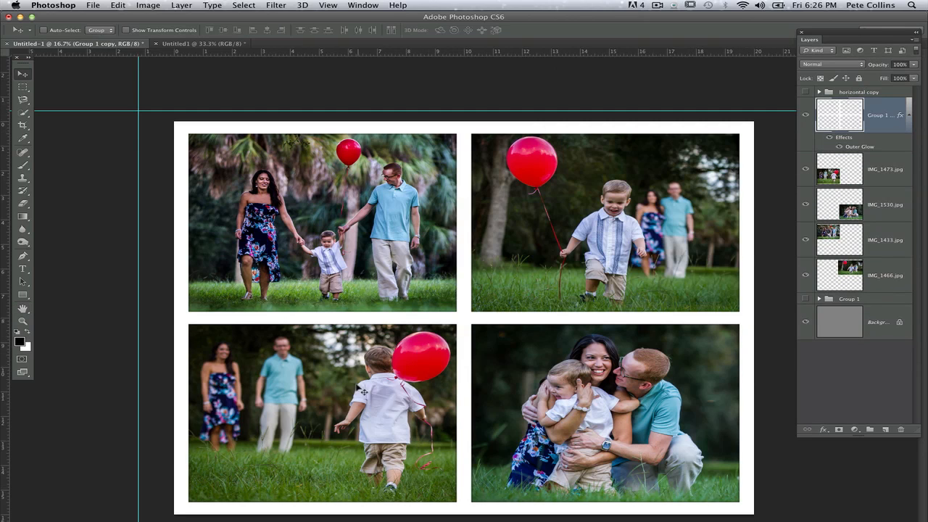
left_click(830, 137)
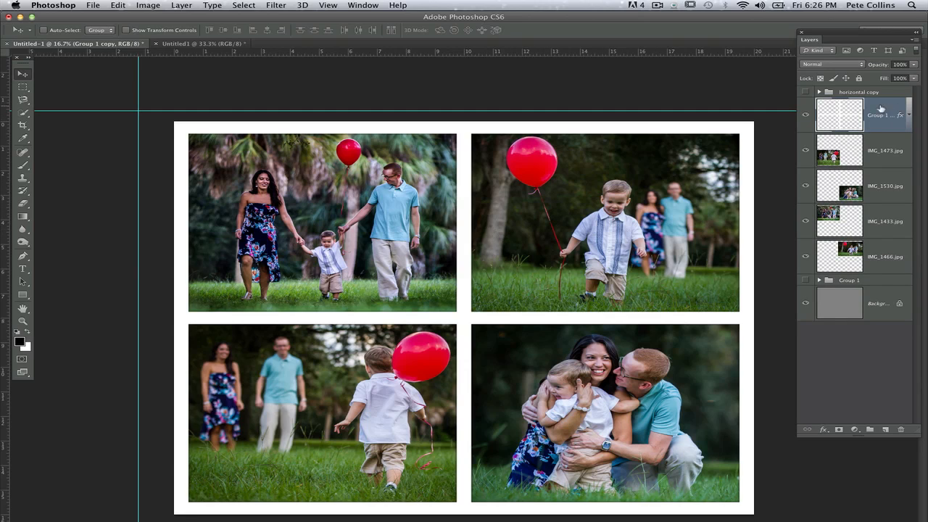
mouse_move(872, 107)
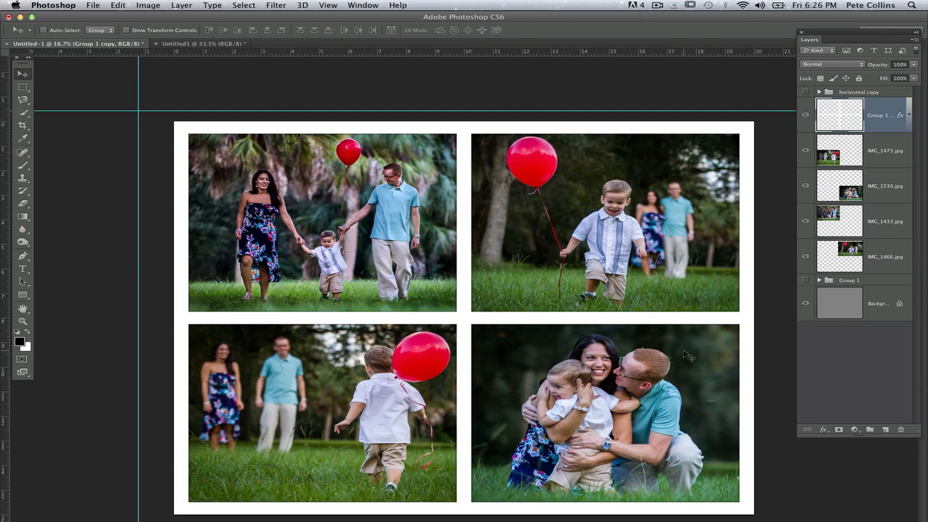
mouse_move(347, 312)
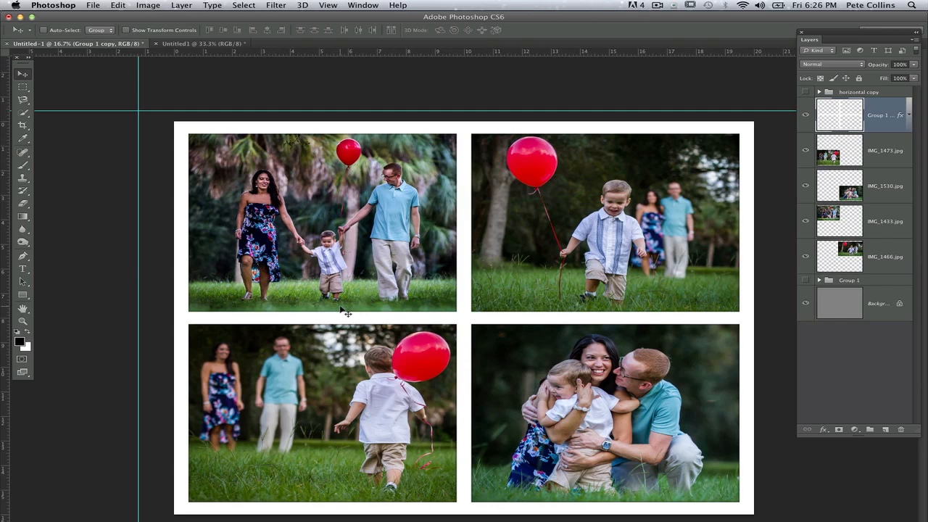